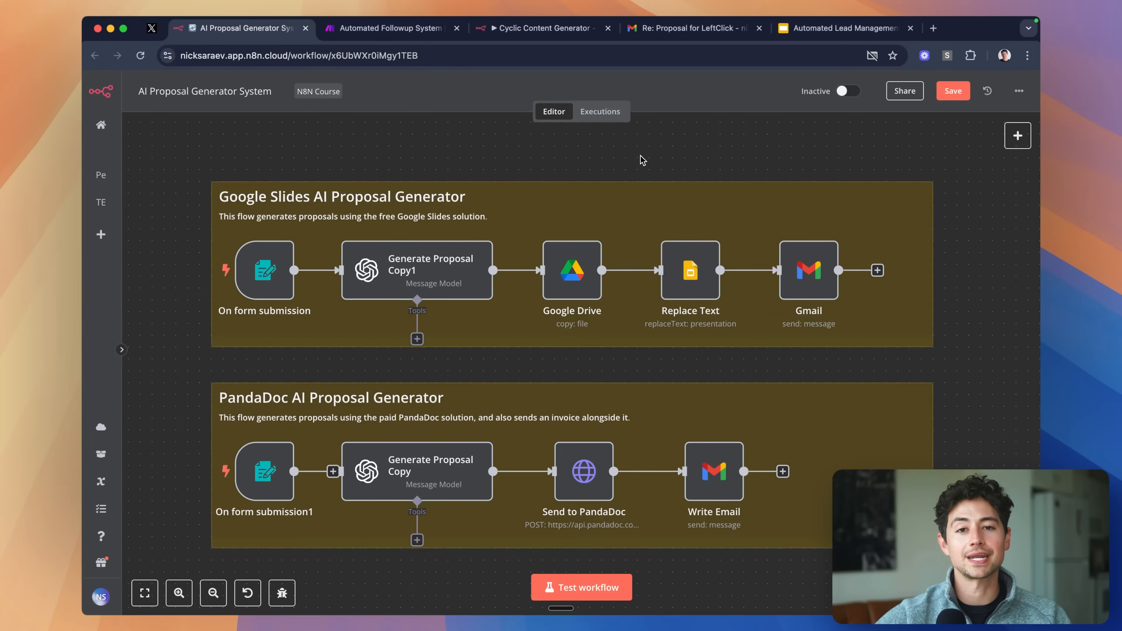
{"action": "left_click", "coordinate": [540, 28]}
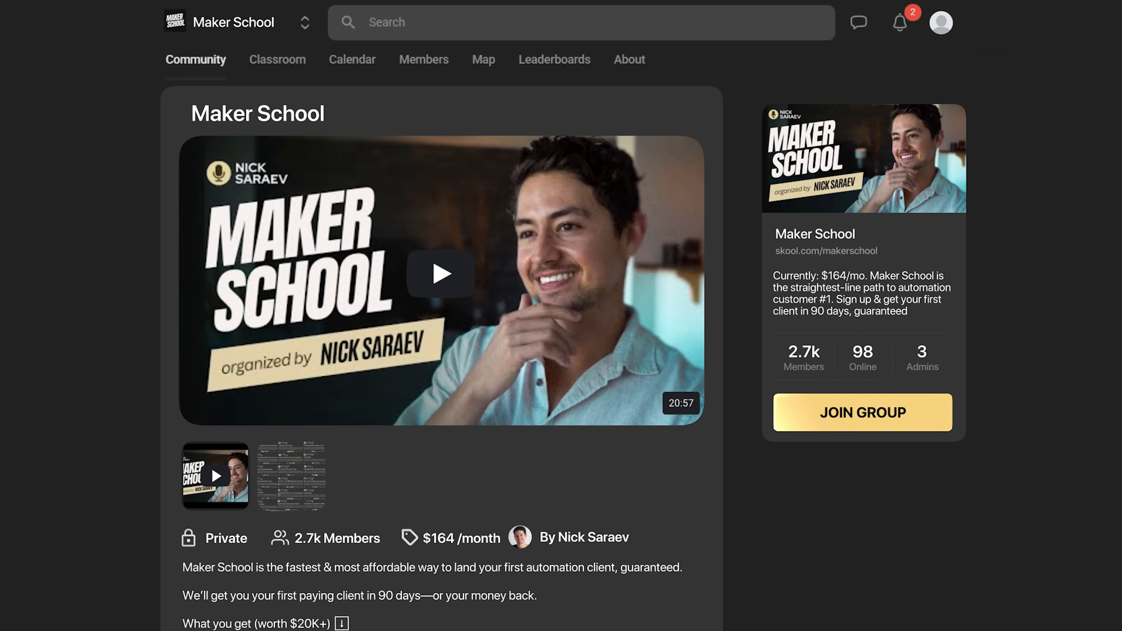
{"action": "left_click", "coordinate": [861, 412]}
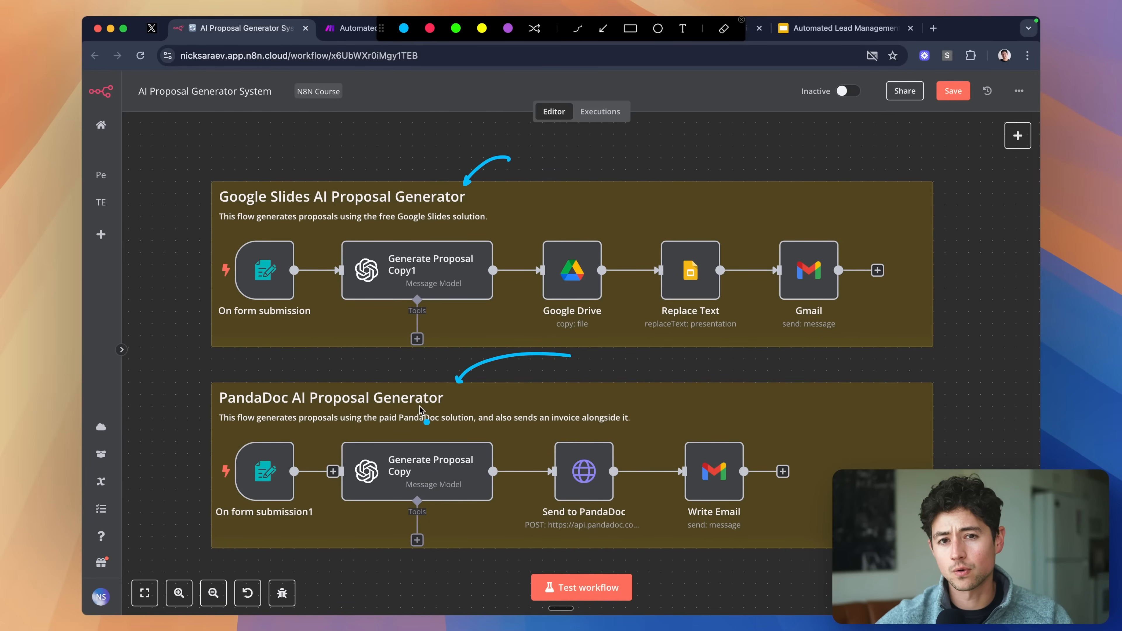
{"action": "mouse_move", "coordinate": [466, 395]}
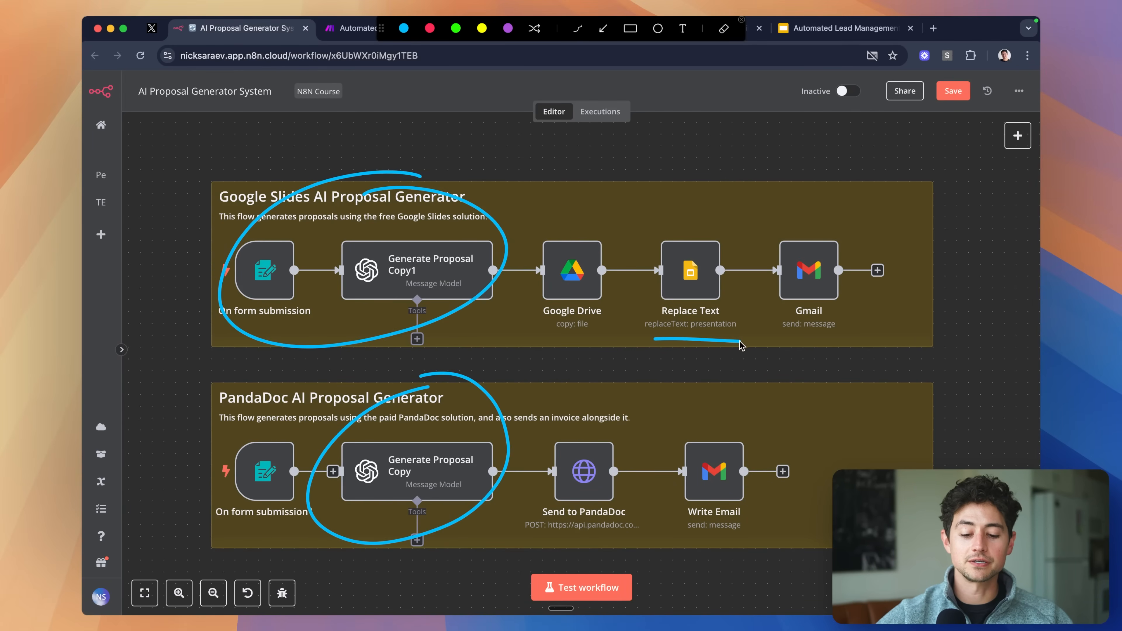
{"action": "mouse_move", "coordinate": [381, 305]}
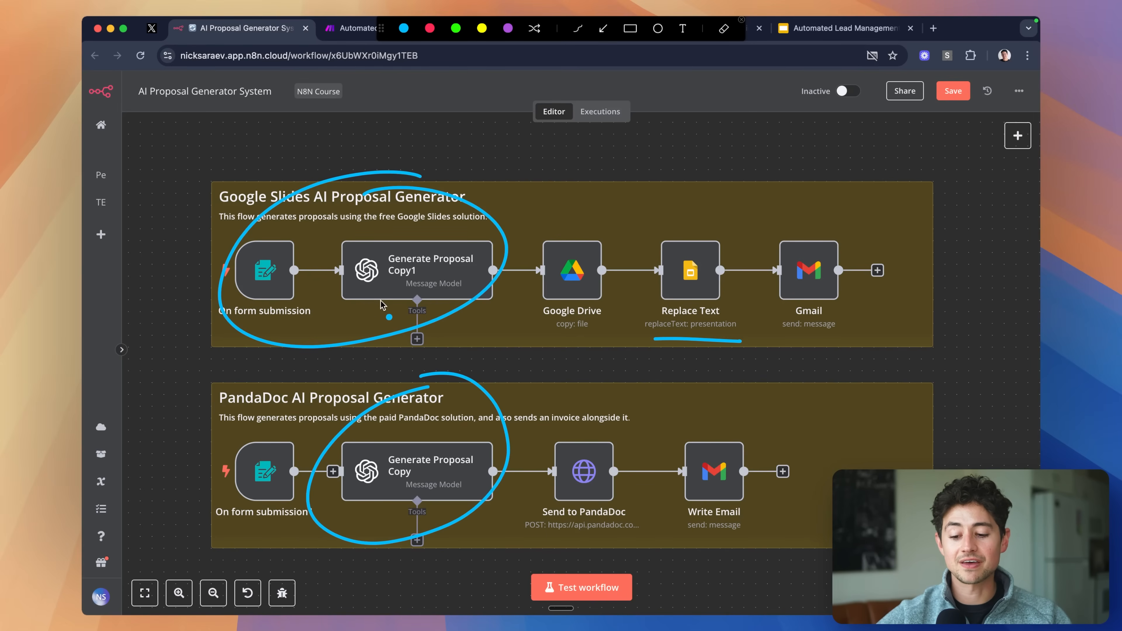
{"action": "mouse_move", "coordinate": [391, 281]}
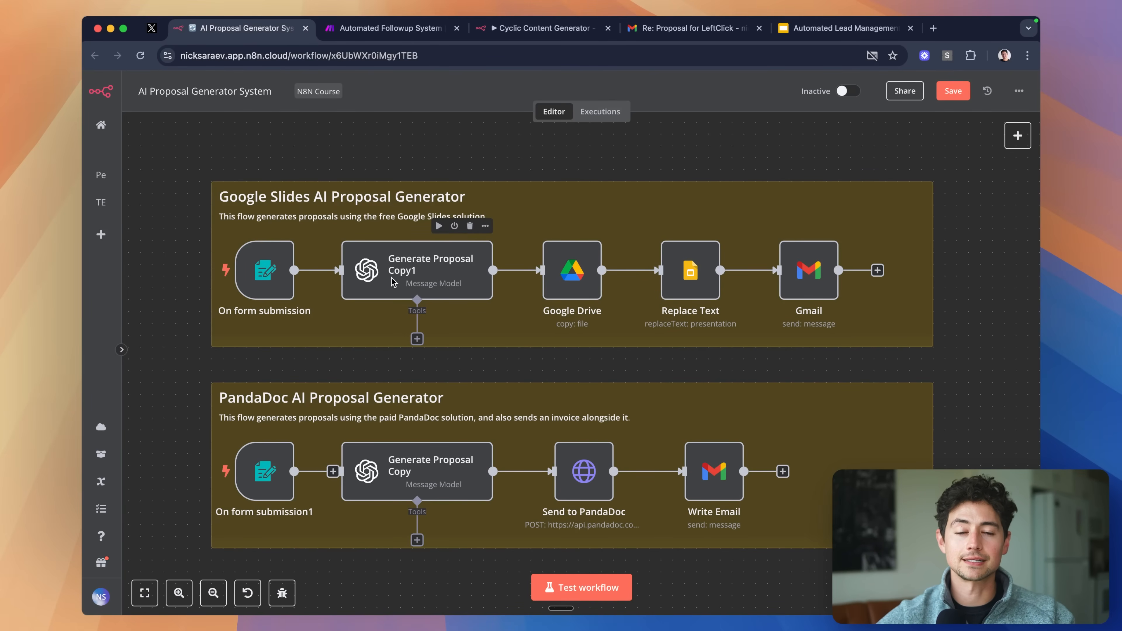
{"action": "mouse_move", "coordinate": [554, 442]}
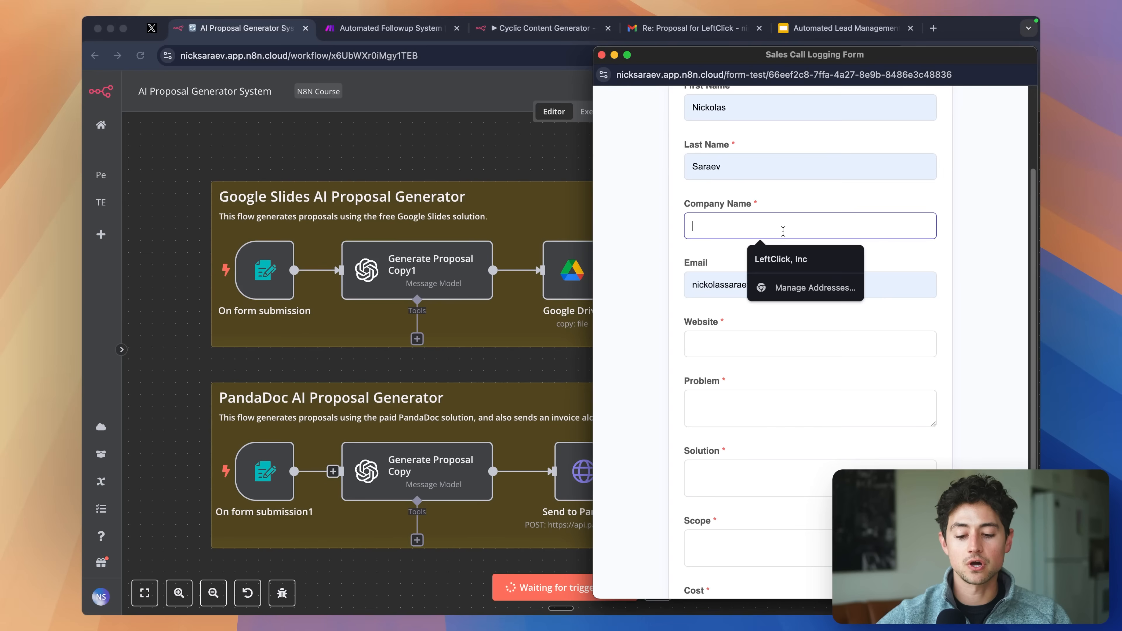
{"action": "type", "text": "1SecondCopy"}
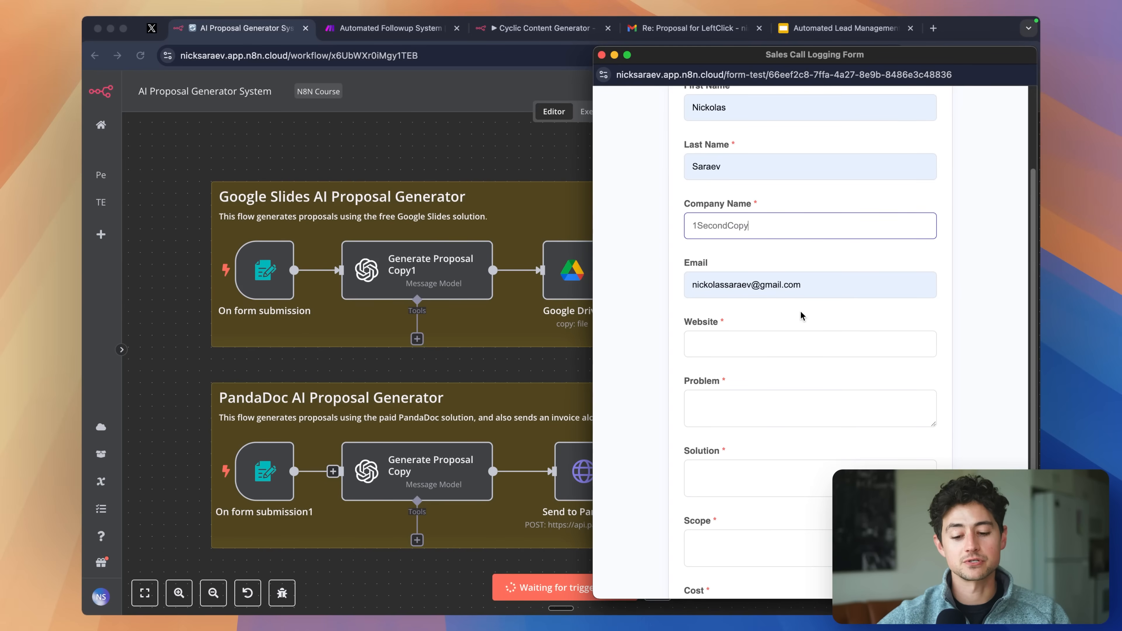
{"action": "type", "text": "https://1se"}
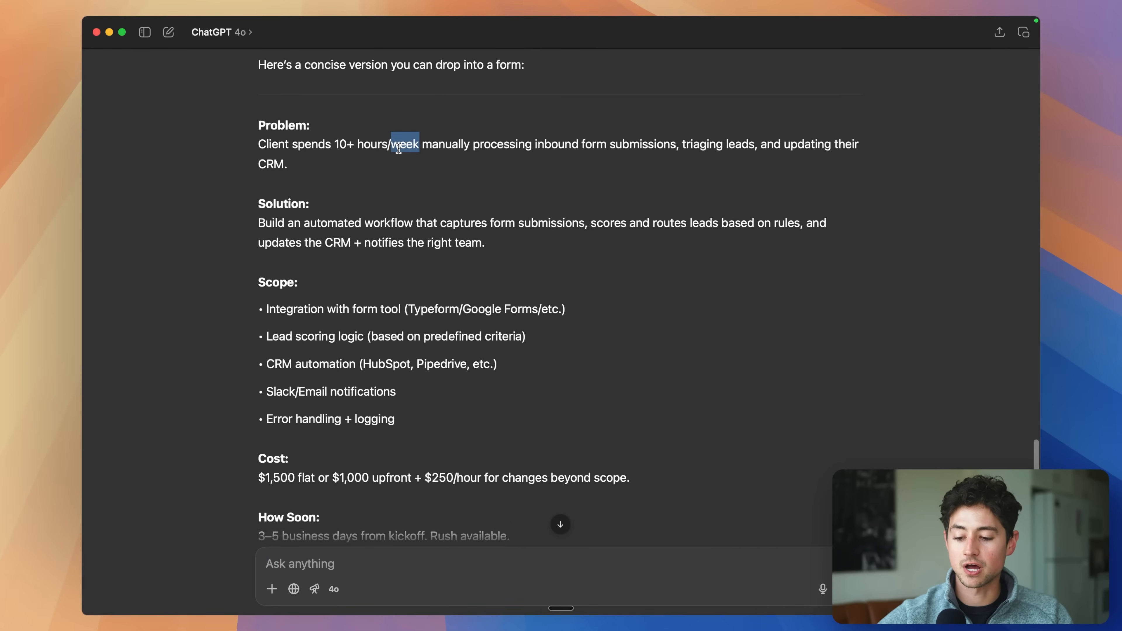
{"action": "mouse_move", "coordinate": [370, 160]}
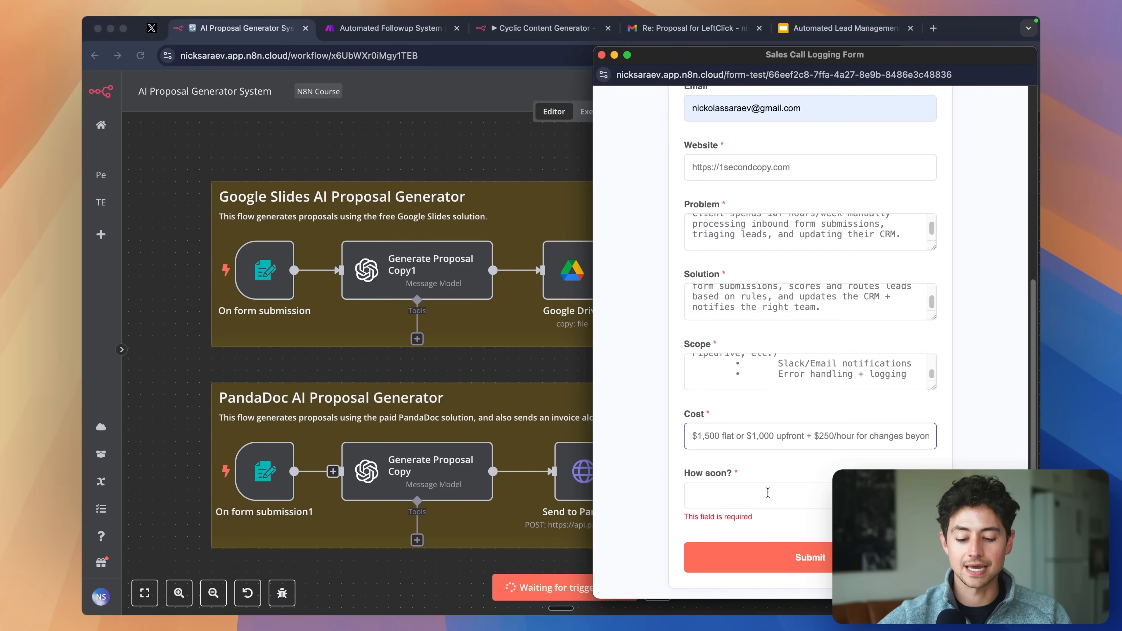
- Submit the sales call form and review the Generate Proposal Copy1 step's output
{"action": "left_click", "coordinate": [757, 558]}
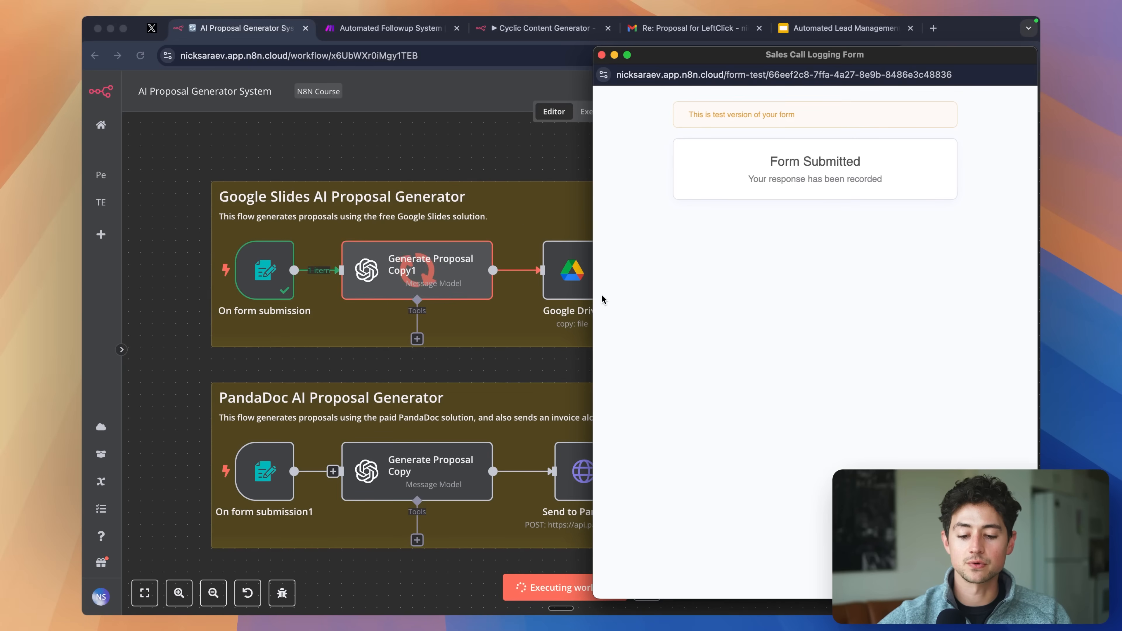
{"action": "left_click", "coordinate": [602, 54]}
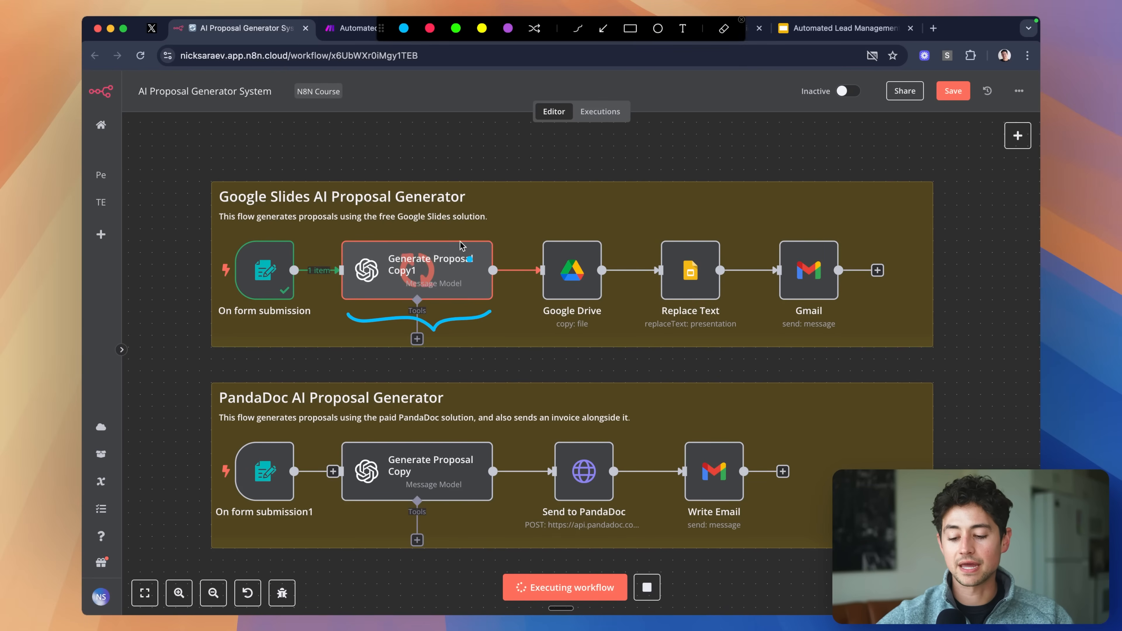
{"action": "double_click", "coordinate": [417, 271]}
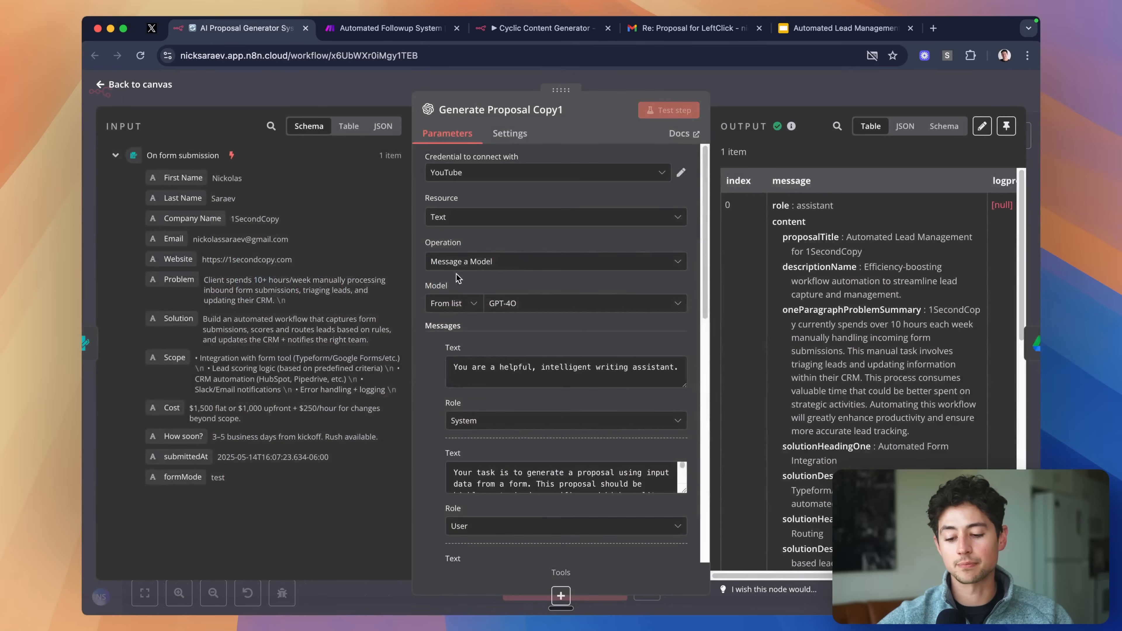
{"action": "scroll", "scroll_direction": "down", "scroll_amount": 3}
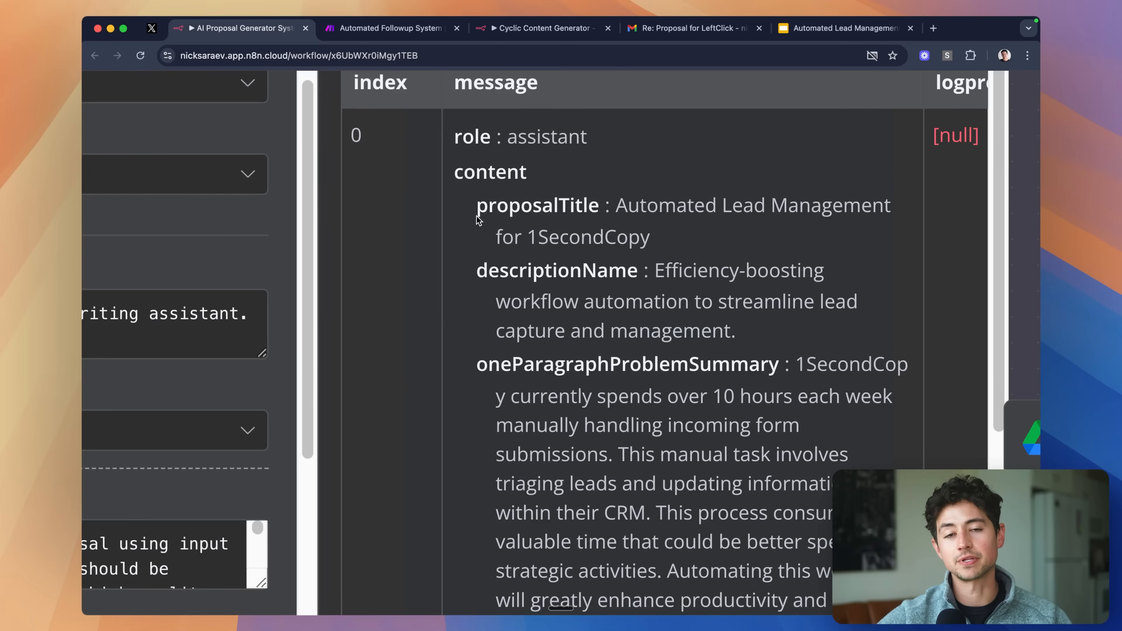
{"action": "mouse_move", "coordinate": [565, 260]}
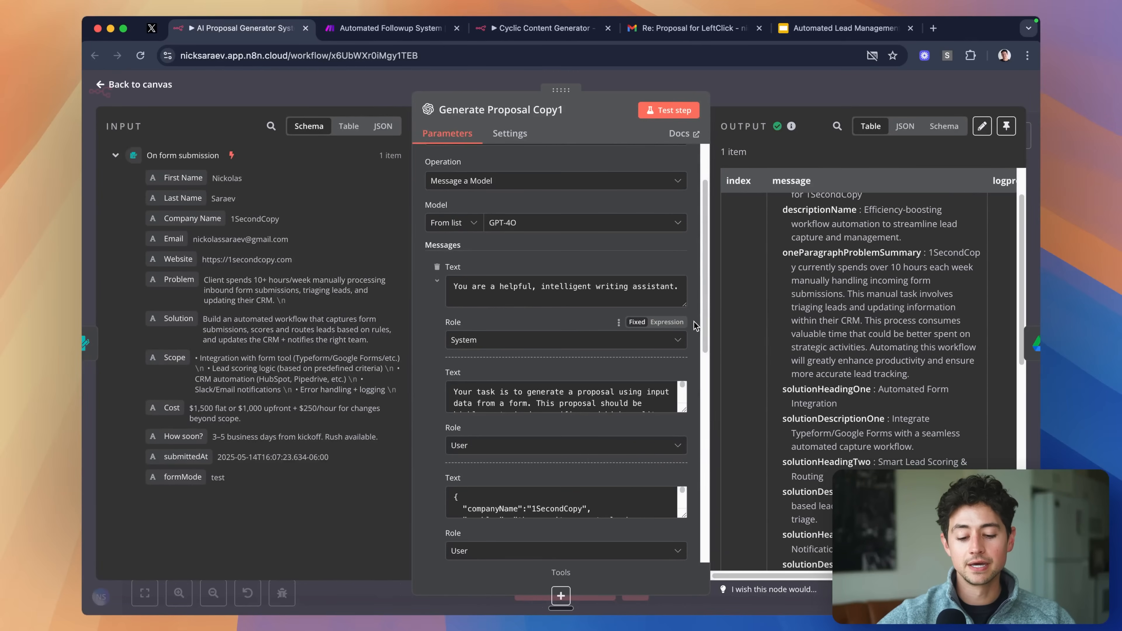
{"action": "scroll", "scroll_direction": "down", "scroll_amount": 3}
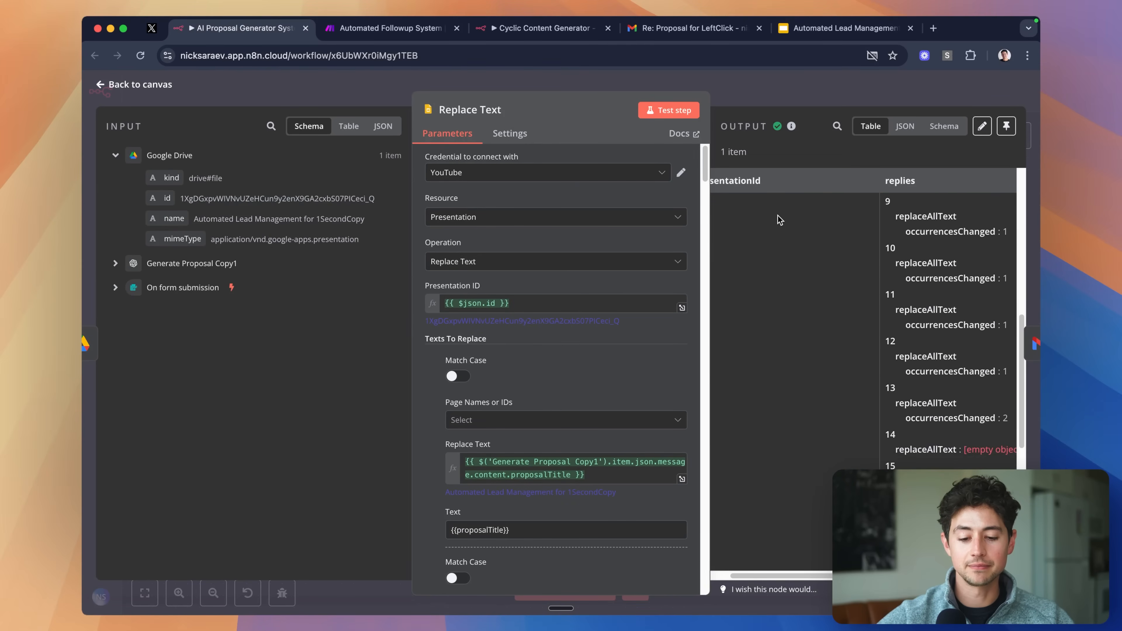
- Open the newest proposal email in the Gmail inbox
{"action": "left_click", "coordinate": [691, 28]}
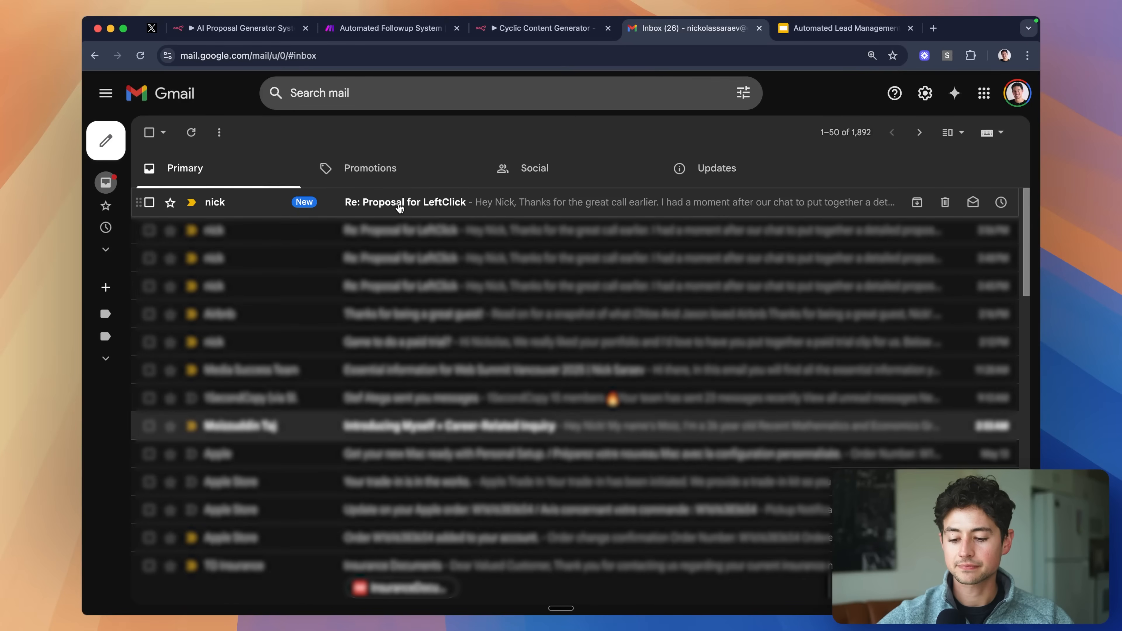
{"action": "left_click", "coordinate": [405, 202]}
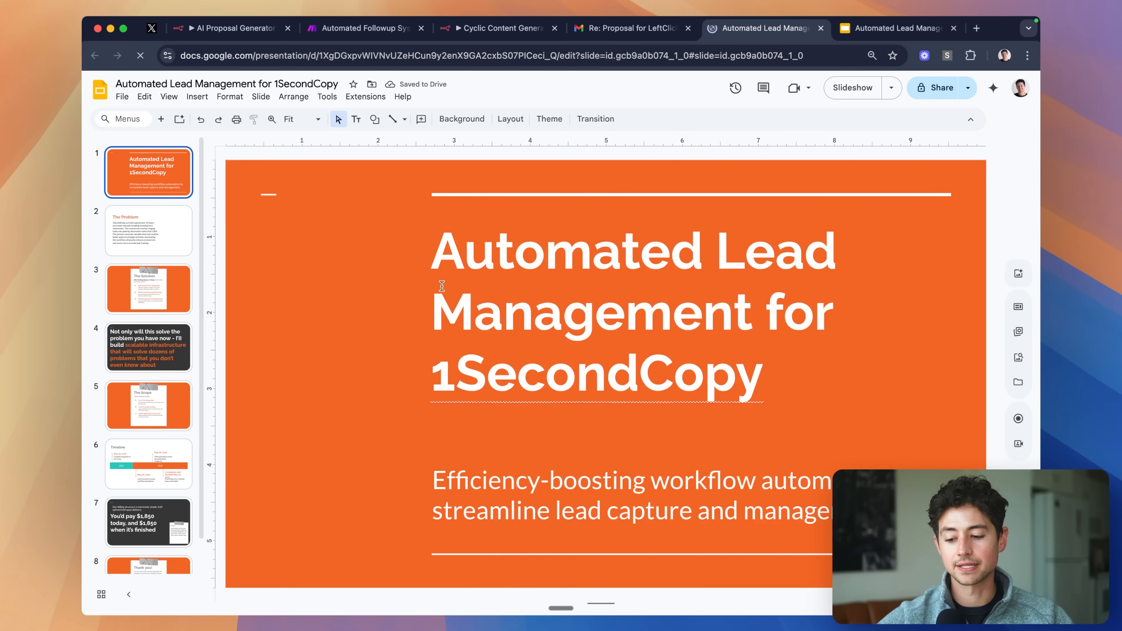
{"action": "mouse_move", "coordinate": [724, 360]}
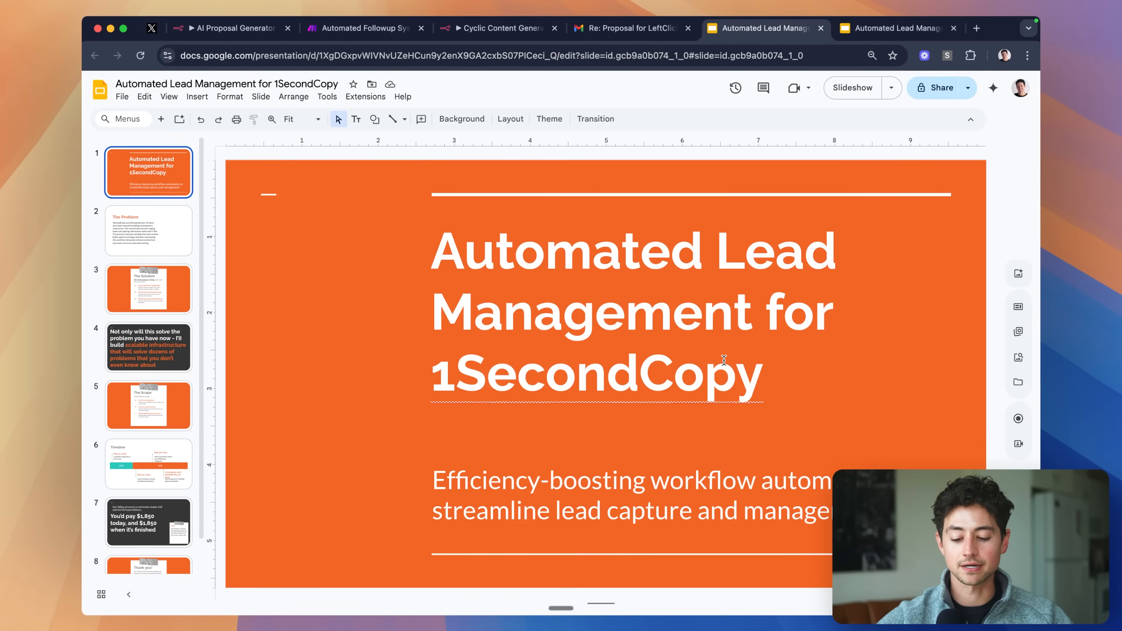
{"action": "mouse_move", "coordinate": [237, 300]}
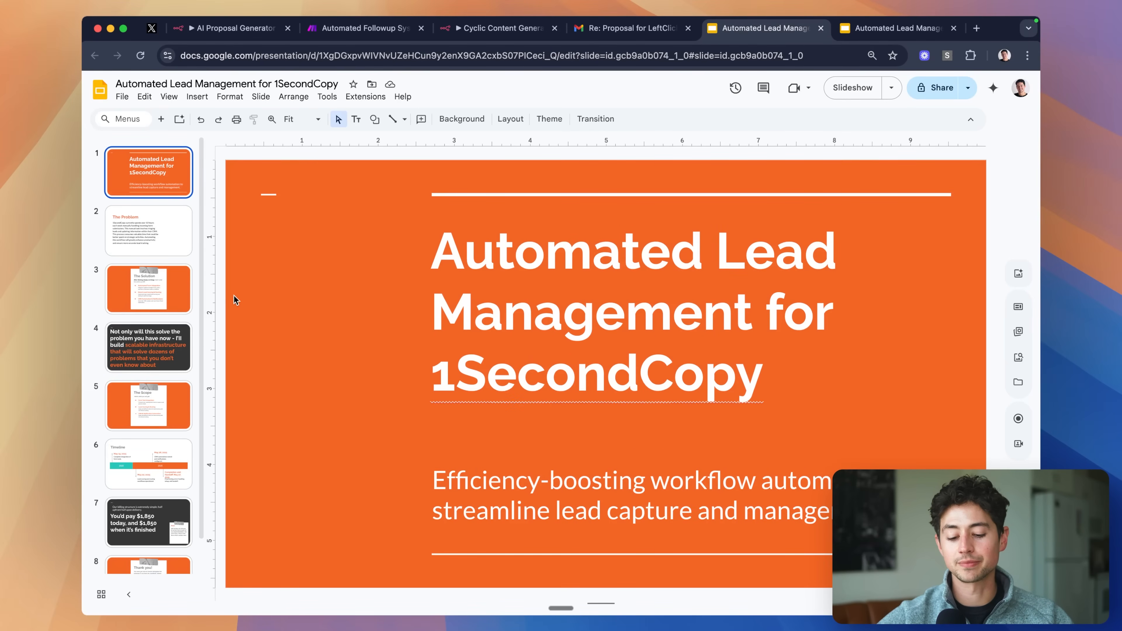
{"action": "mouse_move", "coordinate": [164, 258]}
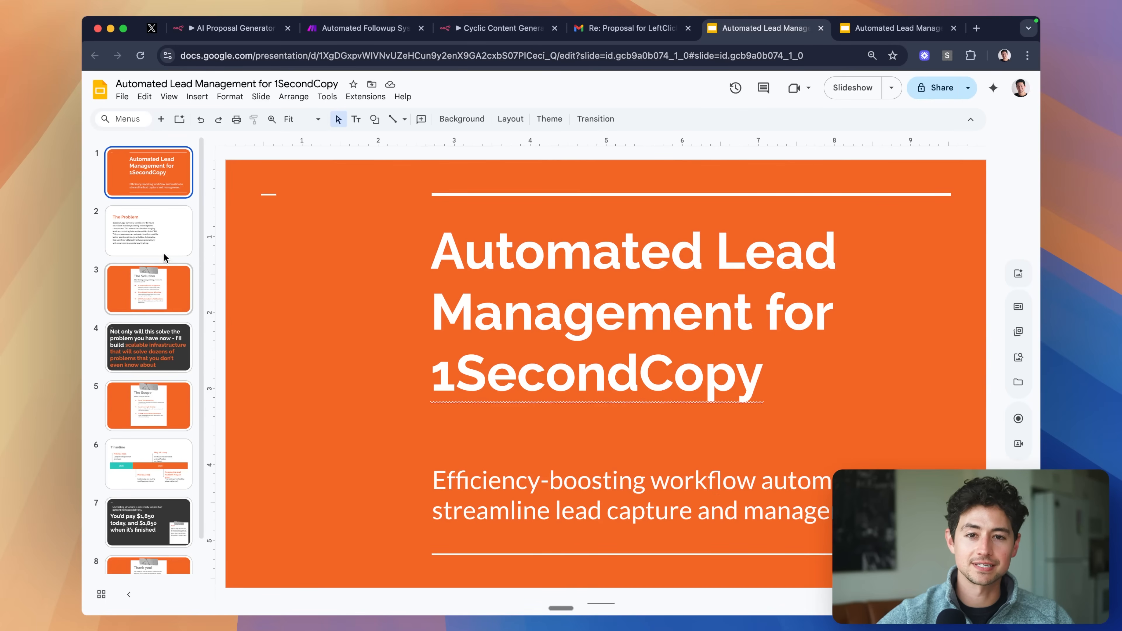
{"action": "mouse_move", "coordinate": [439, 218]}
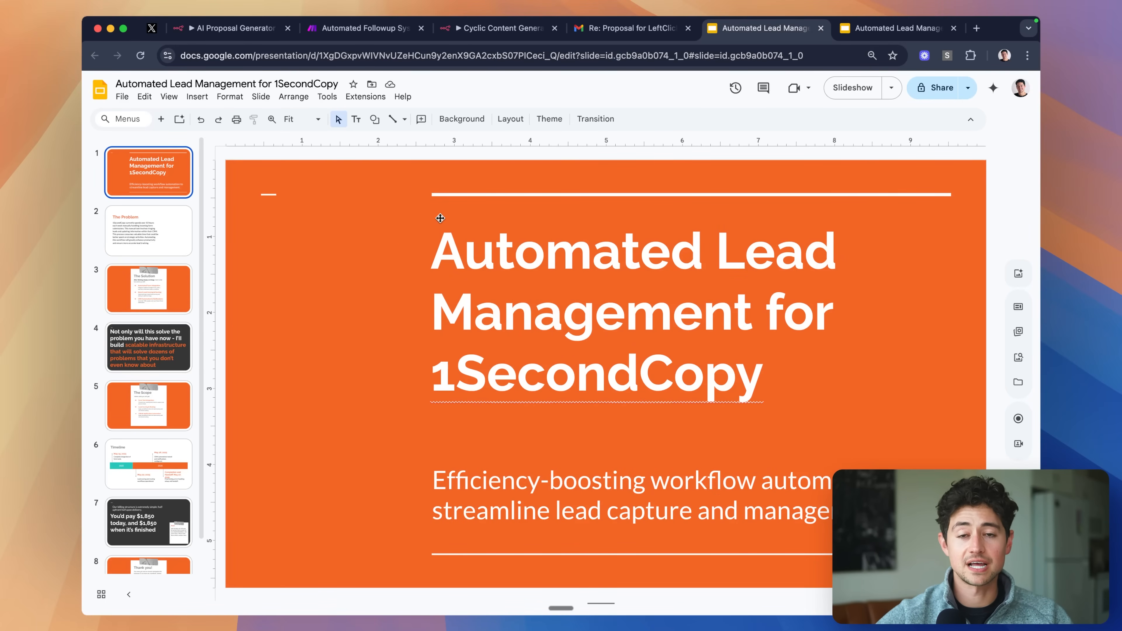
{"action": "mouse_move", "coordinate": [514, 278]}
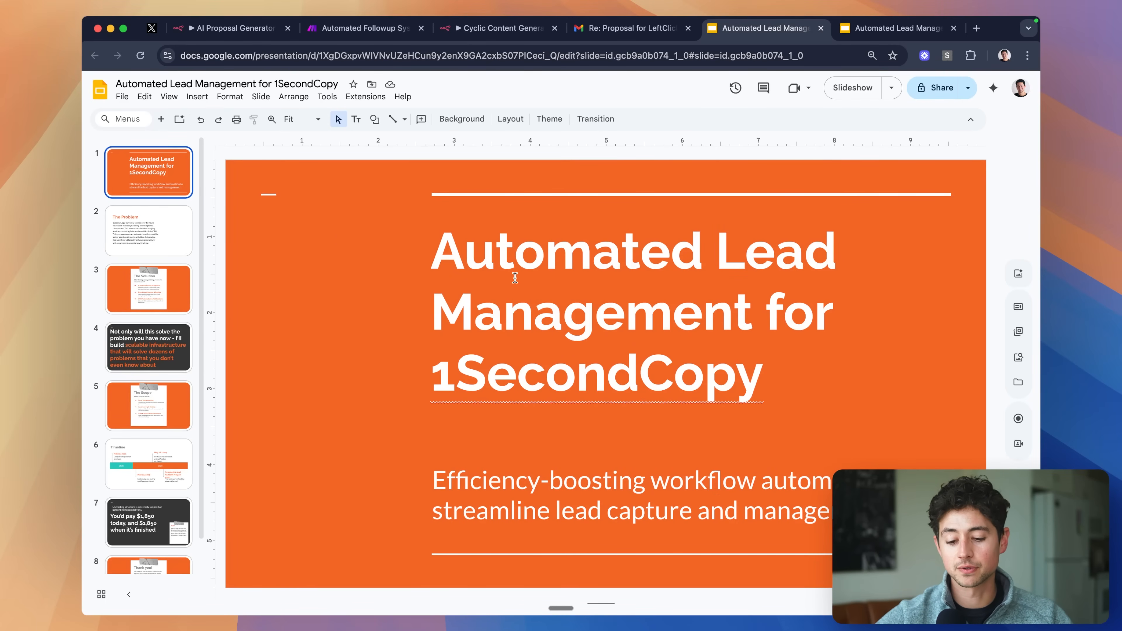
{"action": "mouse_move", "coordinate": [711, 398]}
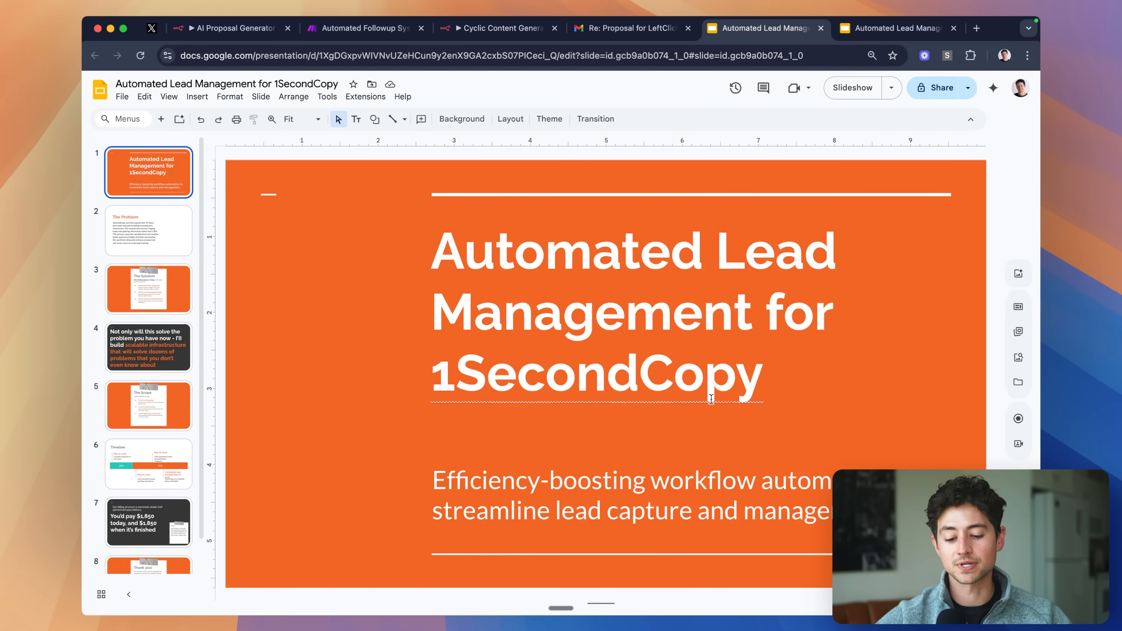
{"action": "mouse_move", "coordinate": [162, 299]}
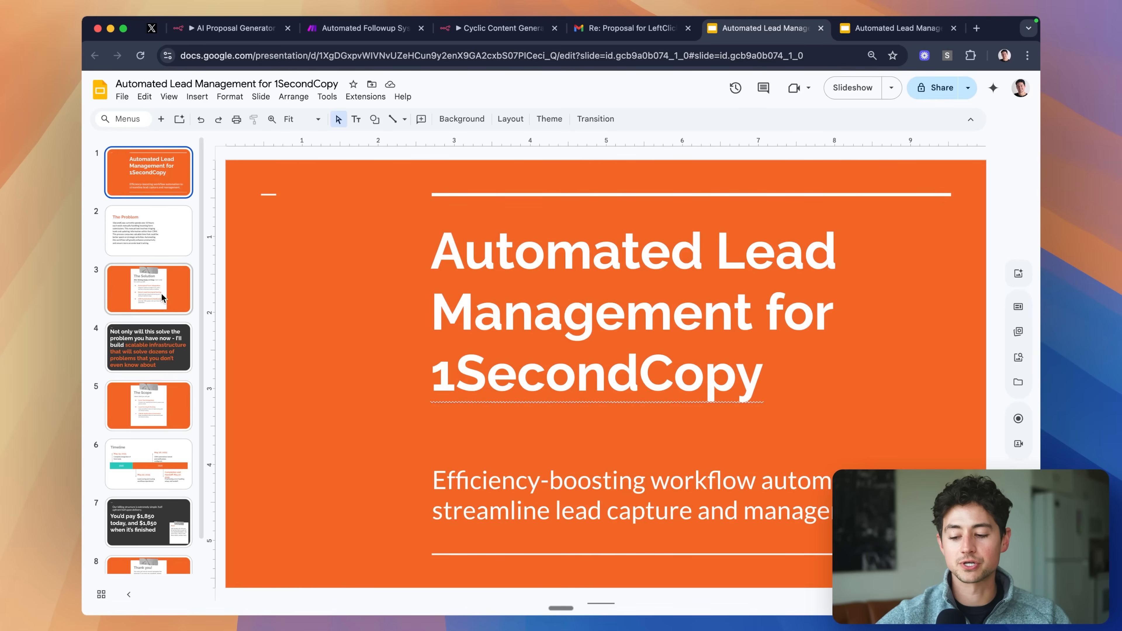
- Review the Problem, Solution, infrastructure, Scope, Timeline, billing and Thank you slides, then return to n8n
{"action": "left_click", "coordinate": [148, 229]}
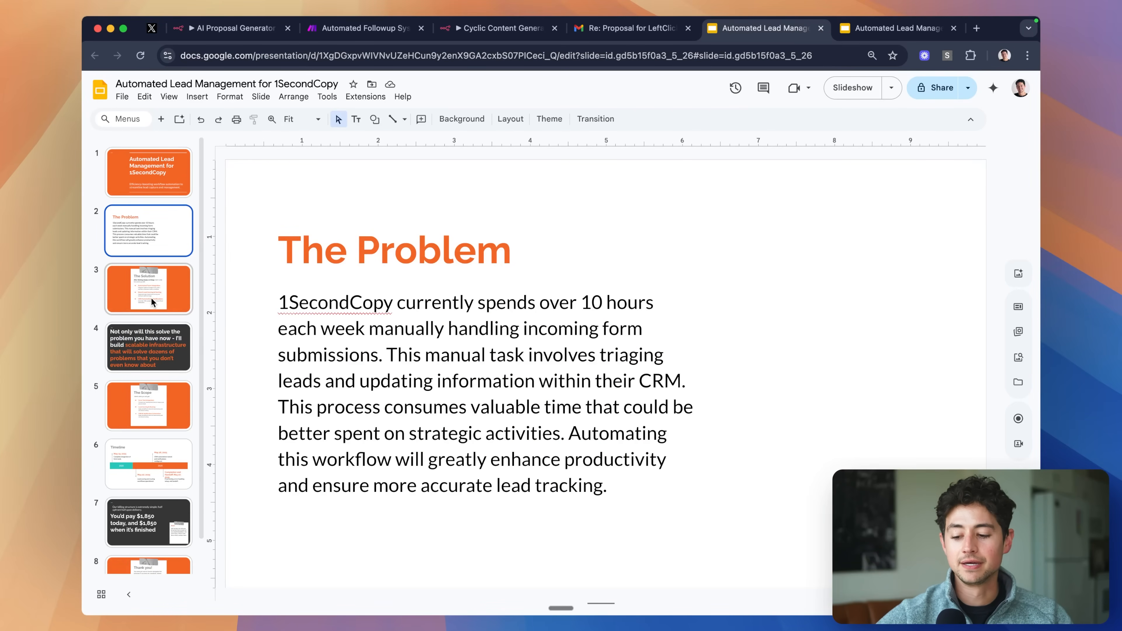
{"action": "left_click", "coordinate": [148, 289]}
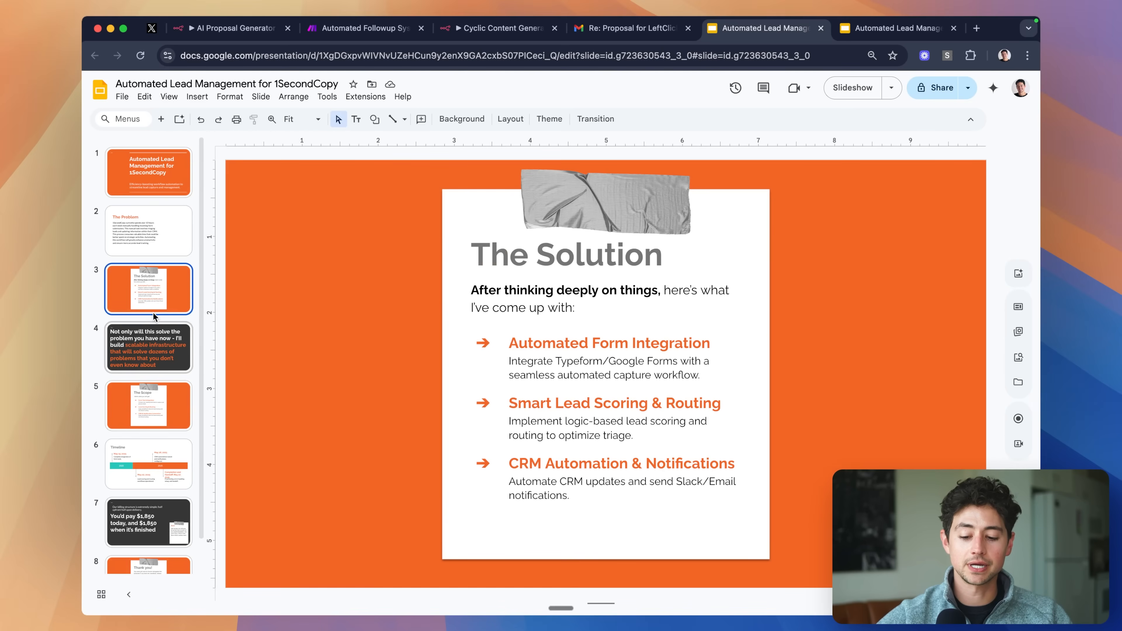
{"action": "left_click", "coordinate": [148, 347]}
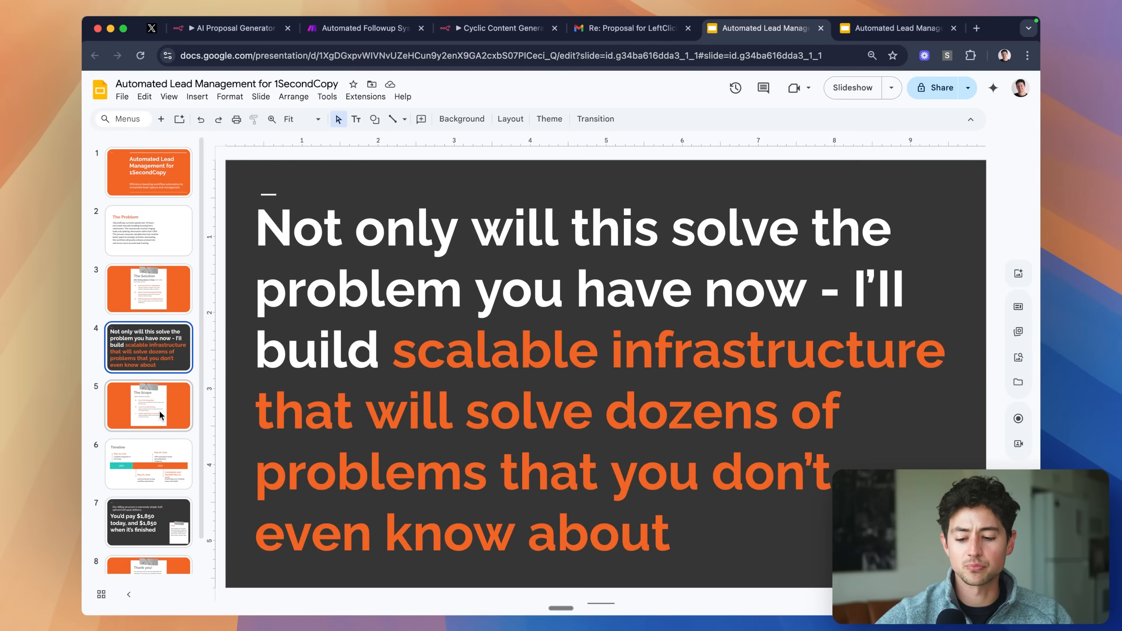
{"action": "left_click", "coordinate": [148, 406]}
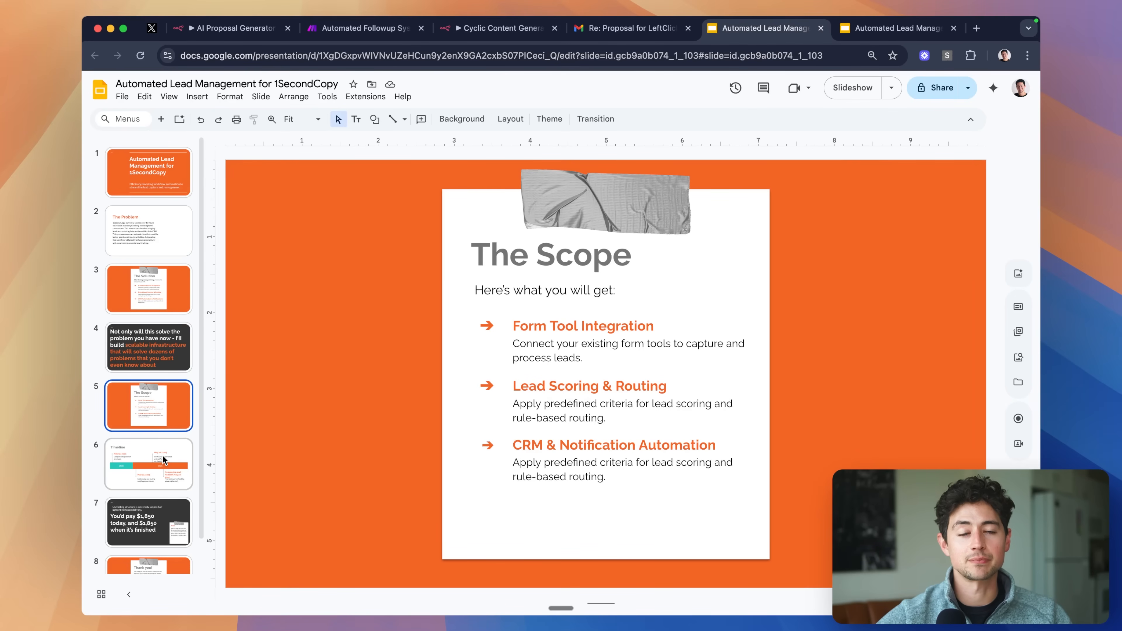
{"action": "left_click", "coordinate": [148, 463]}
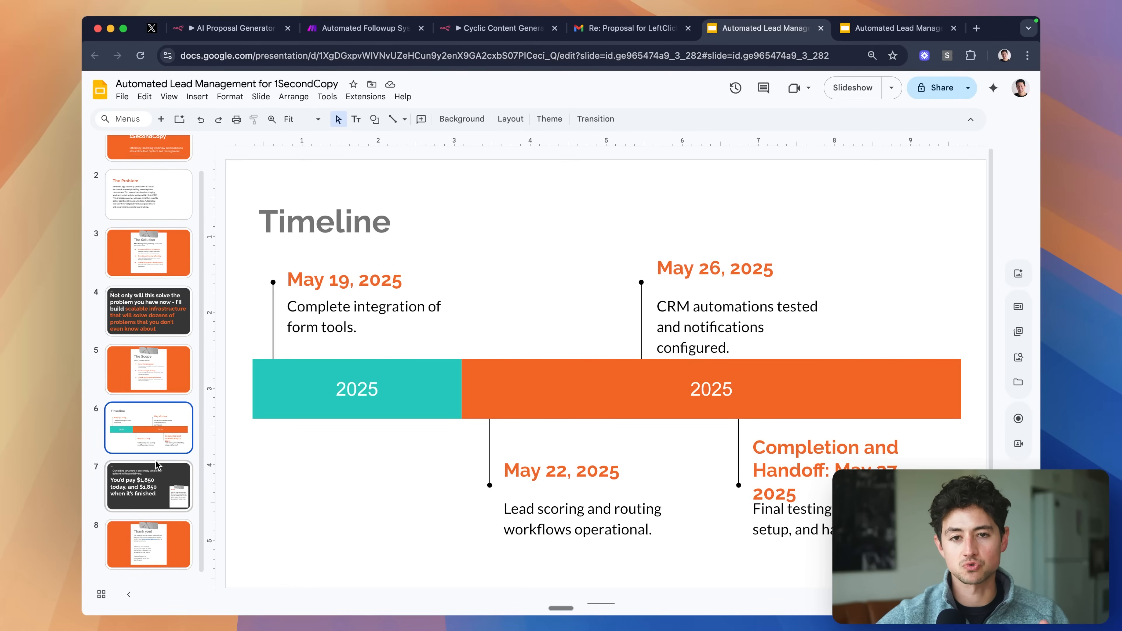
{"action": "left_click", "coordinate": [148, 485]}
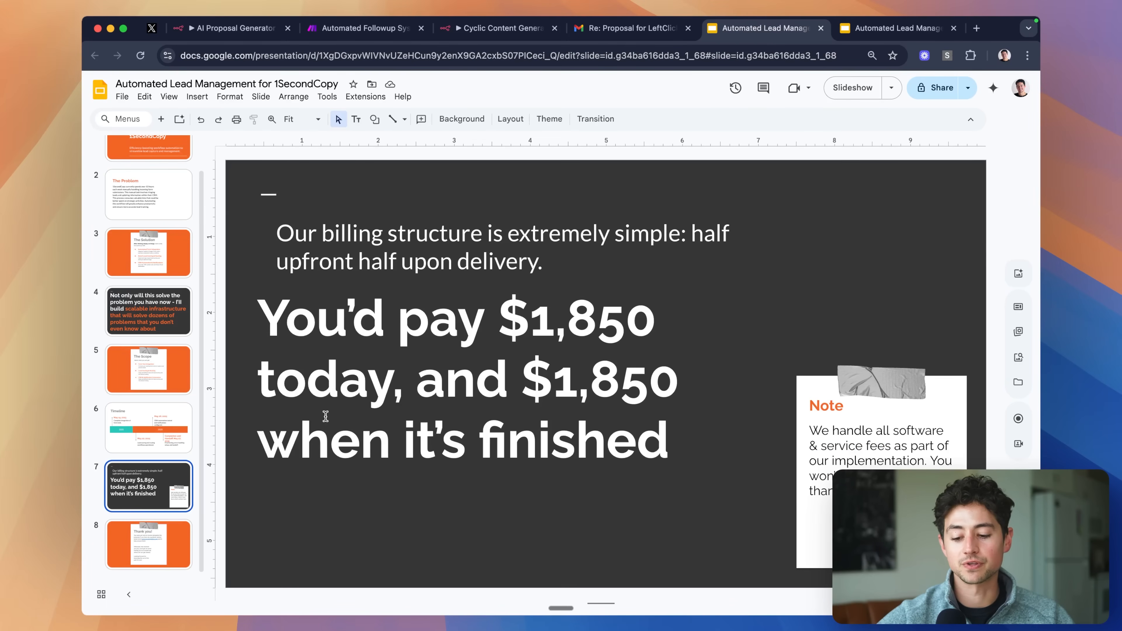
{"action": "mouse_move", "coordinate": [435, 430]}
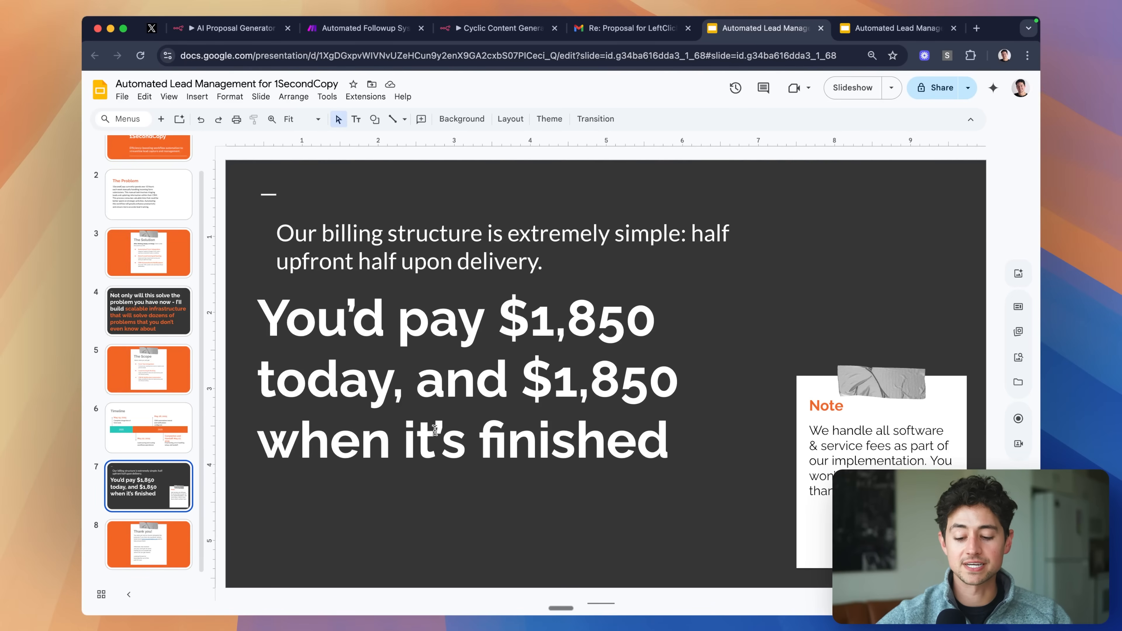
{"action": "left_click", "coordinate": [148, 544]}
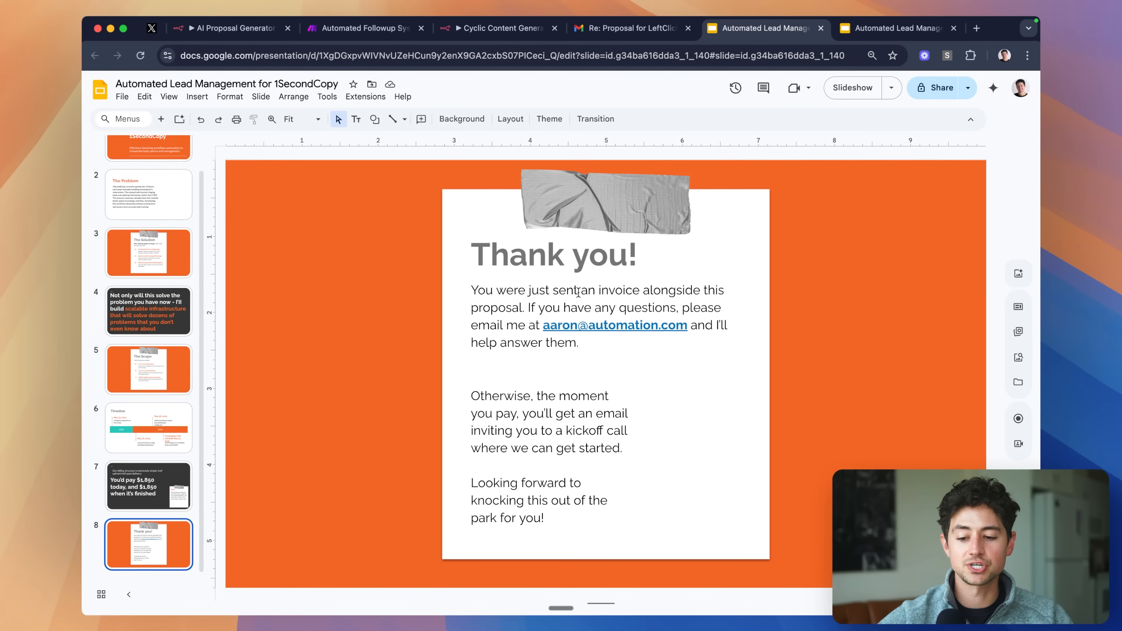
{"action": "left_click", "coordinate": [230, 28]}
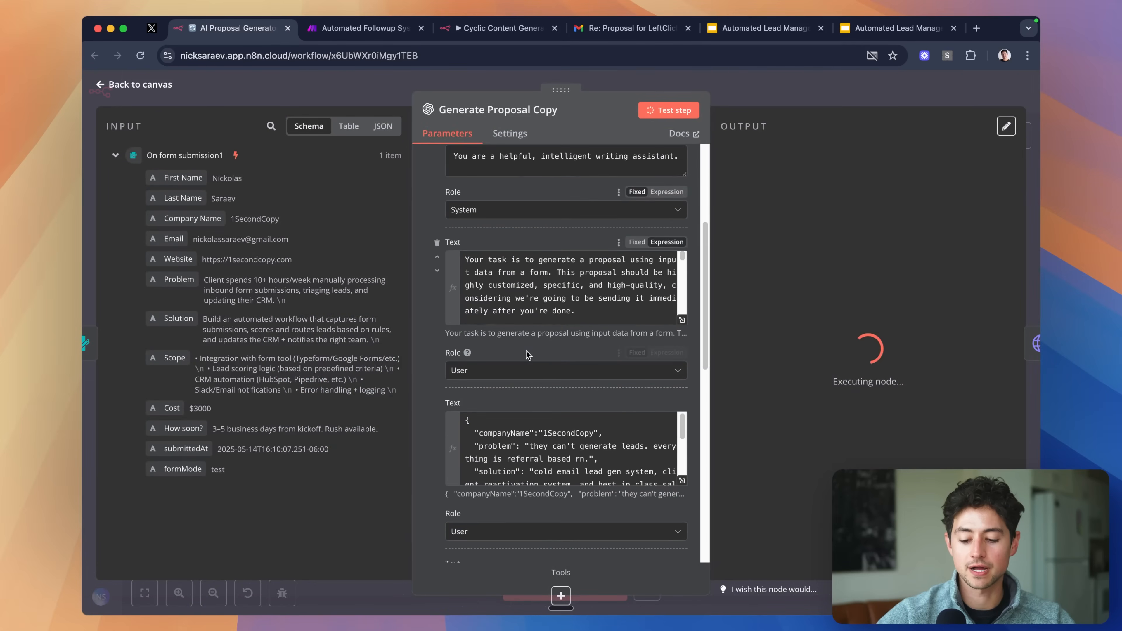
- Return to the canvas, let the PandaDoc flow finish, and bring up the generated PandaDoc proposal
{"action": "left_click", "coordinate": [133, 84]}
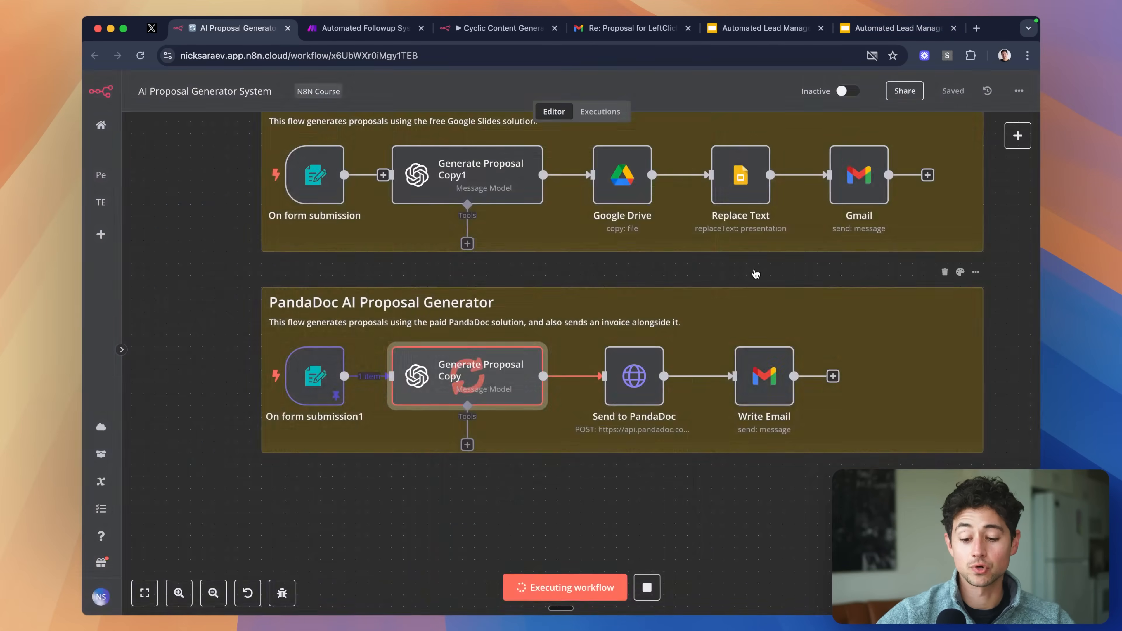
{"action": "scroll", "scroll_direction": "up", "scroll_amount": 3}
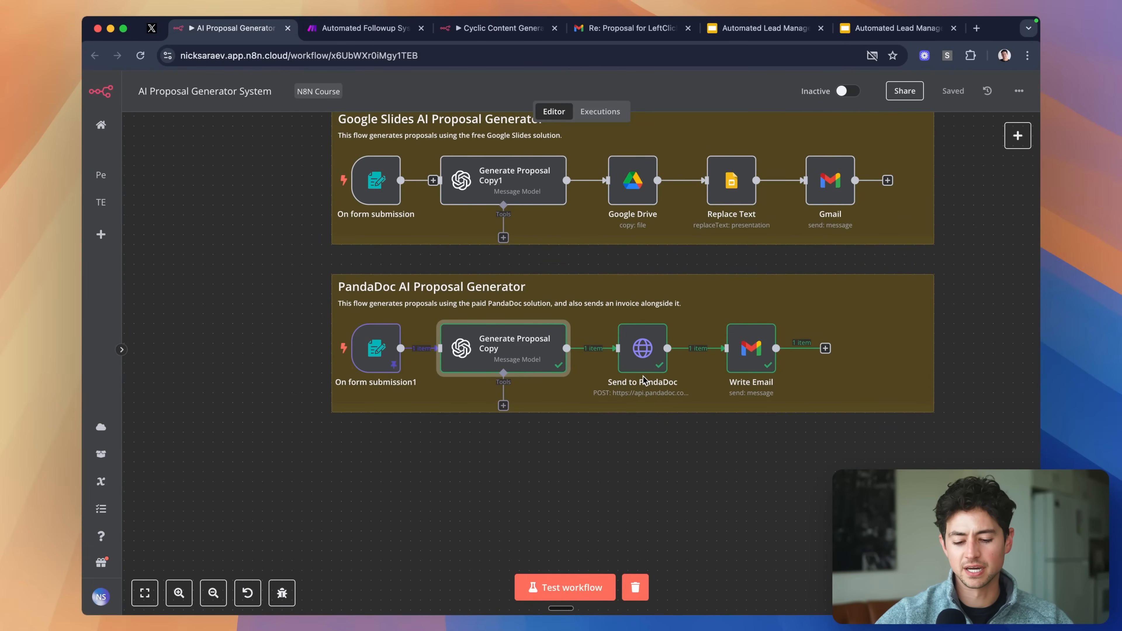
{"action": "left_click", "coordinate": [628, 28]}
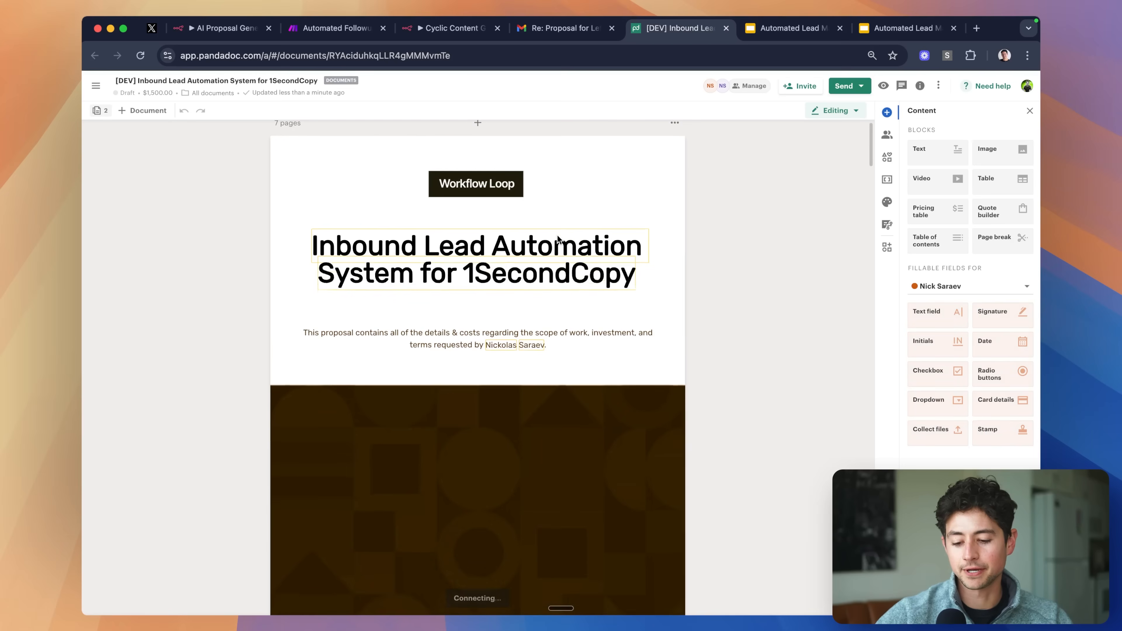
{"action": "scroll", "scroll_direction": "down", "scroll_amount": 3}
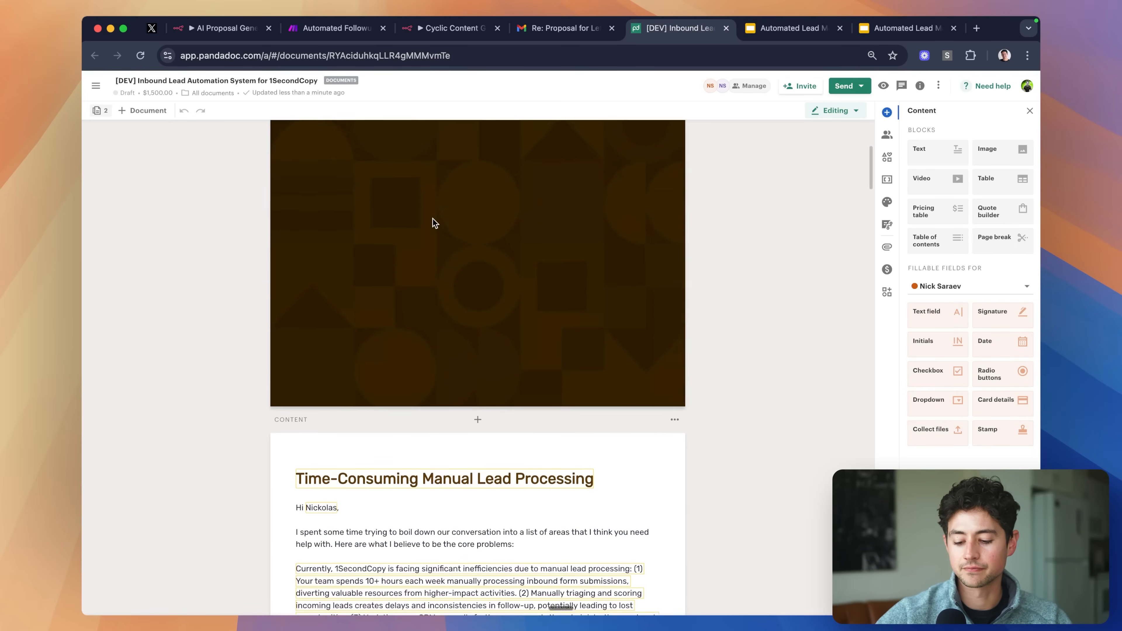
{"action": "scroll", "scroll_direction": "down", "scroll_amount": 3}
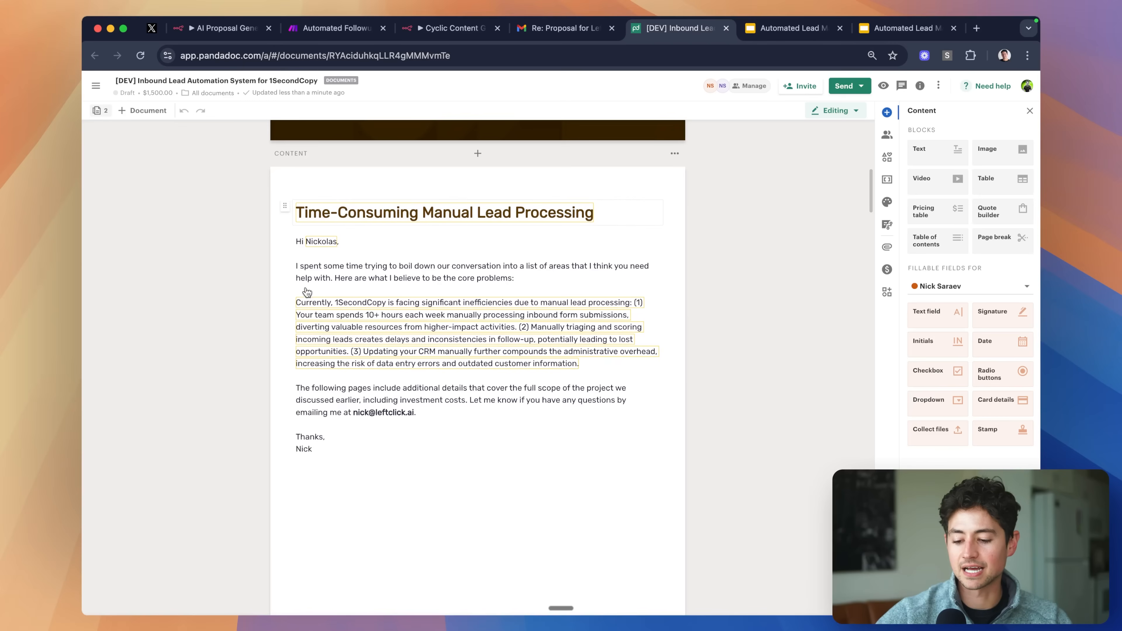
{"action": "scroll", "scroll_direction": "down", "scroll_amount": 3}
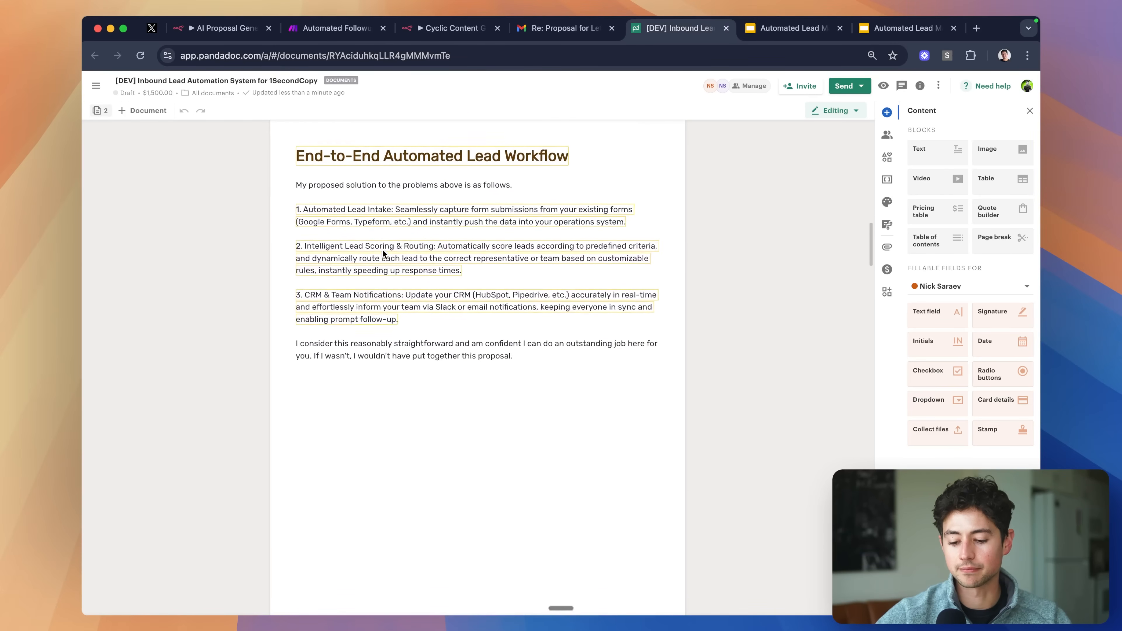
{"action": "scroll", "scroll_direction": "down", "scroll_amount": 3}
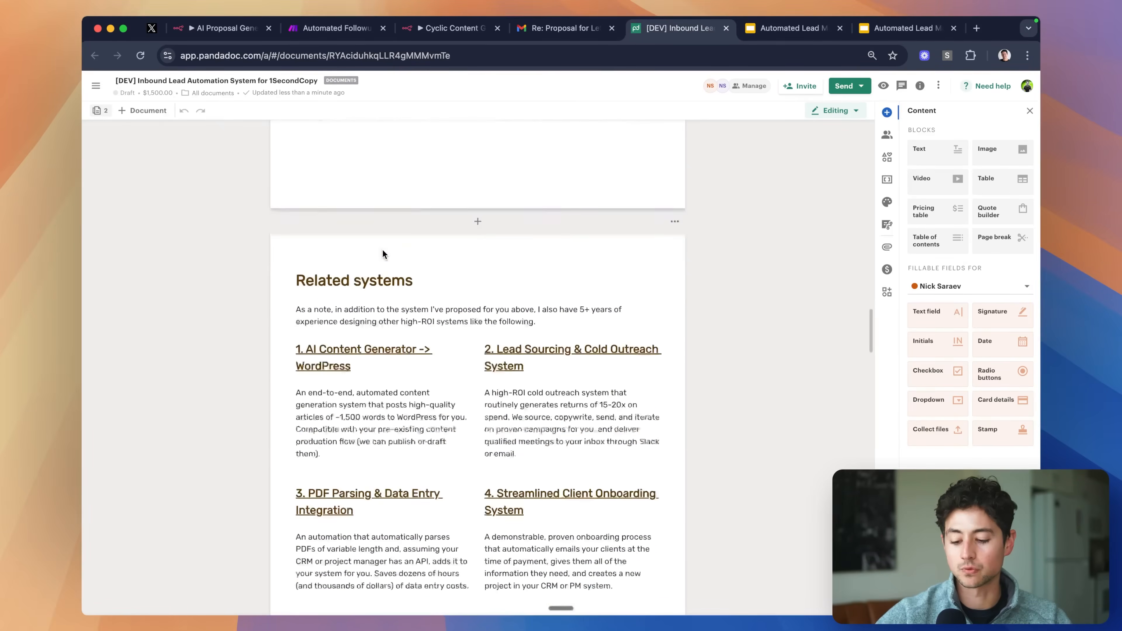
{"action": "scroll", "scroll_direction": "down", "scroll_amount": 3}
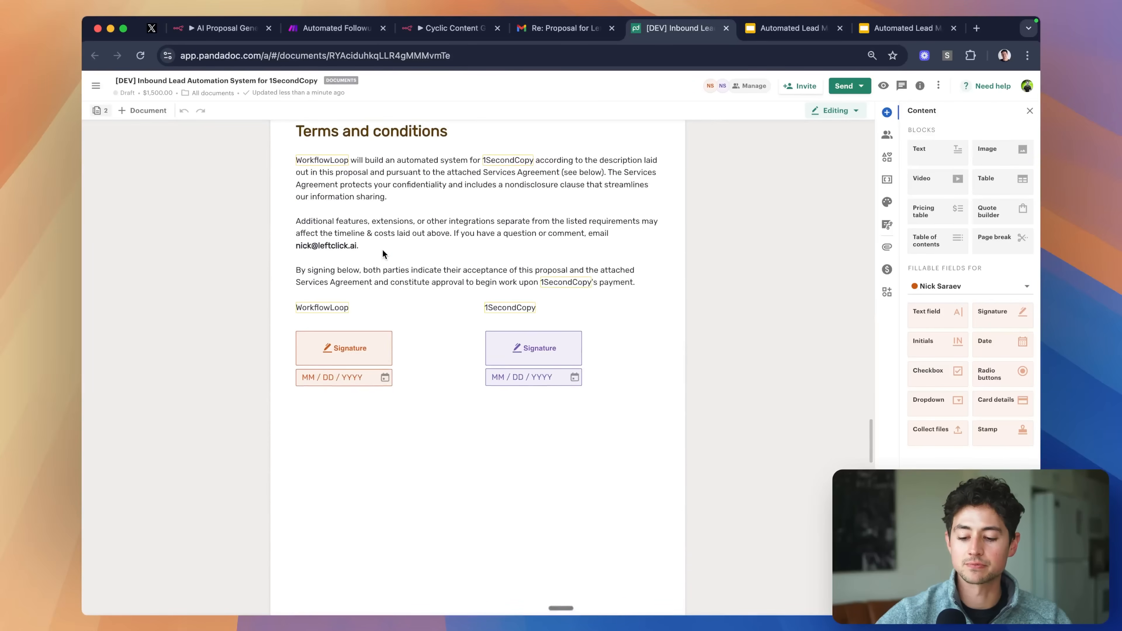
{"action": "scroll", "scroll_direction": "down", "scroll_amount": 3}
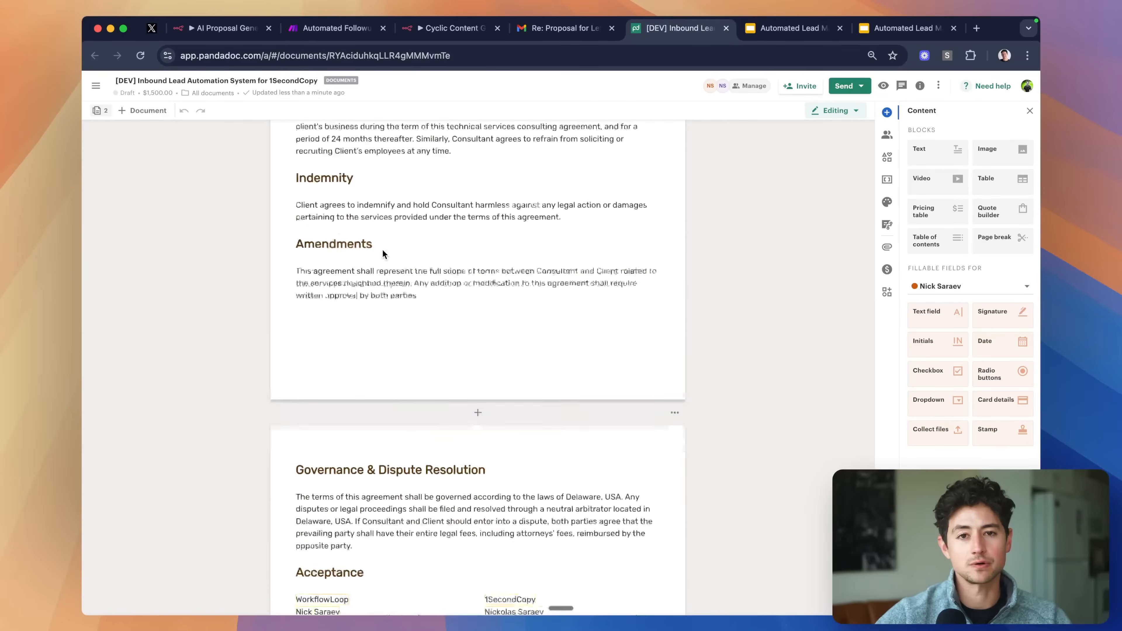
- Return to the n8n proposal generator workflow, then switch to the Make scenario
{"action": "left_click", "coordinate": [222, 28]}
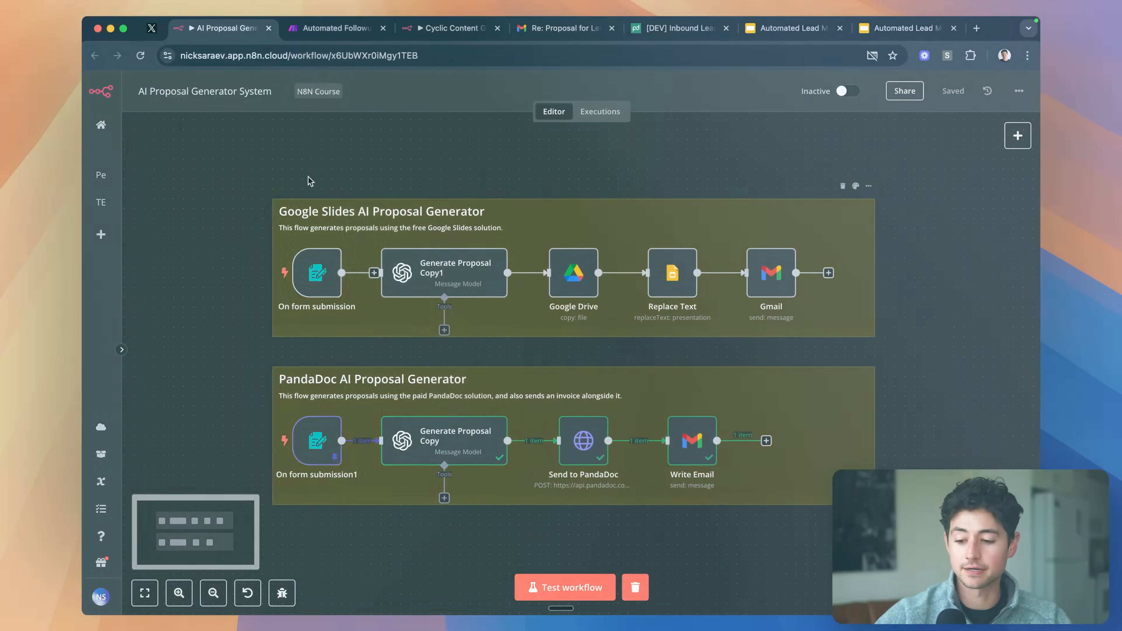
{"action": "left_click", "coordinate": [332, 28]}
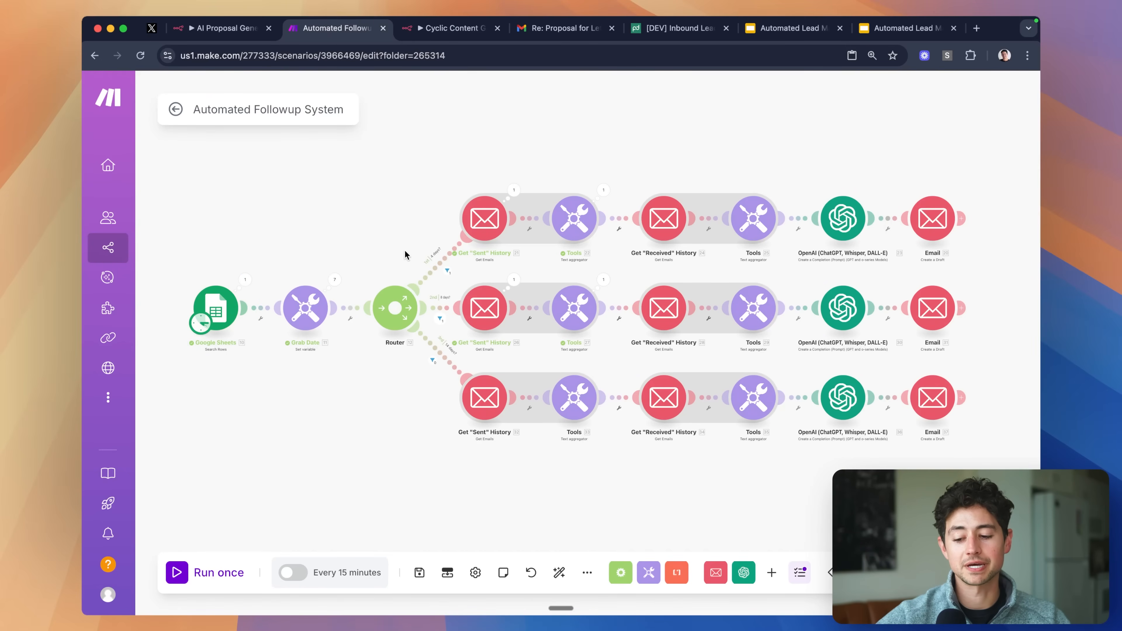
{"action": "mouse_move", "coordinate": [385, 209]}
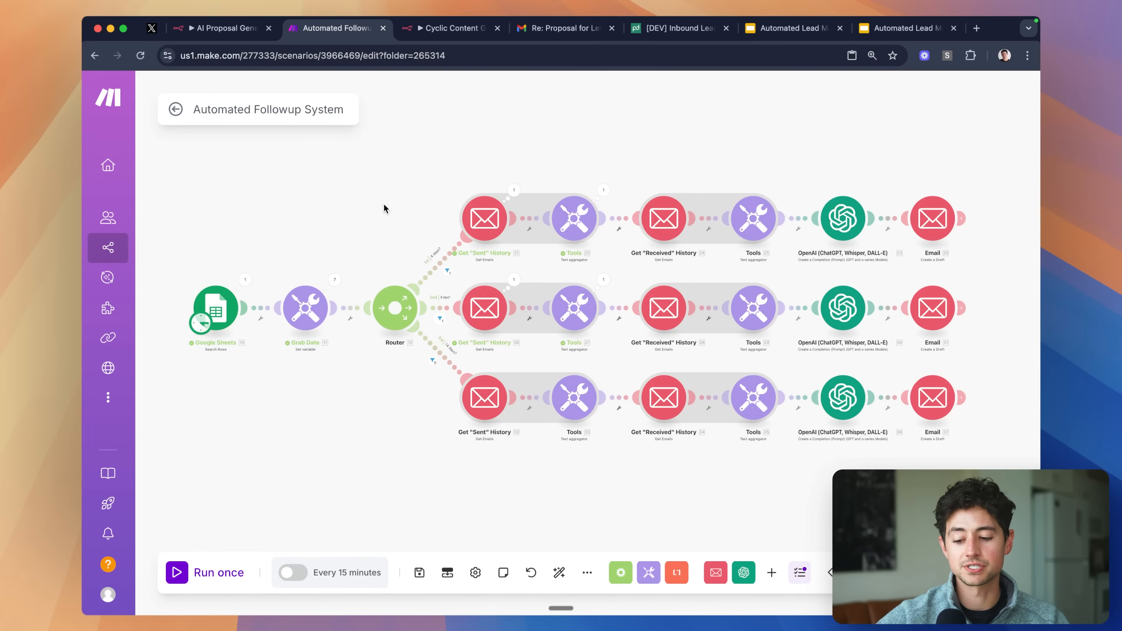
{"action": "mouse_move", "coordinate": [227, 274]}
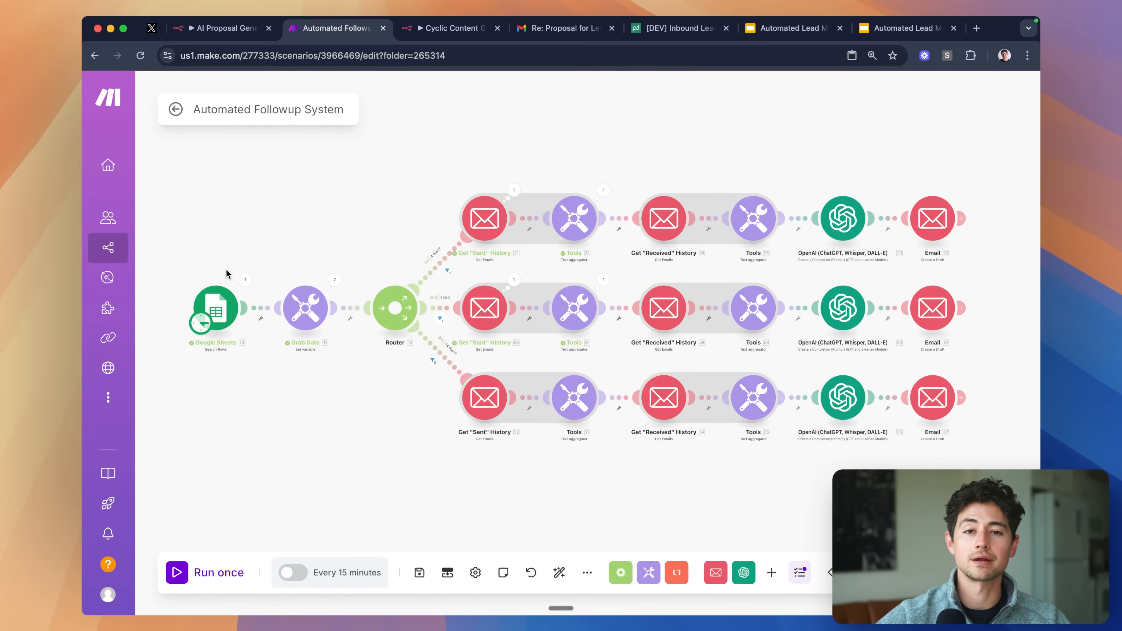
- Bring up the CRM Example spreadsheet of lead contacts
{"action": "left_click", "coordinate": [509, 28]}
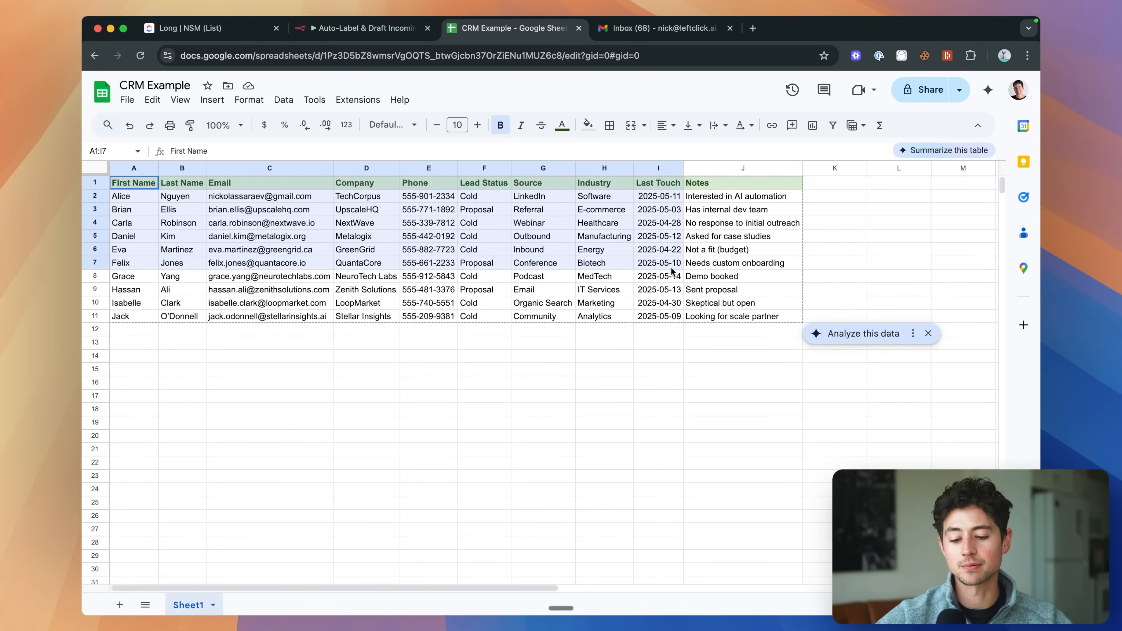
{"action": "left_click", "coordinate": [269, 369]}
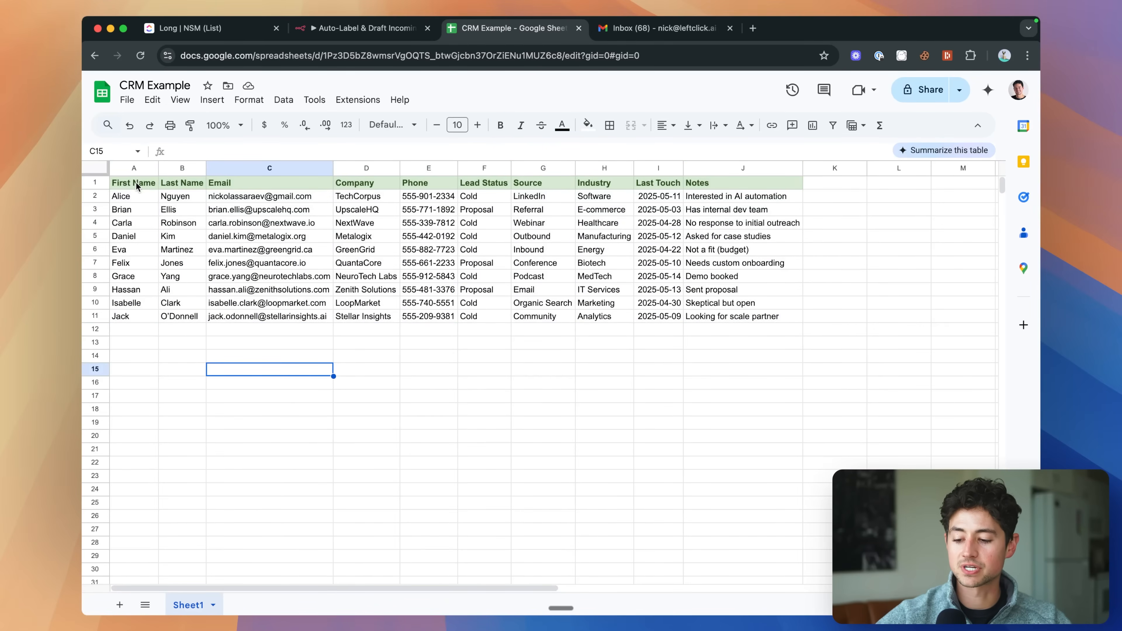
{"action": "left_click_drag", "start_coordinate": [269, 182], "coordinate": [269, 236]}
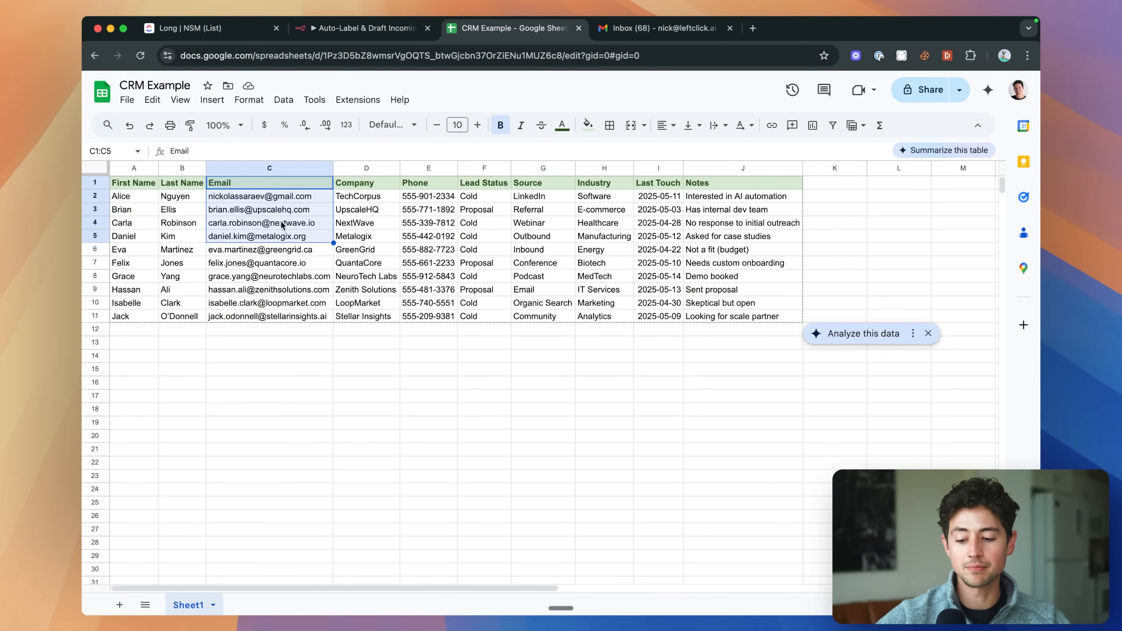
{"action": "left_click", "coordinate": [483, 196]}
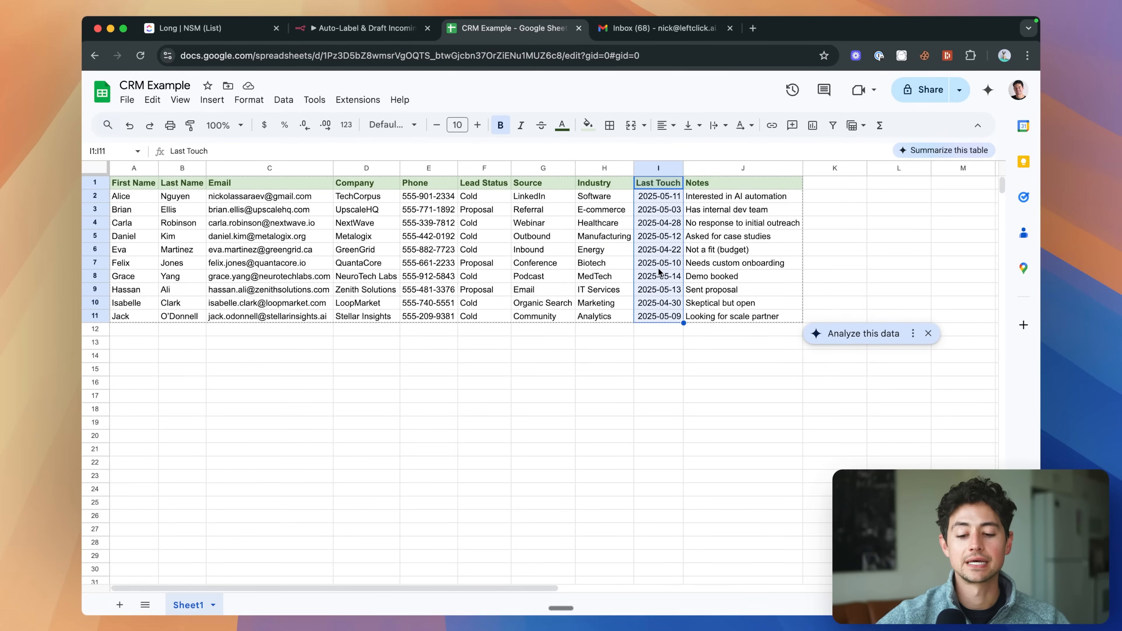
{"action": "left_click", "coordinate": [658, 303]}
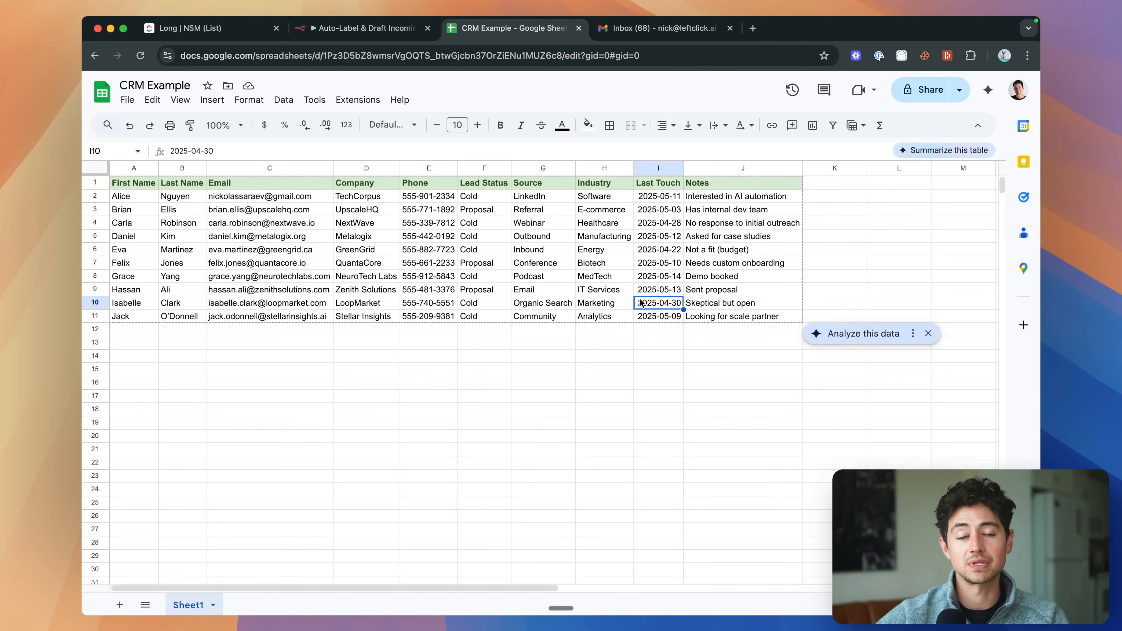
{"action": "mouse_move", "coordinate": [433, 209]}
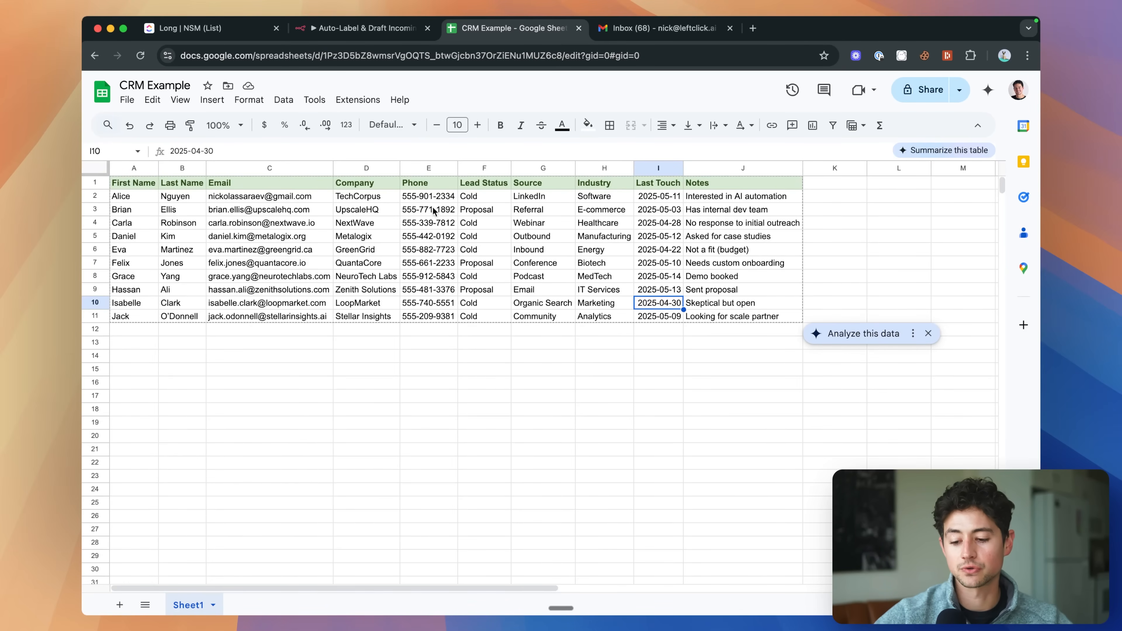
{"action": "left_click", "coordinate": [428, 342]}
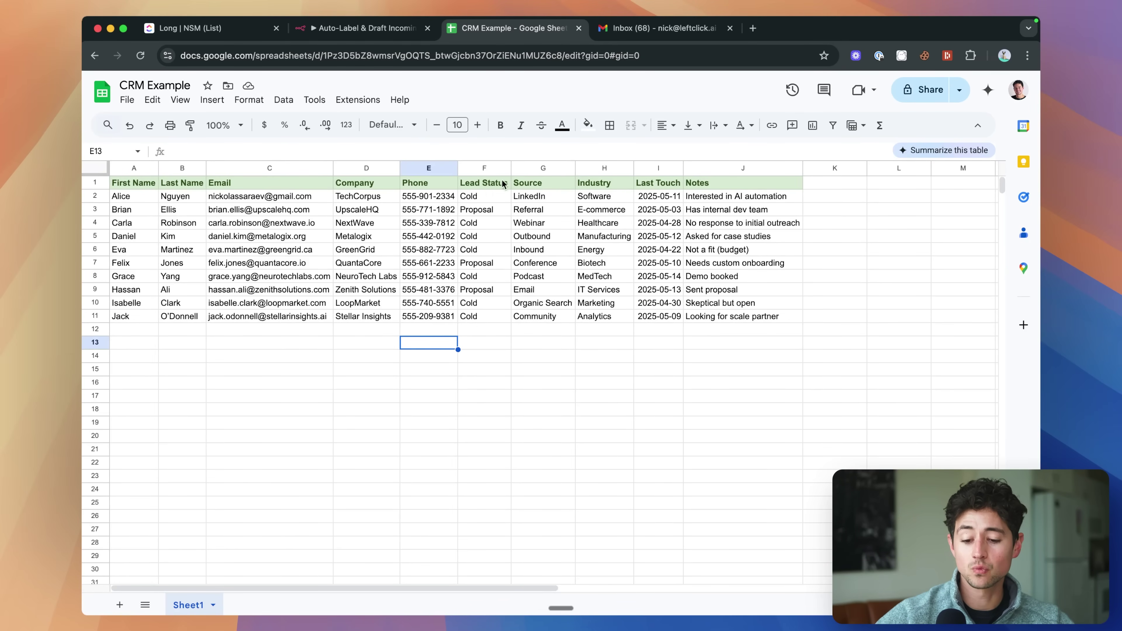
{"action": "mouse_move", "coordinate": [138, 197]}
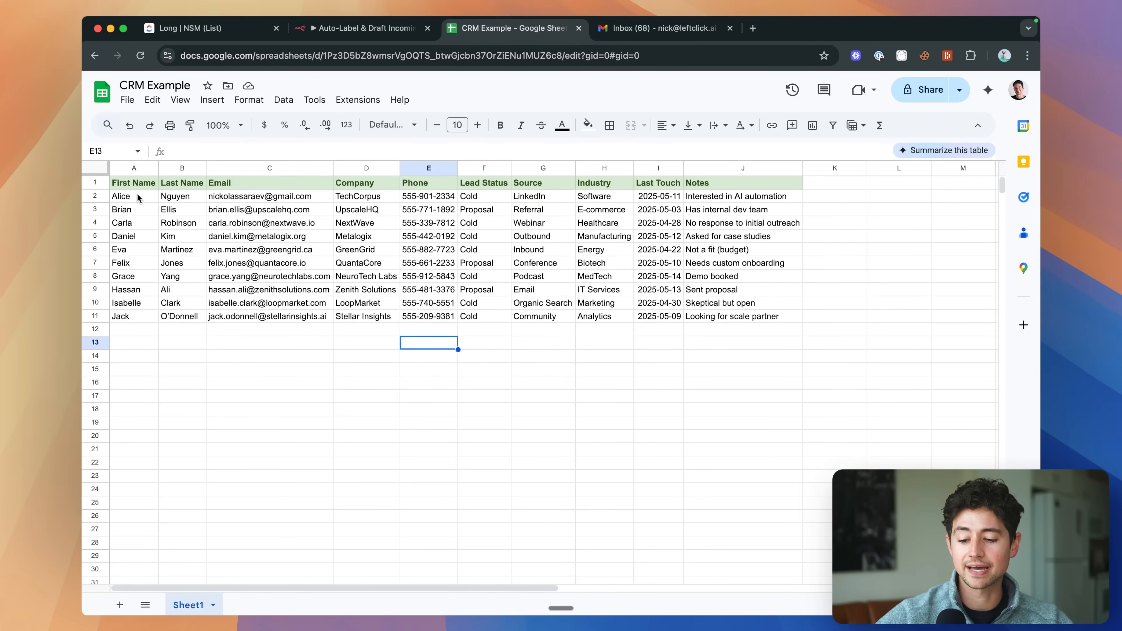
{"action": "left_click", "coordinate": [659, 196]}
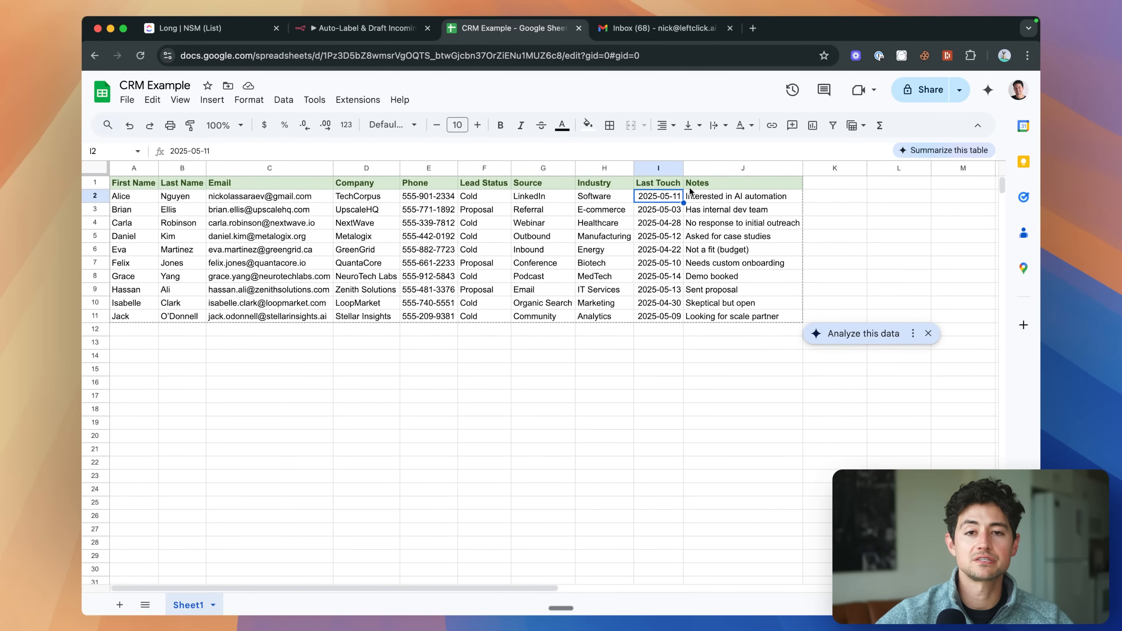
{"action": "left_click", "coordinate": [337, 28]}
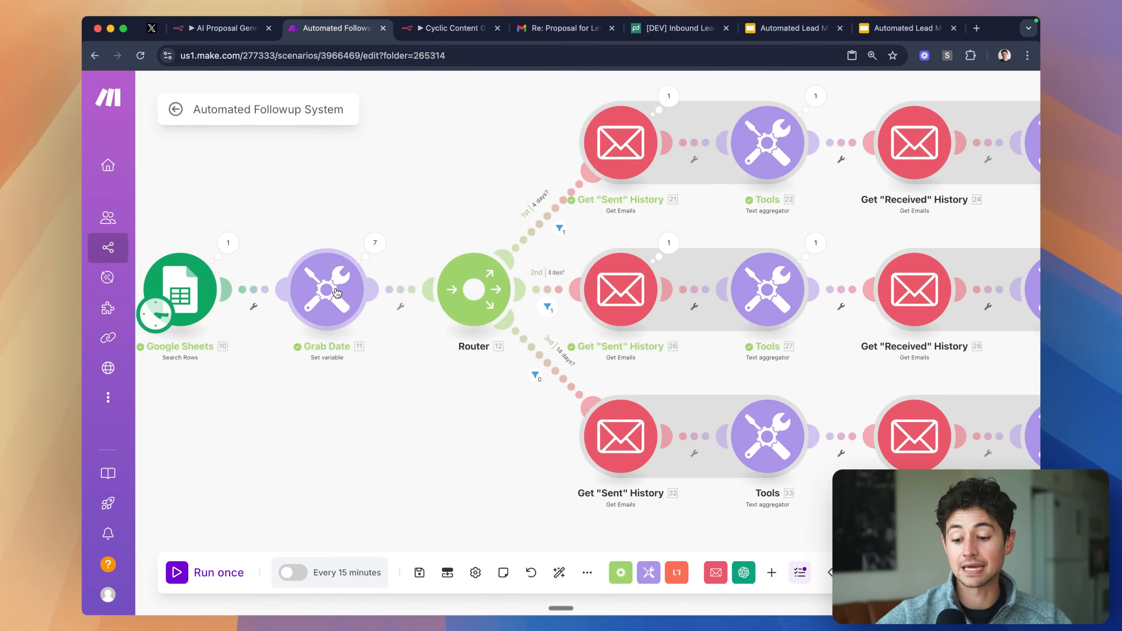
- Pan the scenario canvas and open the first OpenAI module's settings
{"action": "left_click", "coordinate": [326, 290]}
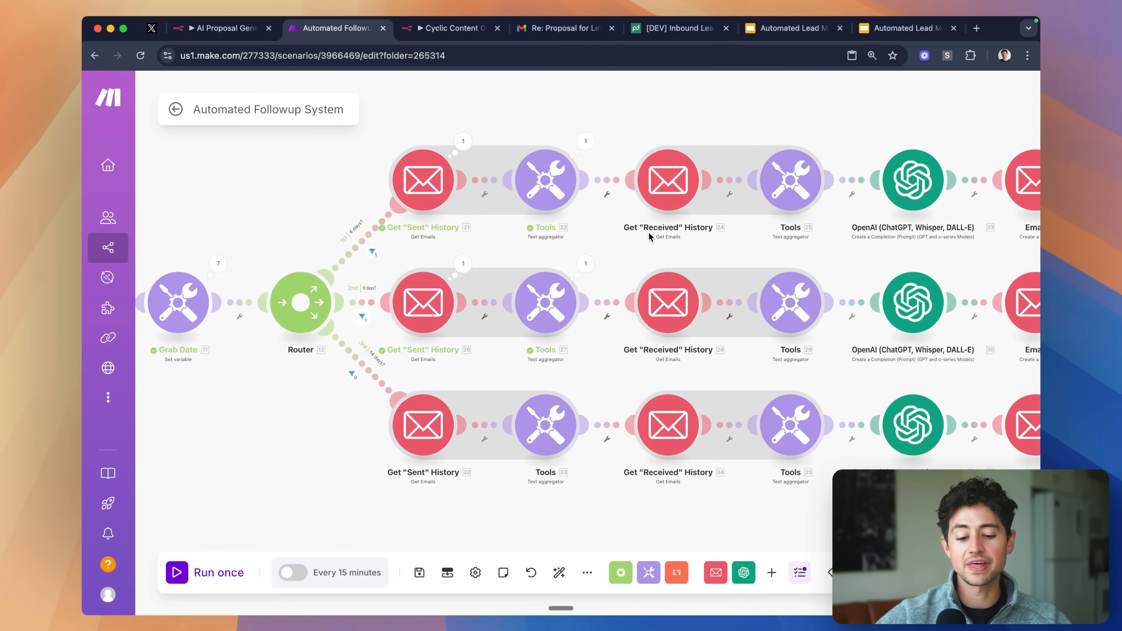
{"action": "left_click", "coordinate": [913, 180]}
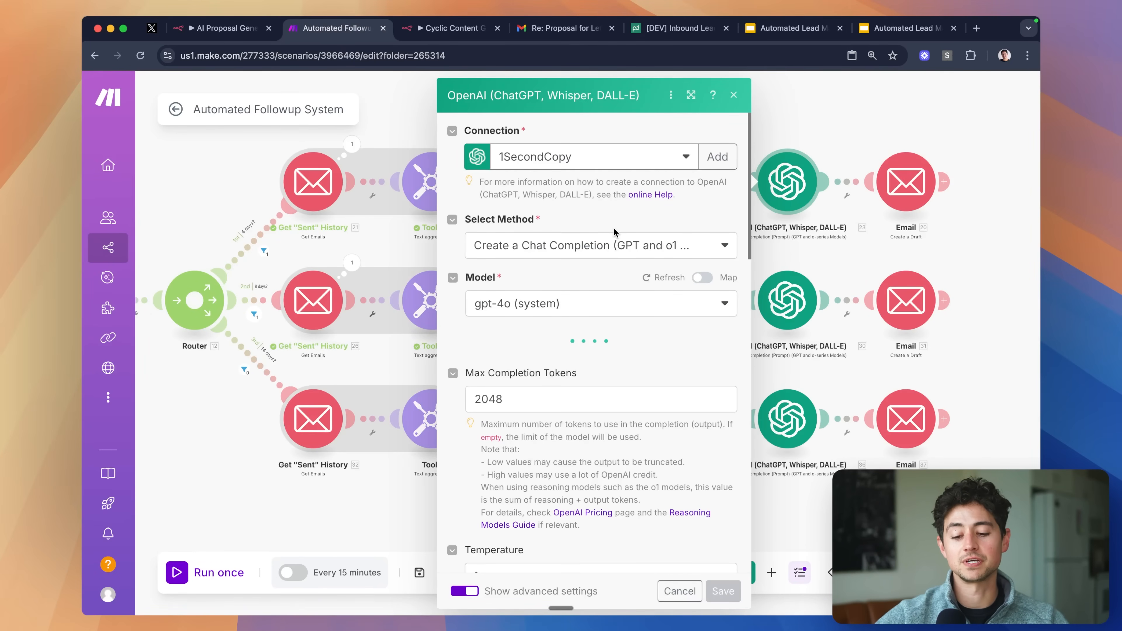
{"action": "mouse_move", "coordinate": [540, 241]}
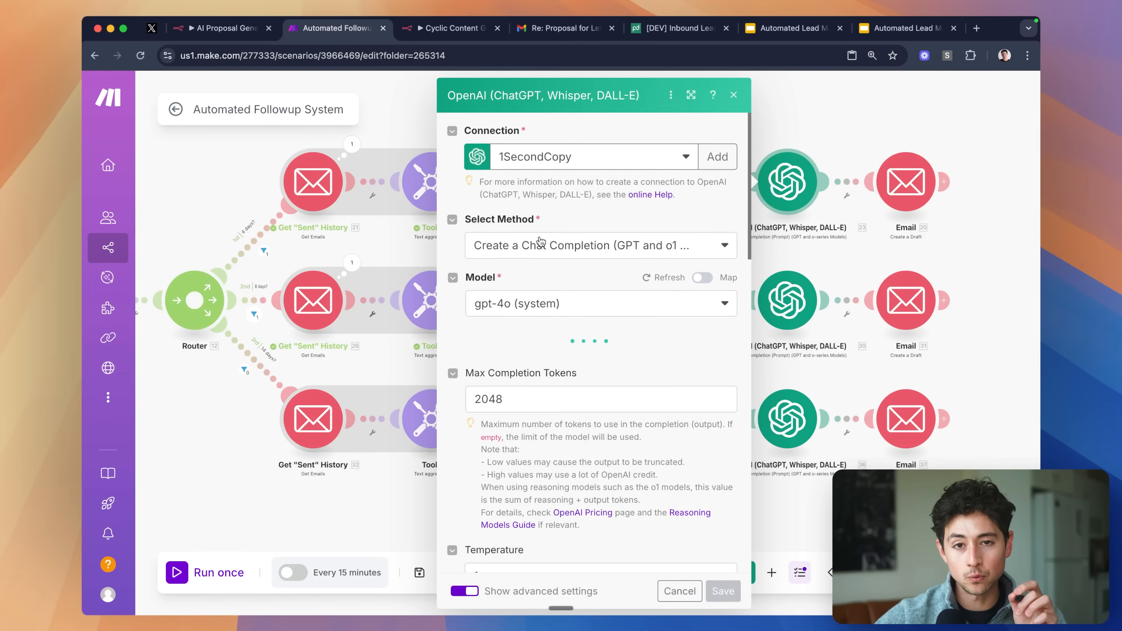
- Scroll through the OpenAI module's system prompt, follow-up instructions and conversation-history messages
{"action": "scroll", "scroll_direction": "down", "scroll_amount": 3}
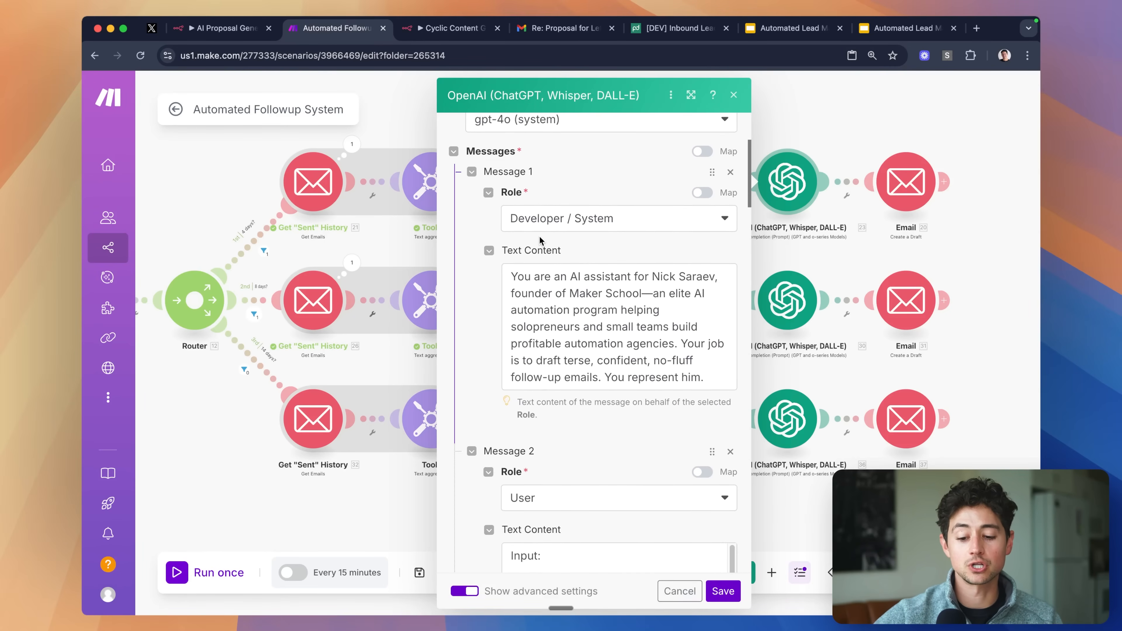
{"action": "scroll", "scroll_direction": "down", "scroll_amount": 3}
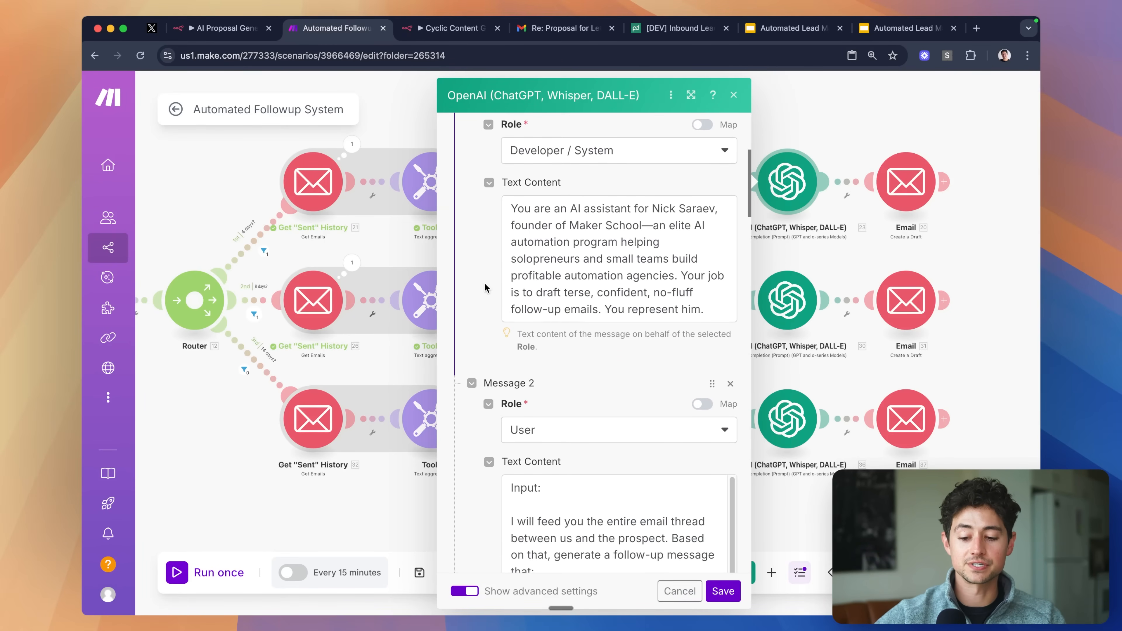
{"action": "scroll", "scroll_direction": "down", "scroll_amount": 3}
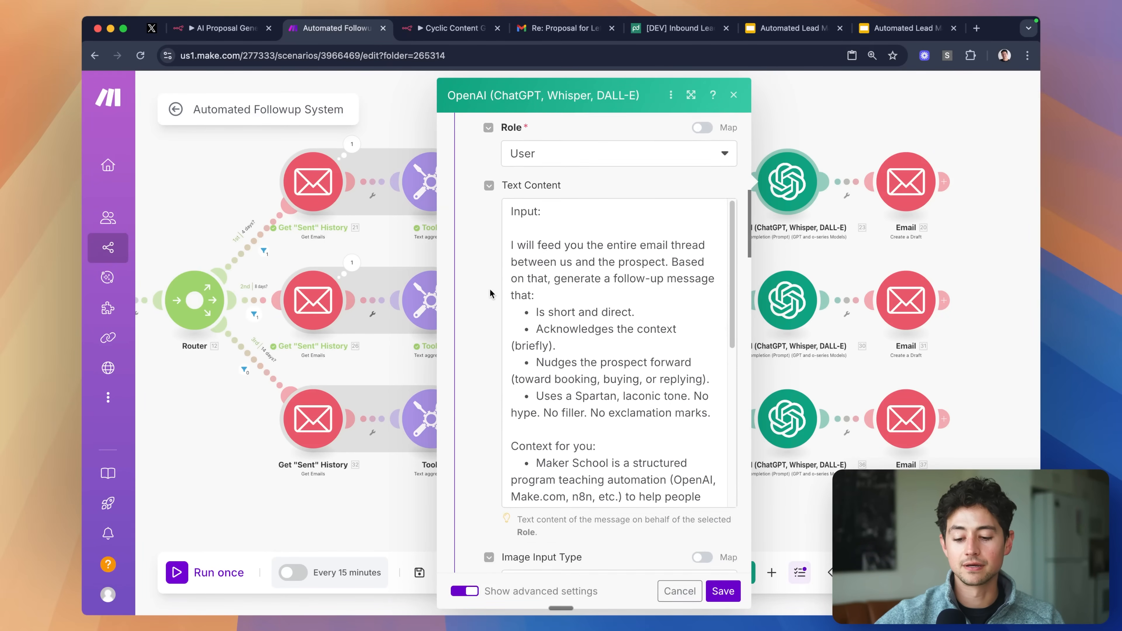
{"action": "scroll", "scroll_direction": "down", "scroll_amount": 3}
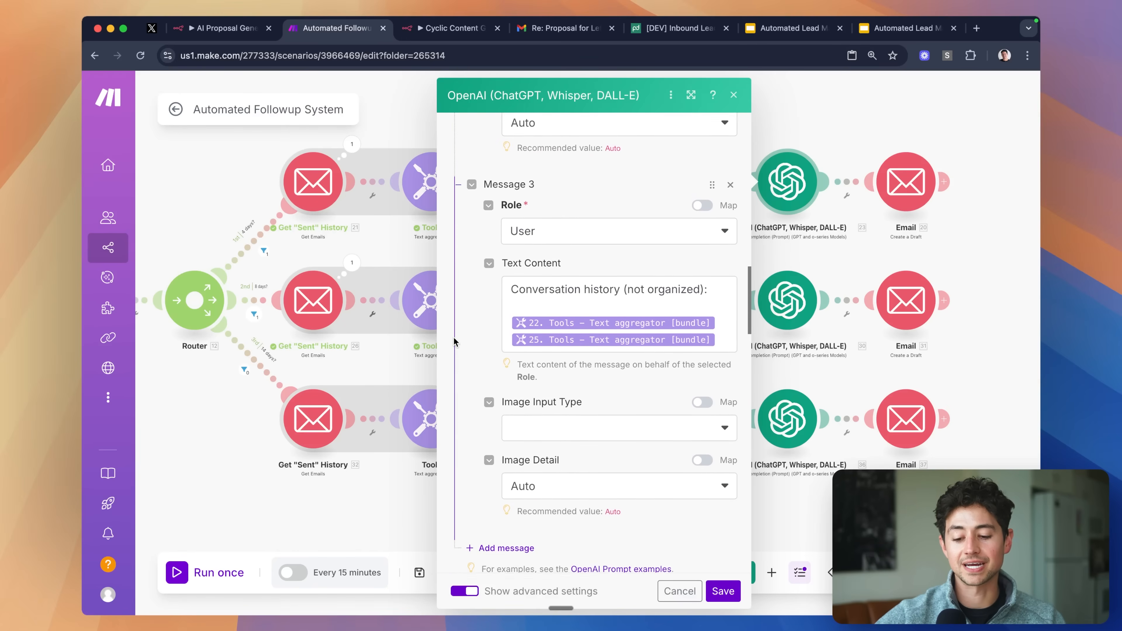
{"action": "scroll", "scroll_direction": "down", "scroll_amount": 3}
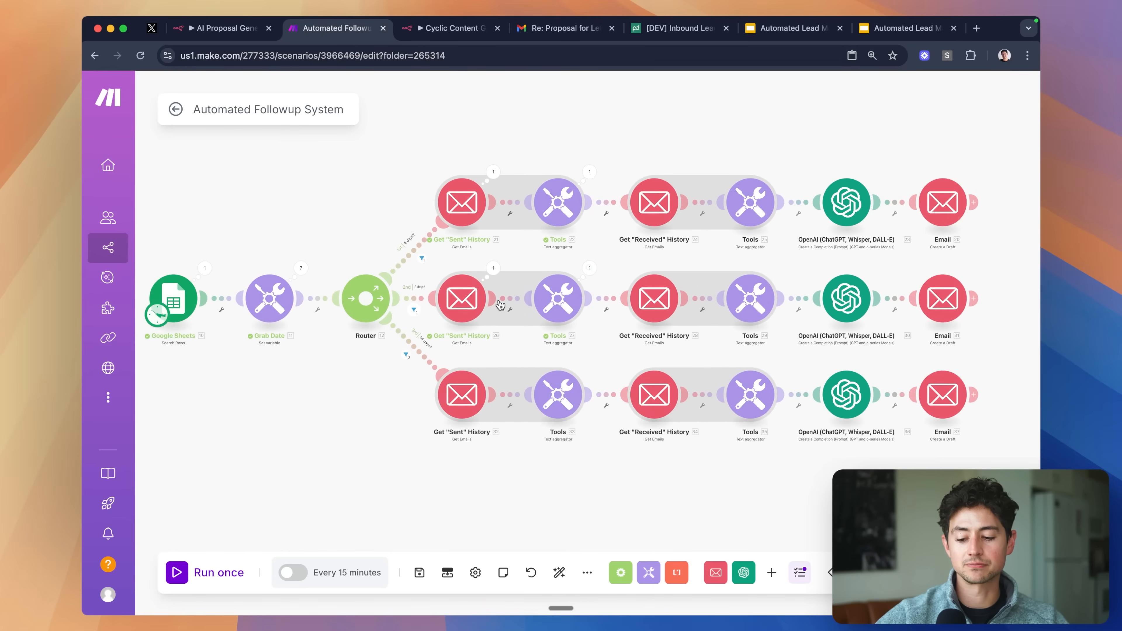
- Run the scenario once, inspect the Get "Sent" History output bundle, then switch to Gmail
{"action": "left_click", "coordinate": [207, 573]}
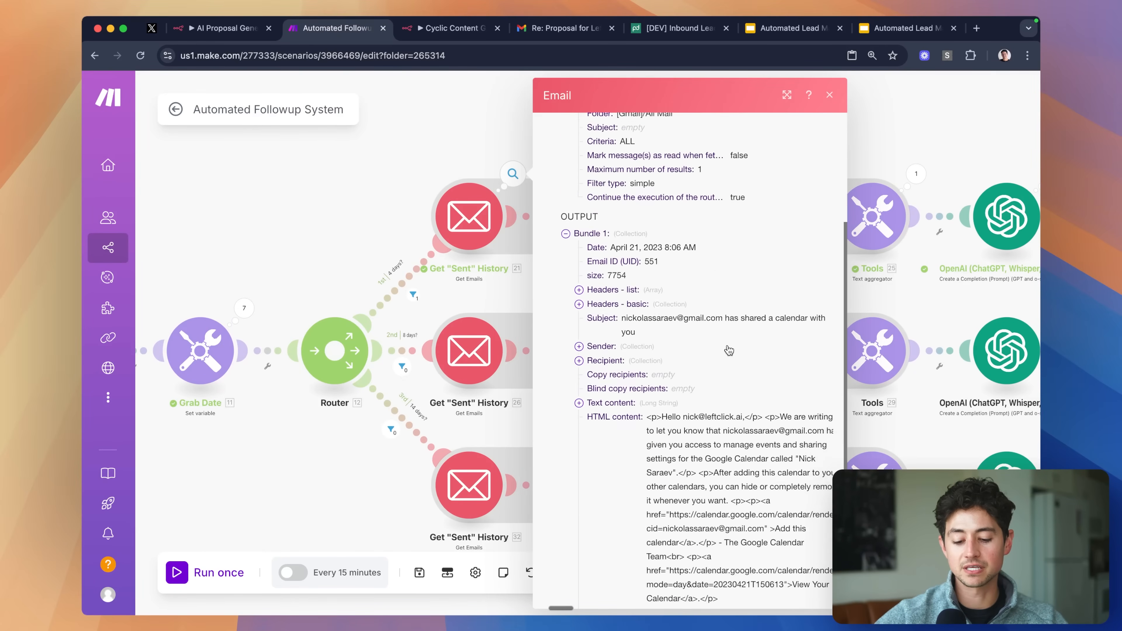
{"action": "scroll", "scroll_direction": "down", "scroll_amount": 3}
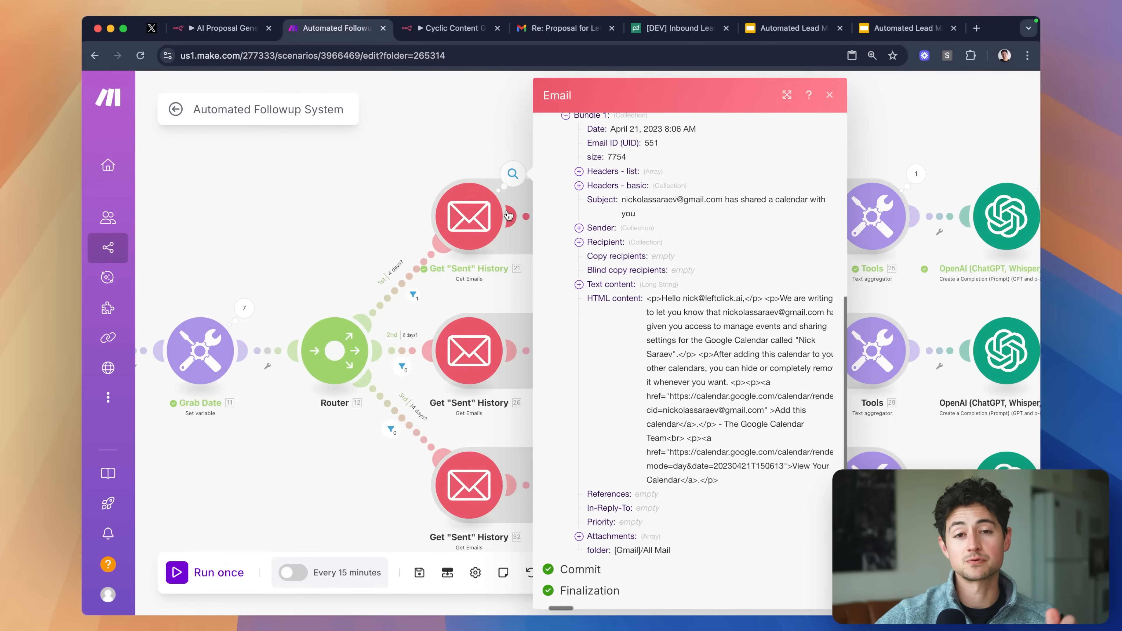
{"action": "left_click", "coordinate": [829, 95]}
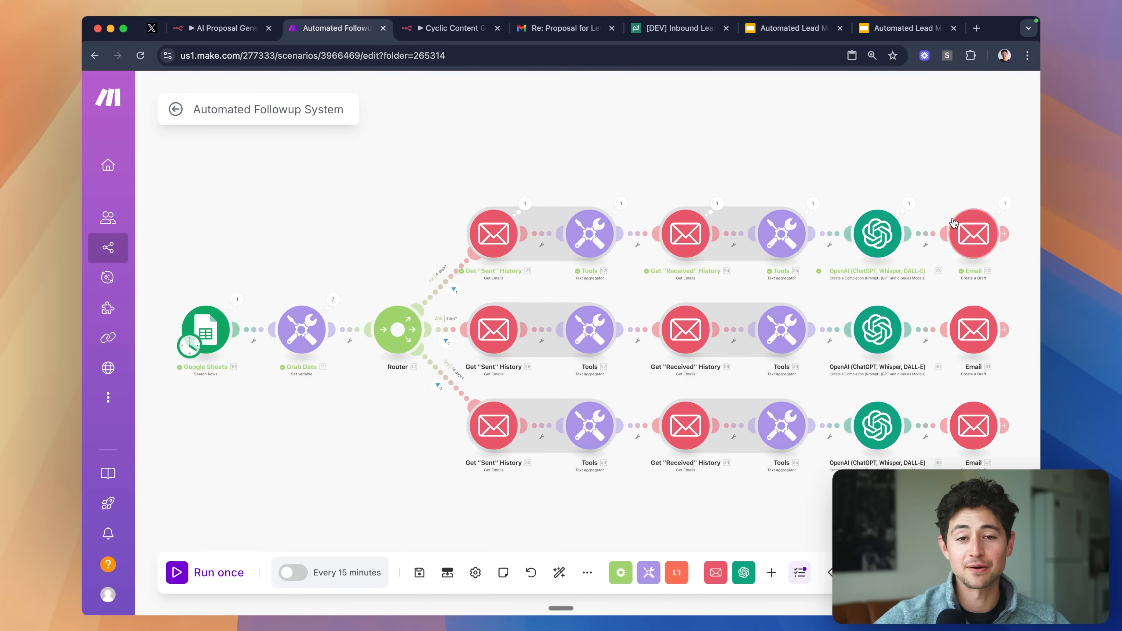
{"action": "left_click", "coordinate": [666, 28]}
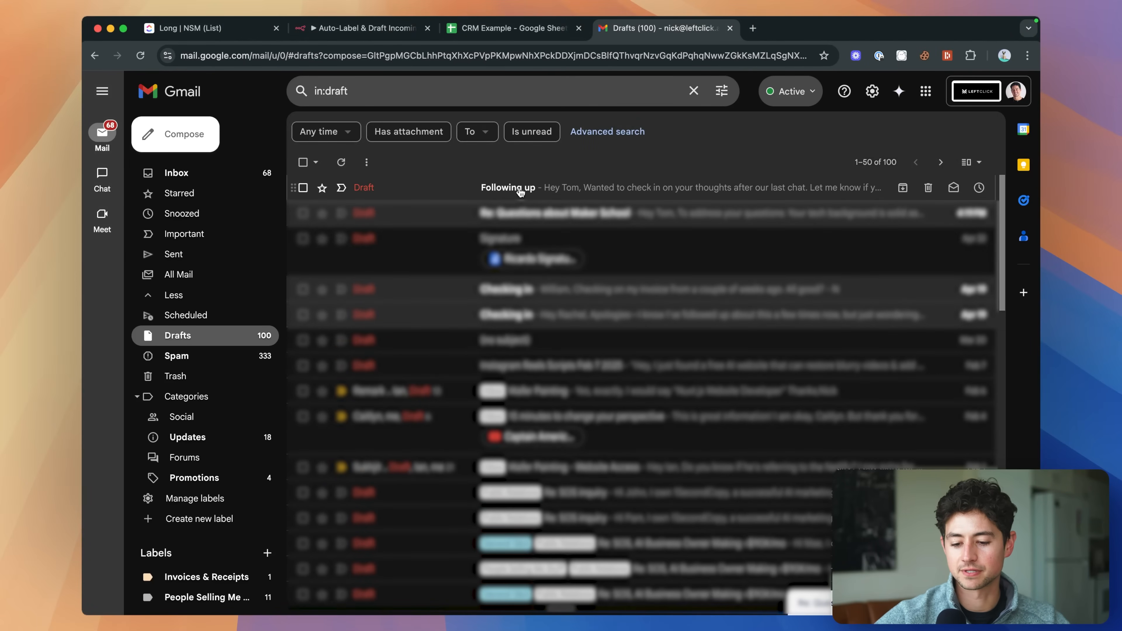
- Open the 'Following up' draft to Tom, read its check-in message, and switch back to Make
{"action": "left_click", "coordinate": [508, 188]}
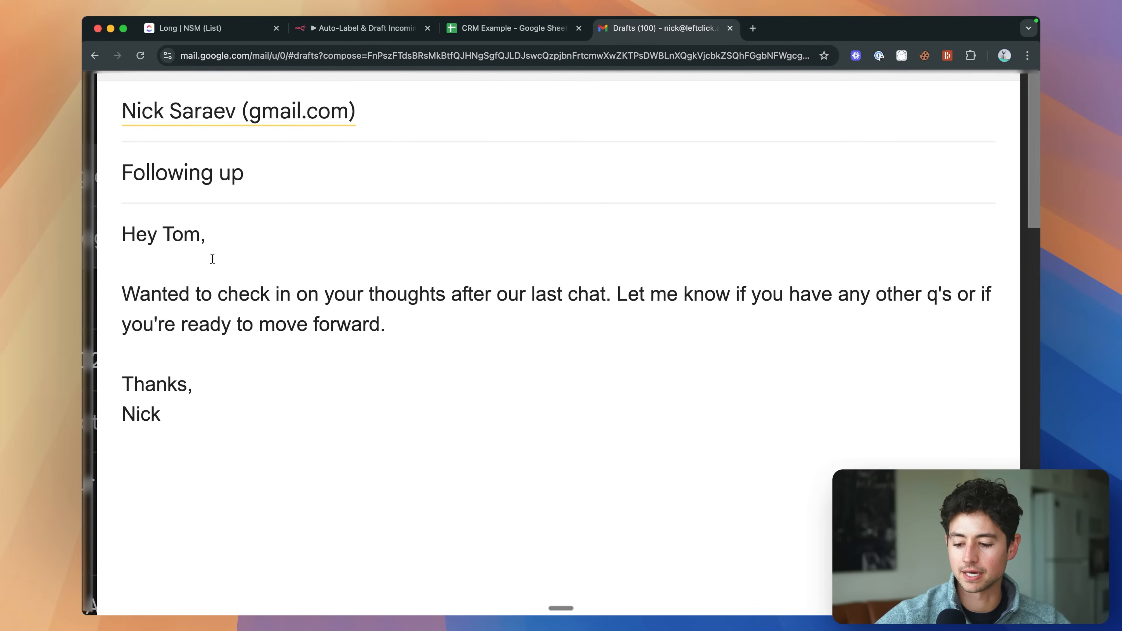
{"action": "mouse_move", "coordinate": [365, 244]}
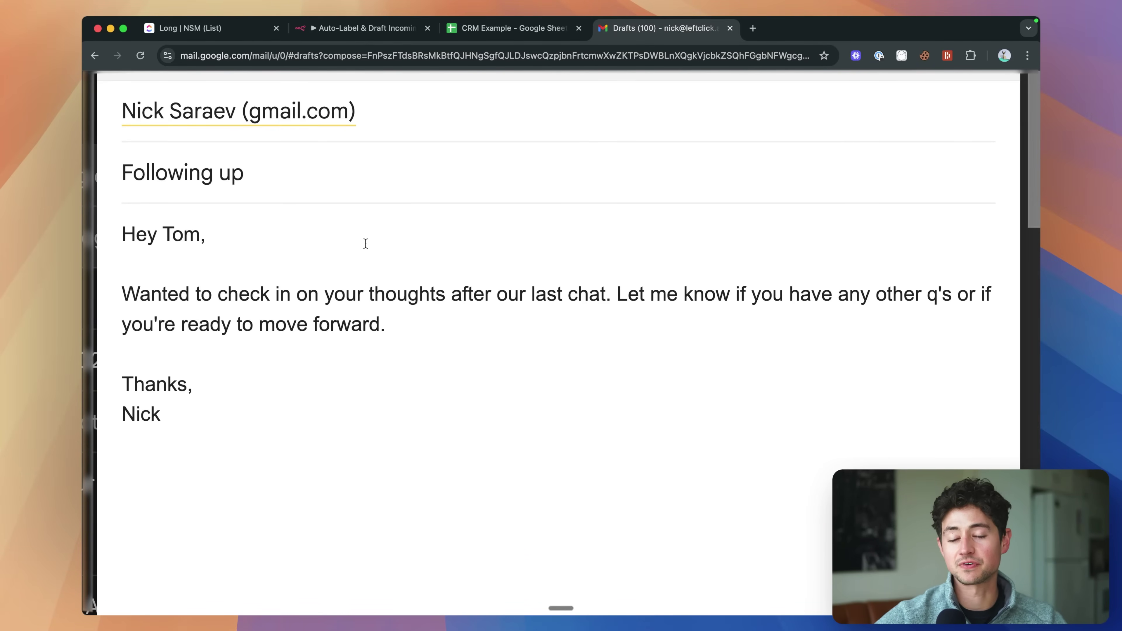
{"action": "mouse_move", "coordinate": [401, 420]}
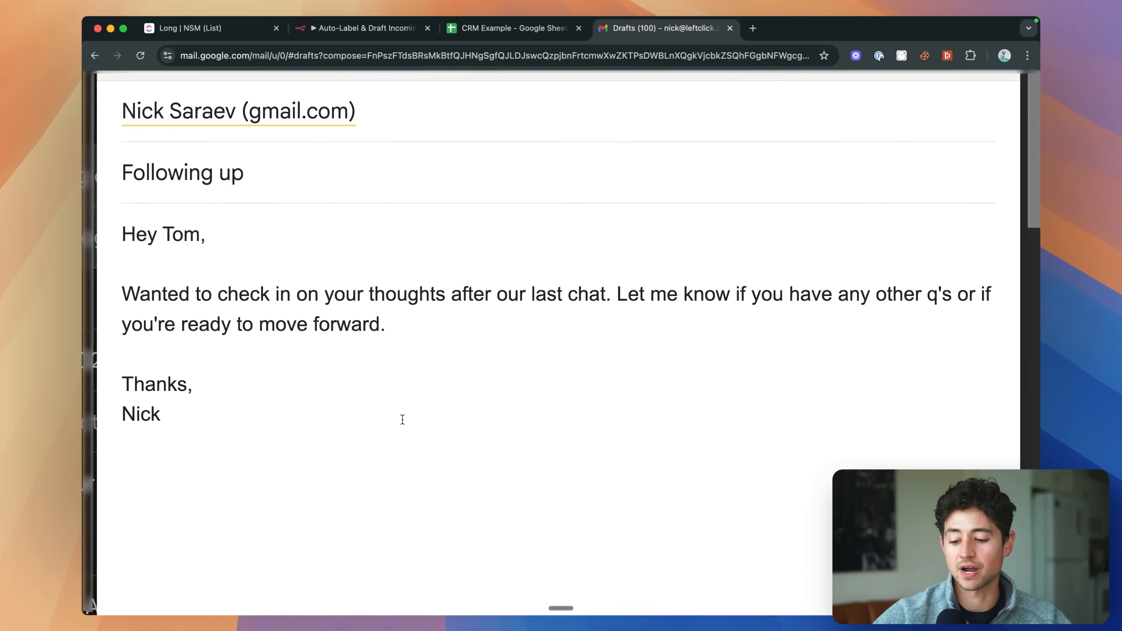
{"action": "left_click", "coordinate": [124, 264]}
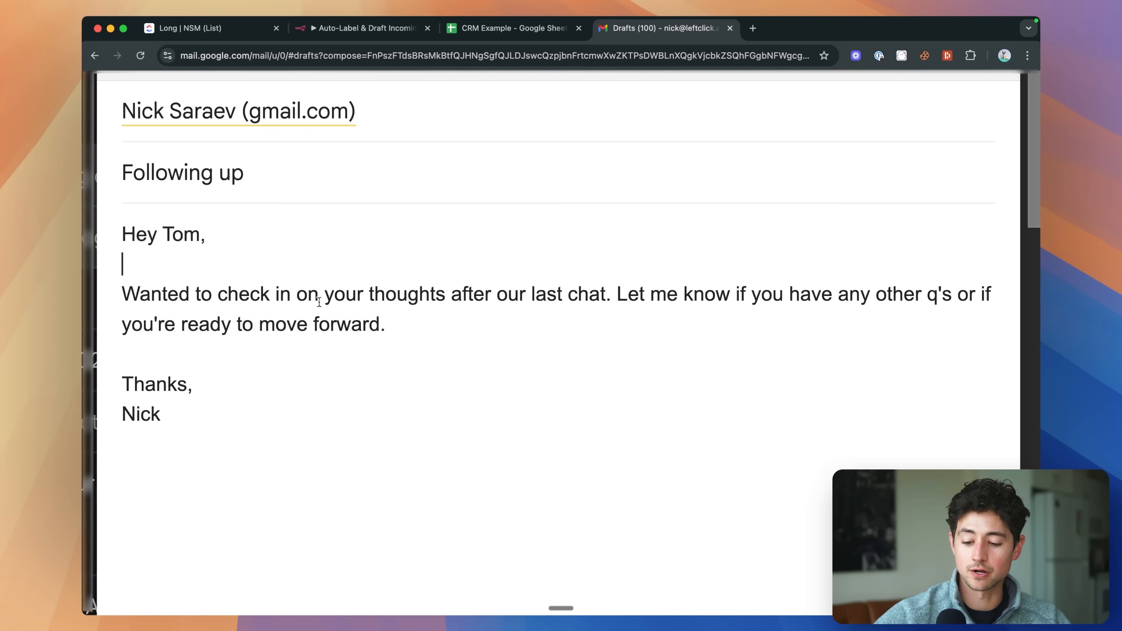
{"action": "left_click", "coordinate": [616, 293]}
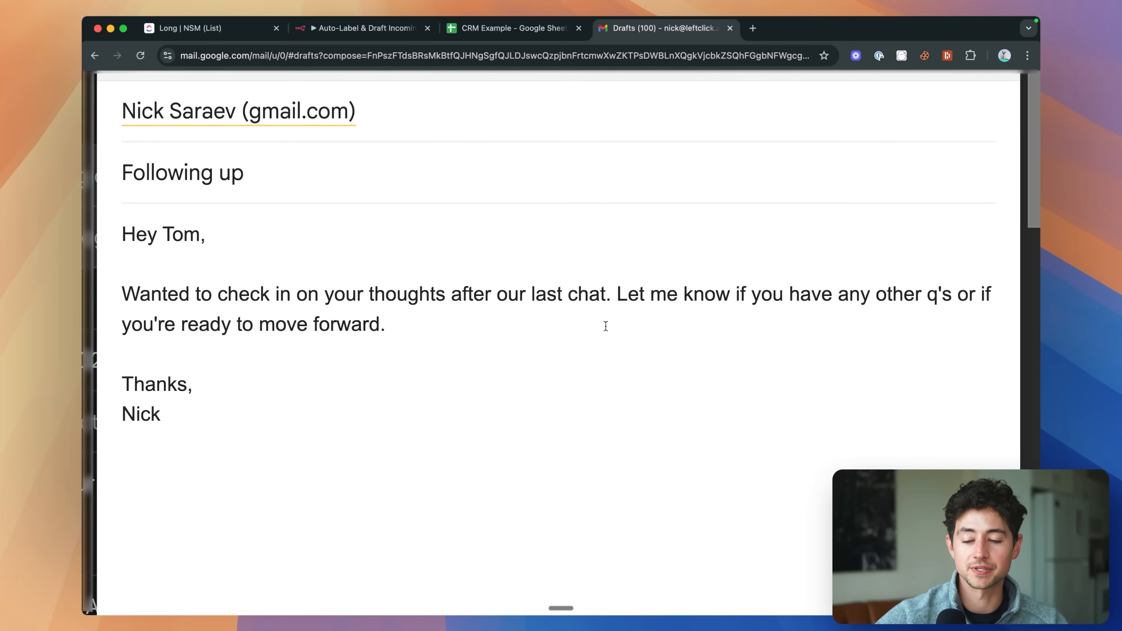
{"action": "mouse_move", "coordinate": [361, 79]}
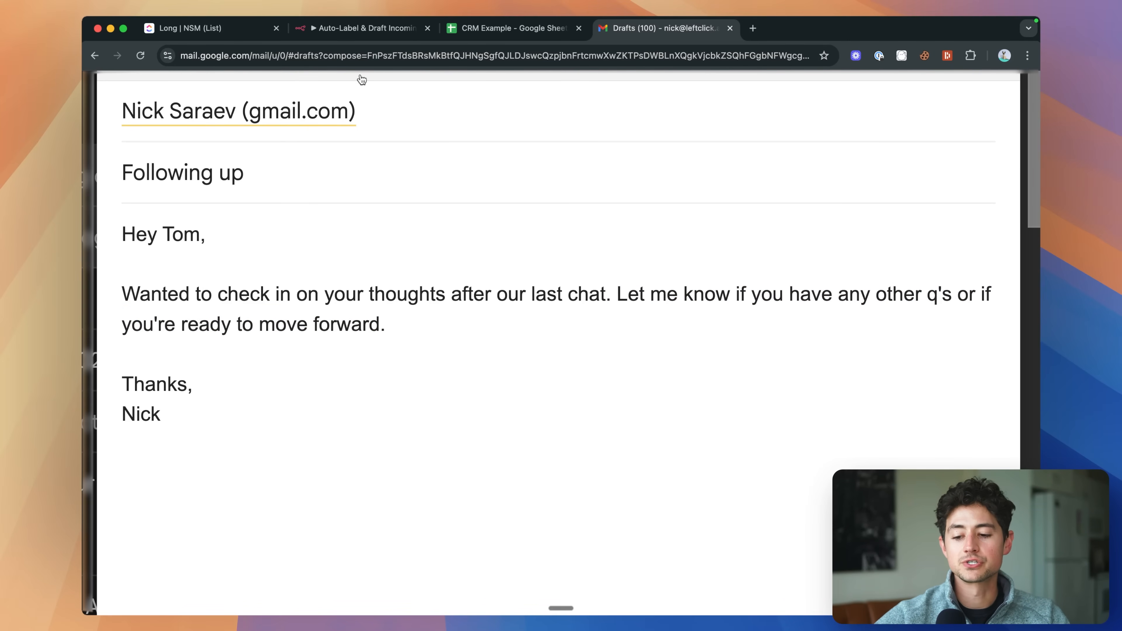
{"action": "left_click", "coordinate": [335, 28]}
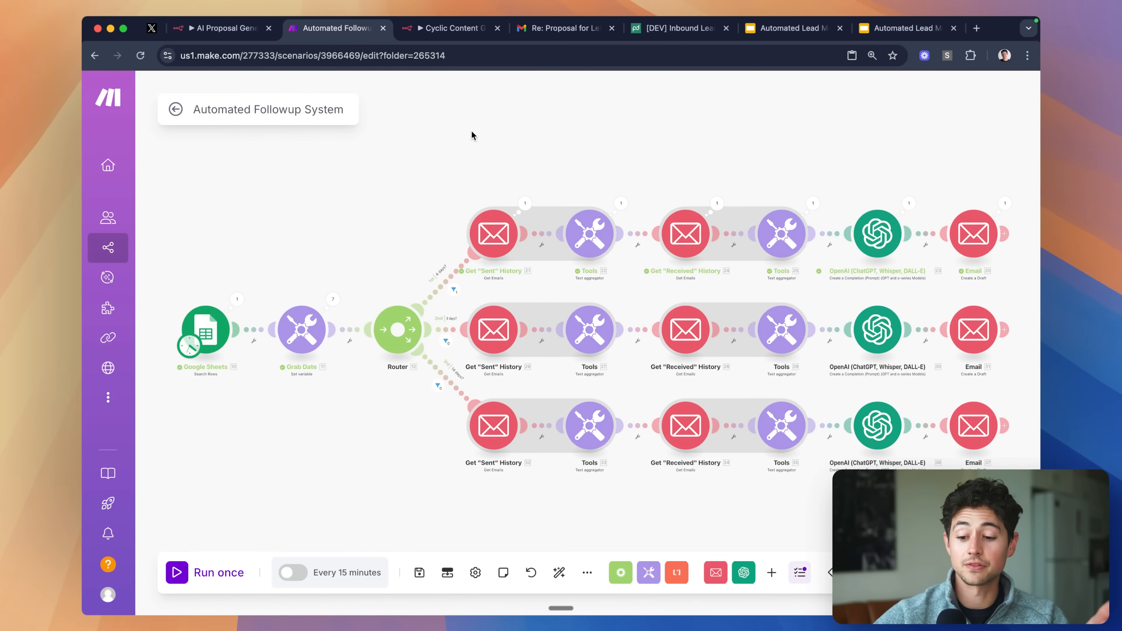
{"action": "mouse_move", "coordinate": [434, 361]}
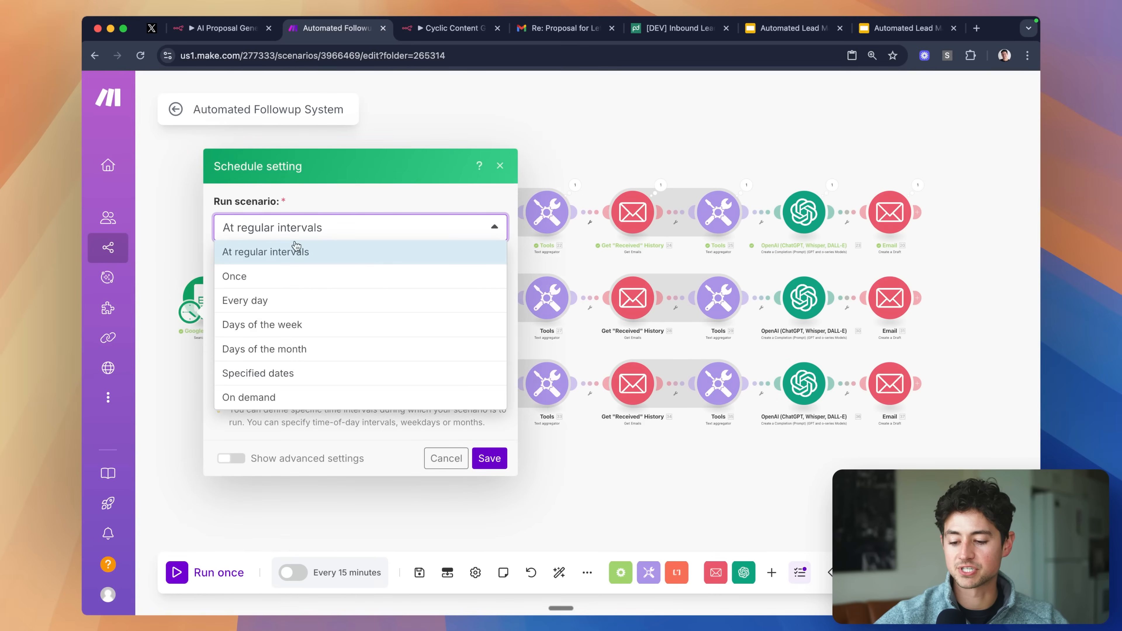
- Schedule the Make follow-up scenario to run every day at 8:04 AM and save it
{"action": "left_click", "coordinate": [245, 300]}
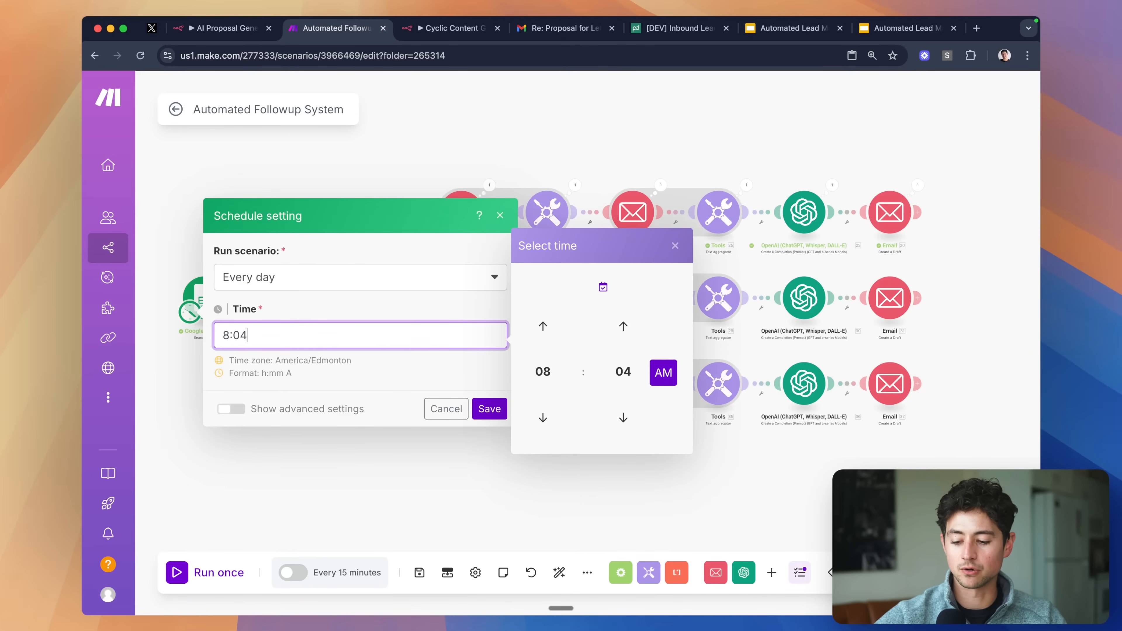
{"action": "left_click", "coordinate": [489, 408]}
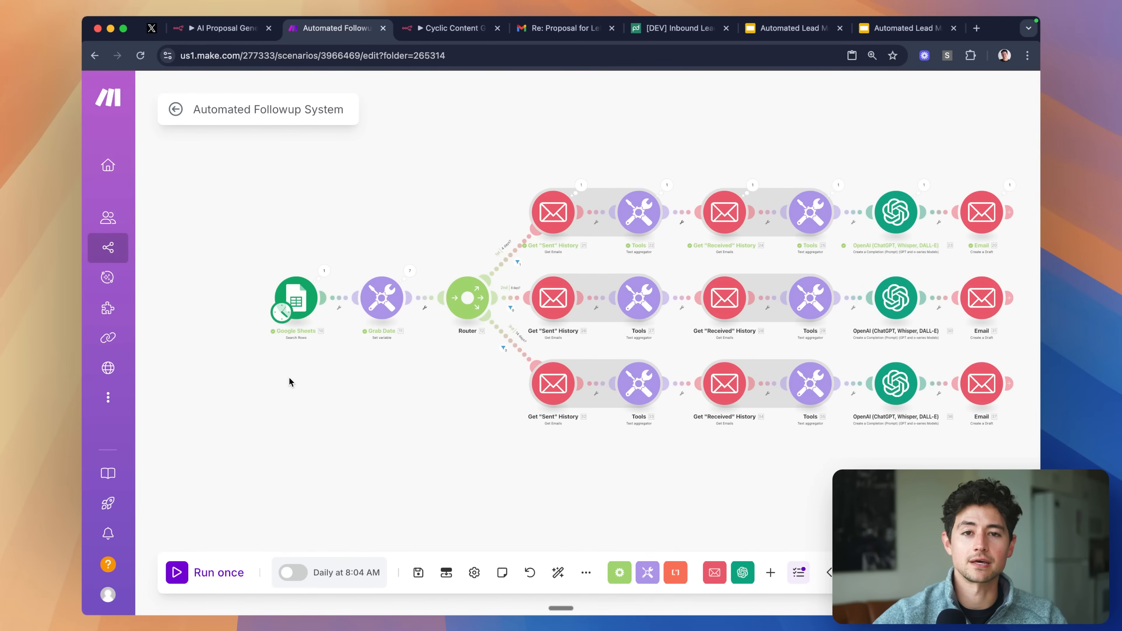
{"action": "left_click", "coordinate": [449, 28]}
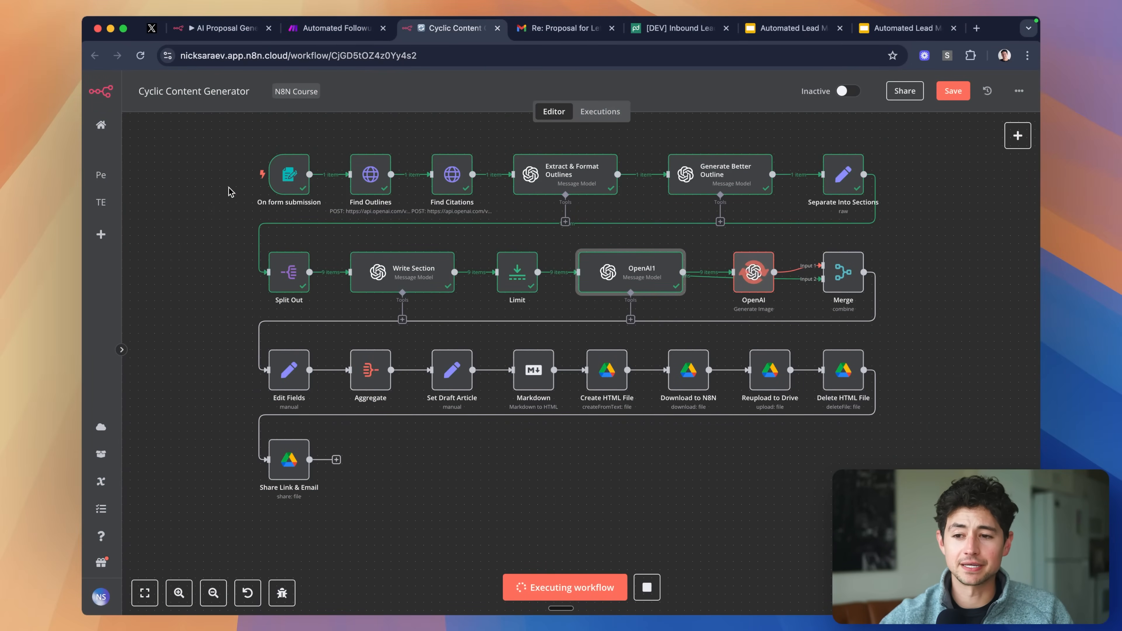
{"action": "mouse_move", "coordinate": [318, 165]}
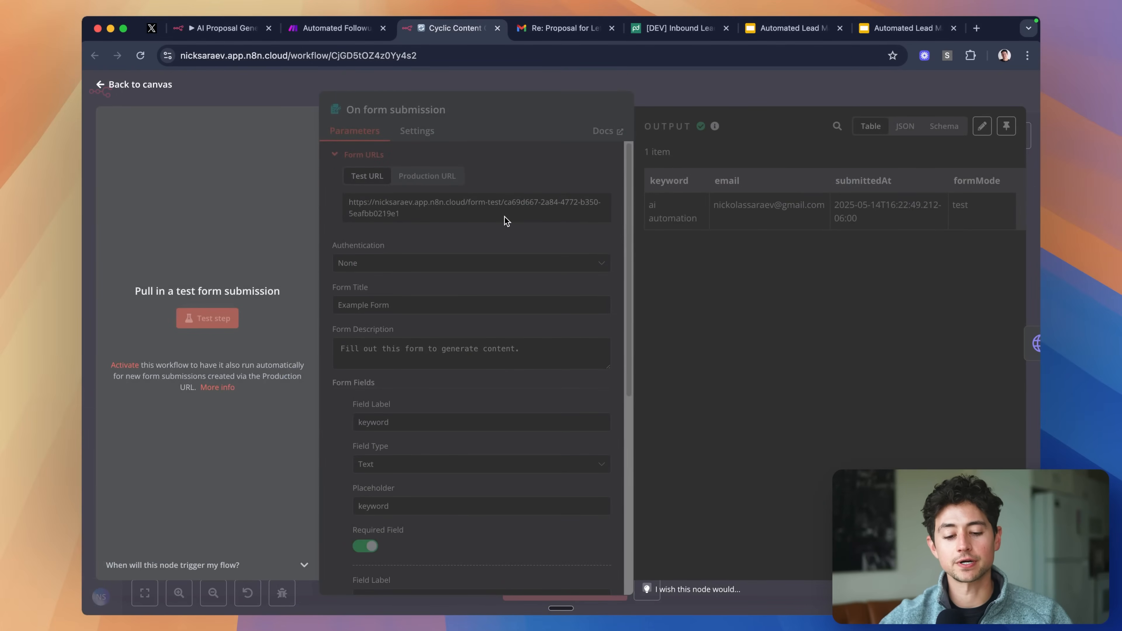
{"action": "mouse_move", "coordinate": [718, 213]}
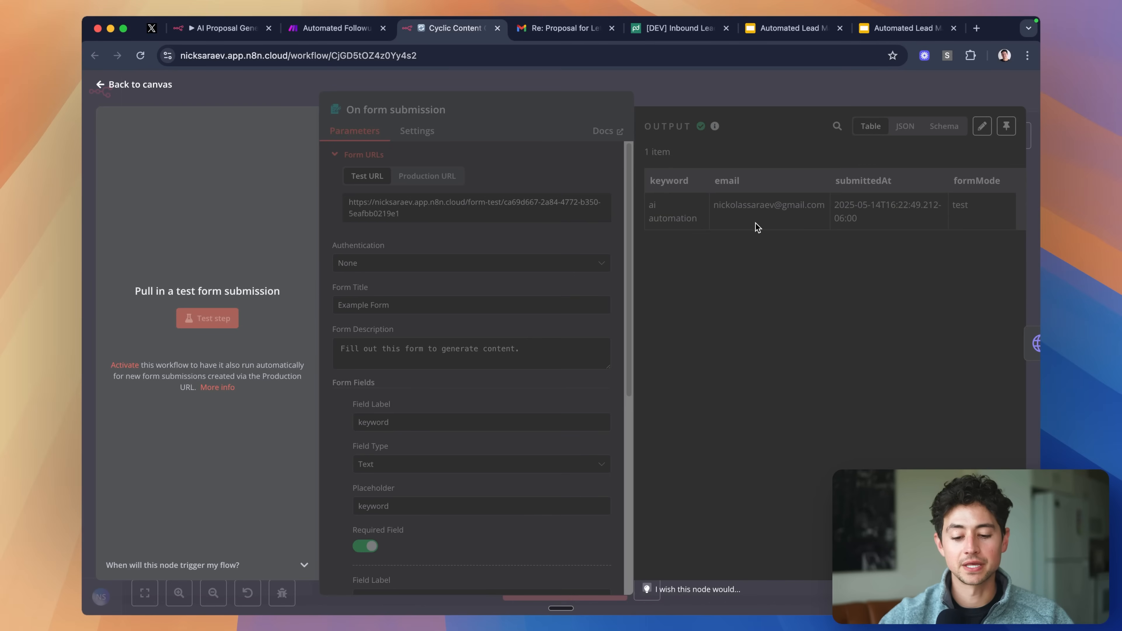
{"action": "mouse_move", "coordinate": [747, 154]}
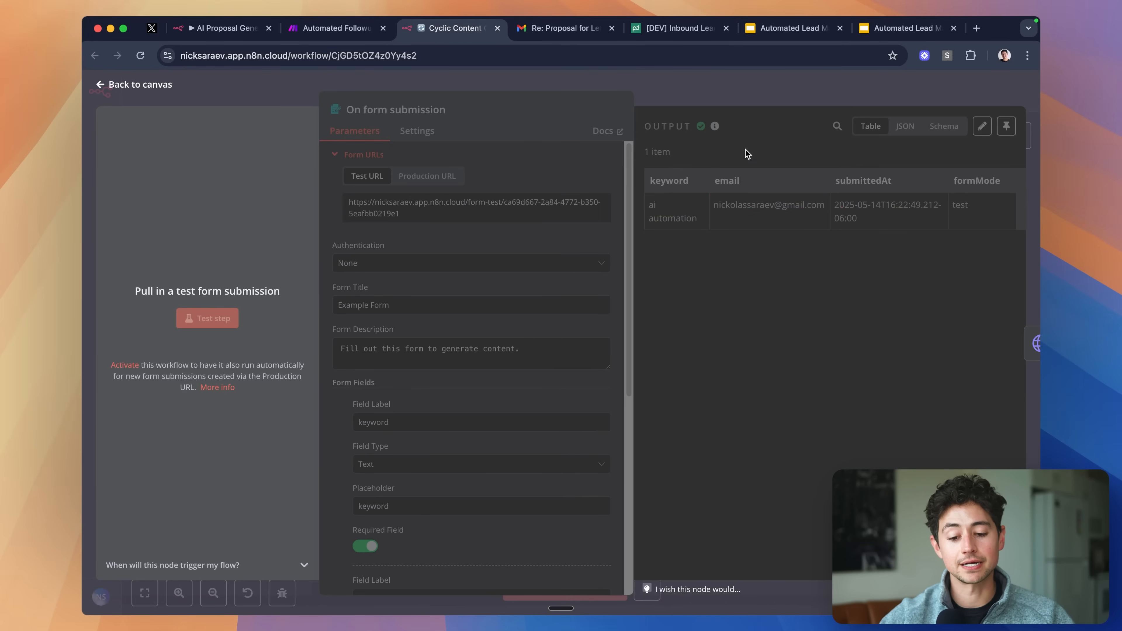
{"action": "left_click", "coordinate": [133, 83]}
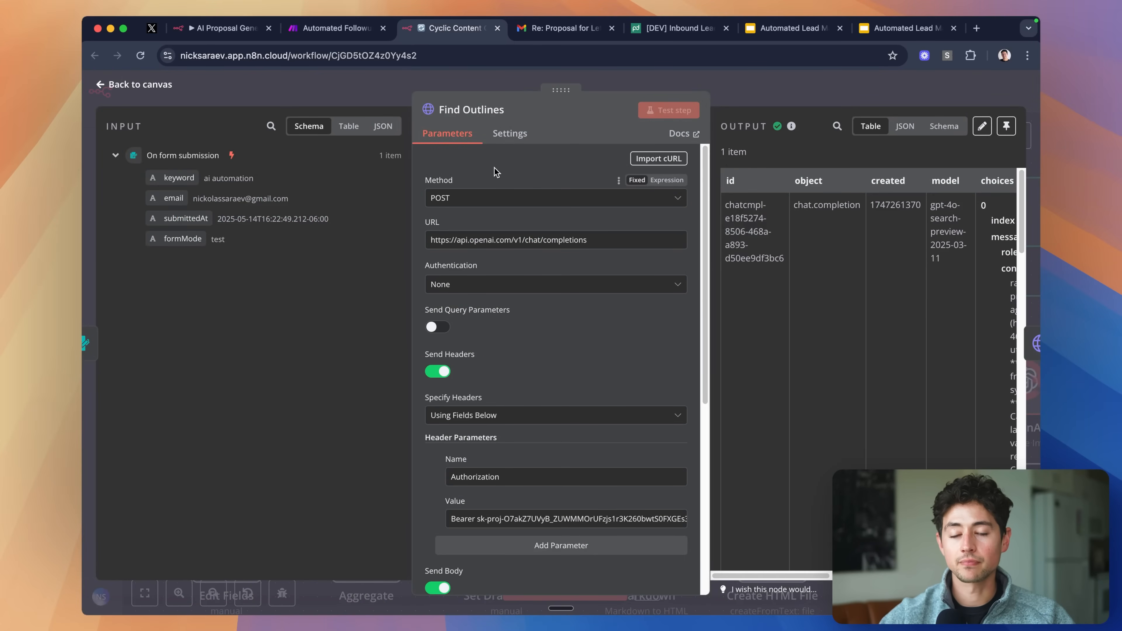
{"action": "mouse_move", "coordinate": [556, 185]}
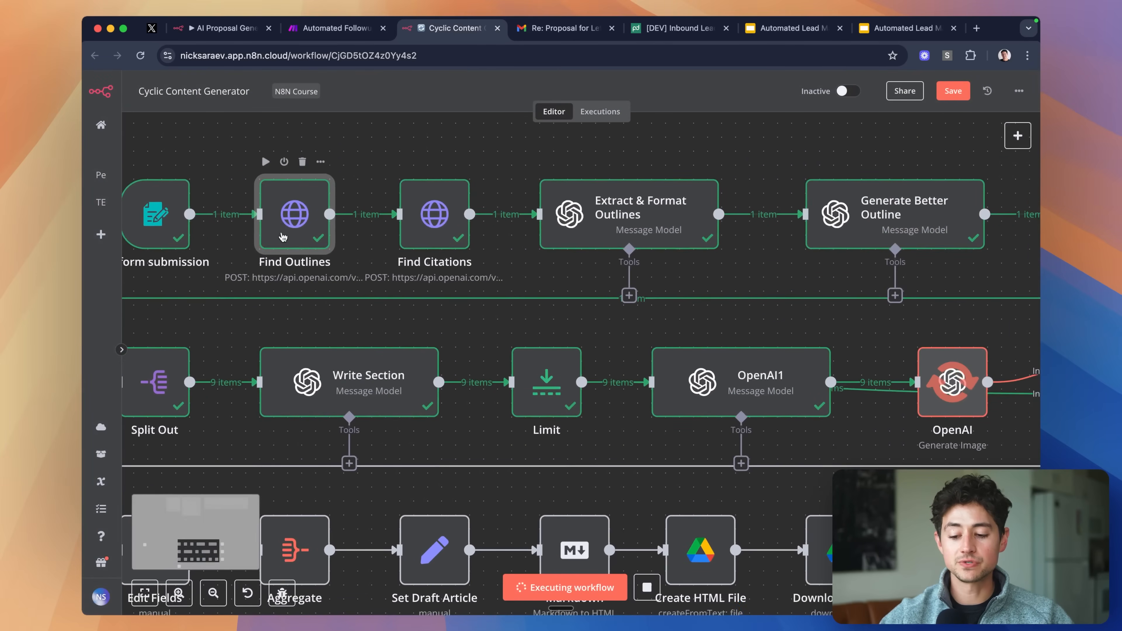
{"action": "double_click", "coordinate": [434, 214]}
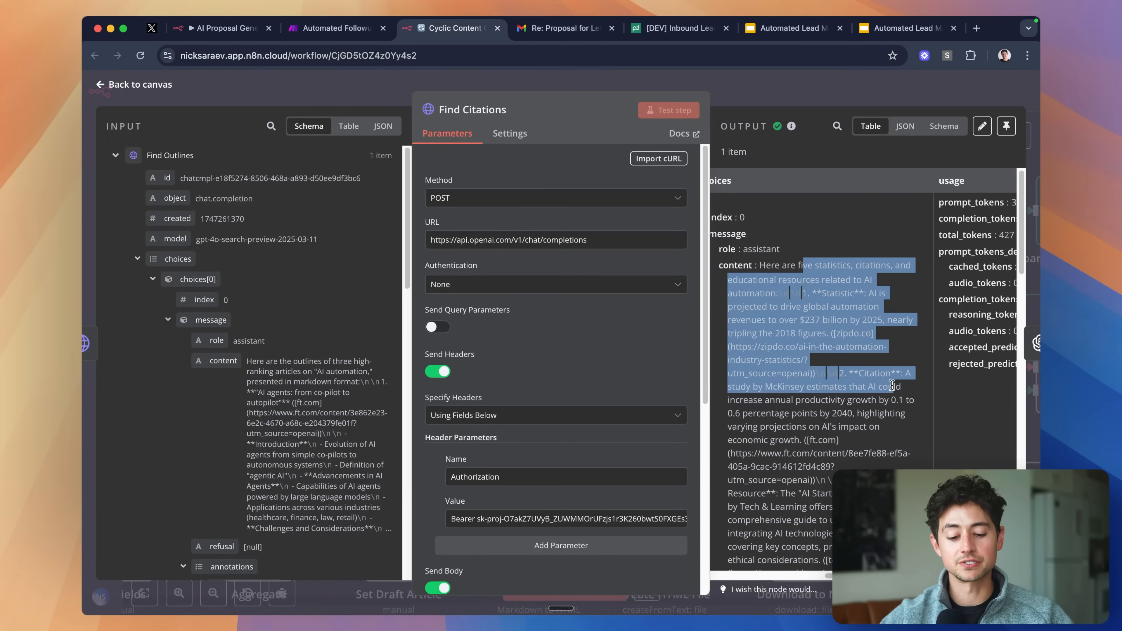
{"action": "left_click", "coordinate": [133, 83]}
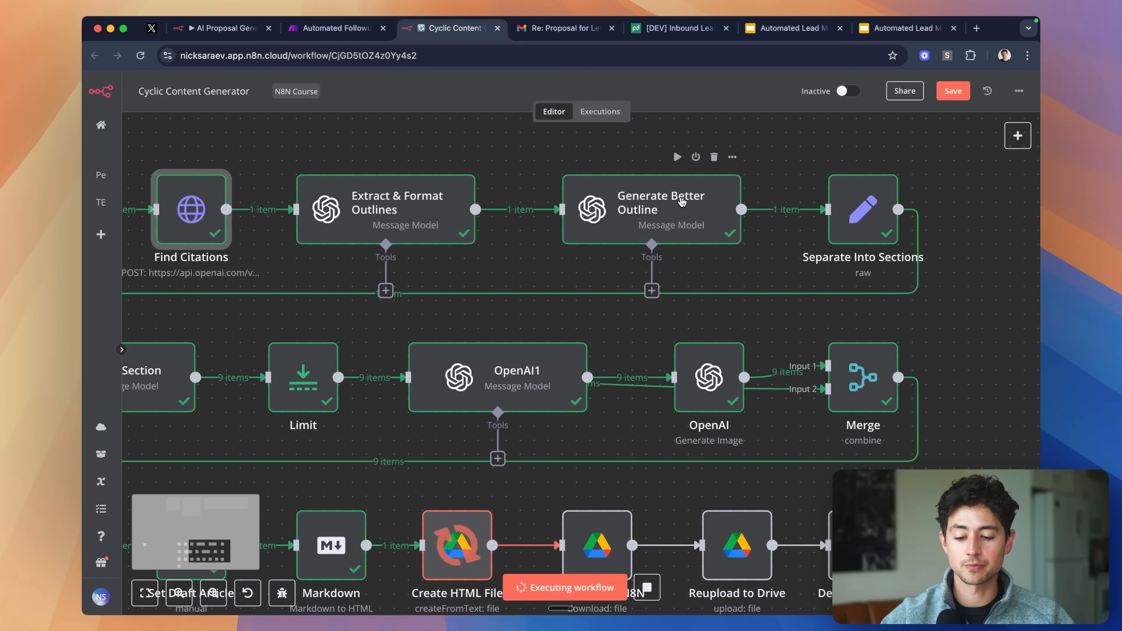
{"action": "double_click", "coordinate": [650, 209]}
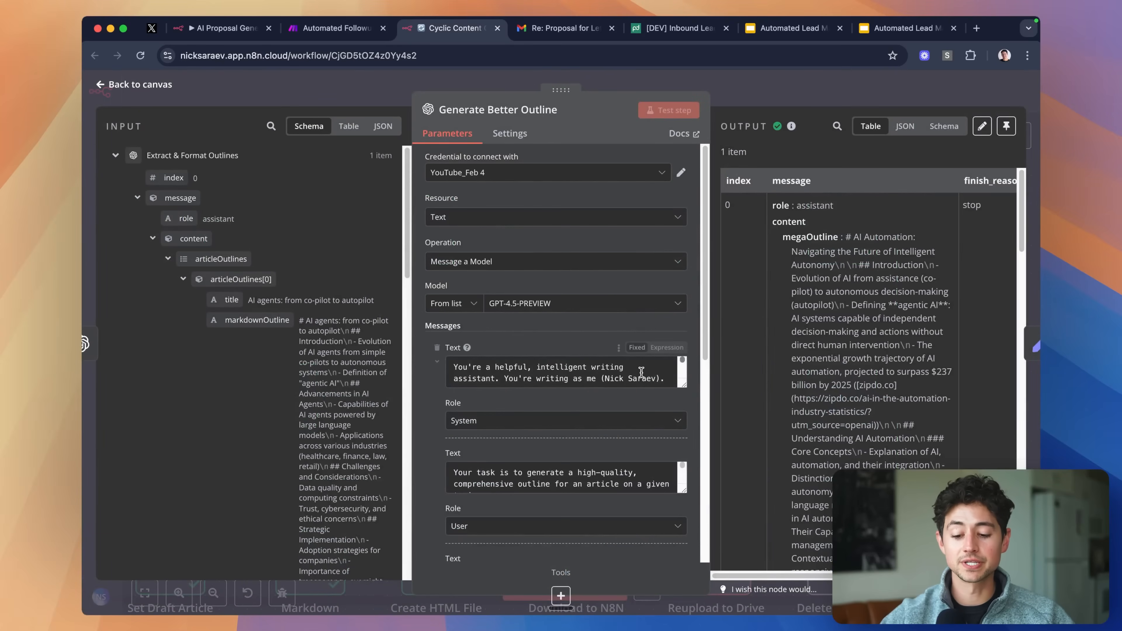
{"action": "scroll", "scroll_direction": "down", "scroll_amount": 3}
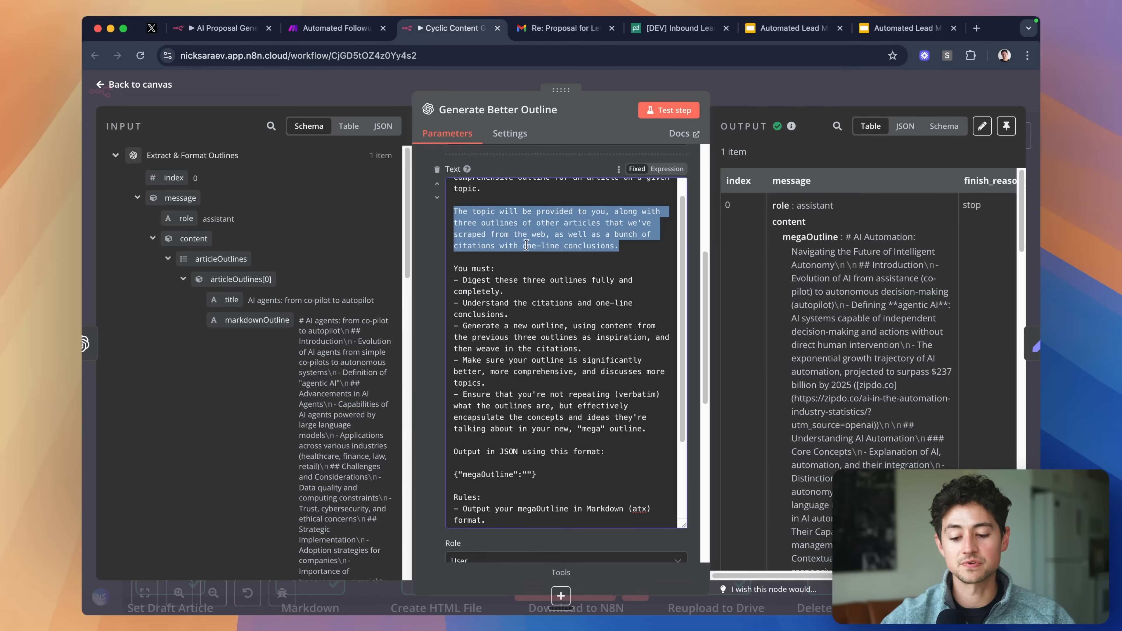
{"action": "scroll", "scroll_direction": "down", "scroll_amount": 3}
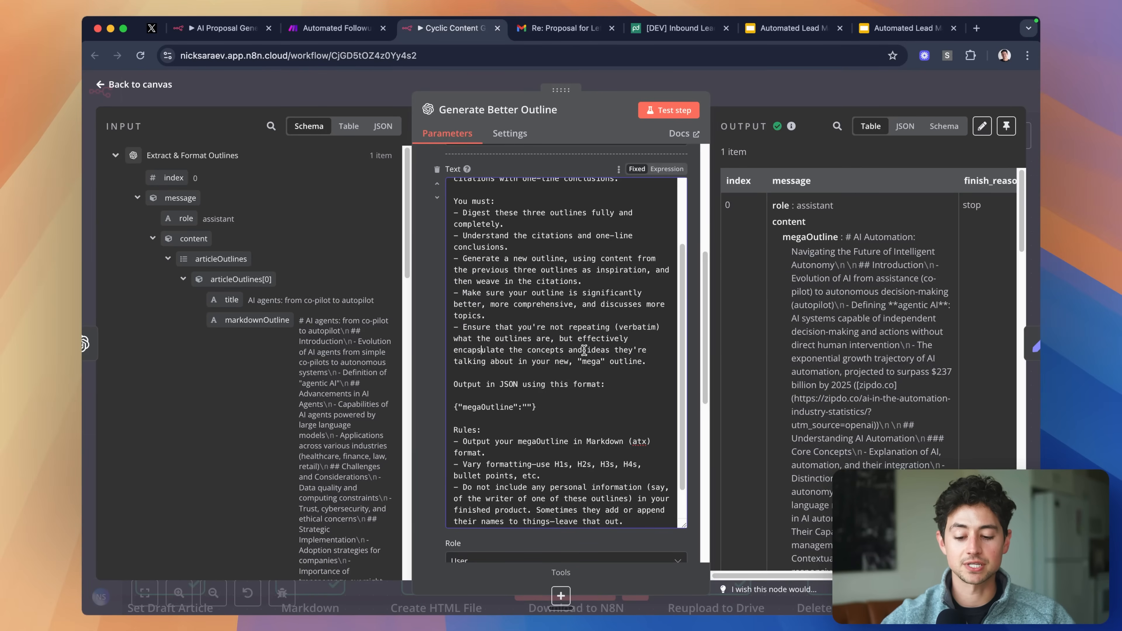
{"action": "double_click", "coordinate": [586, 385]}
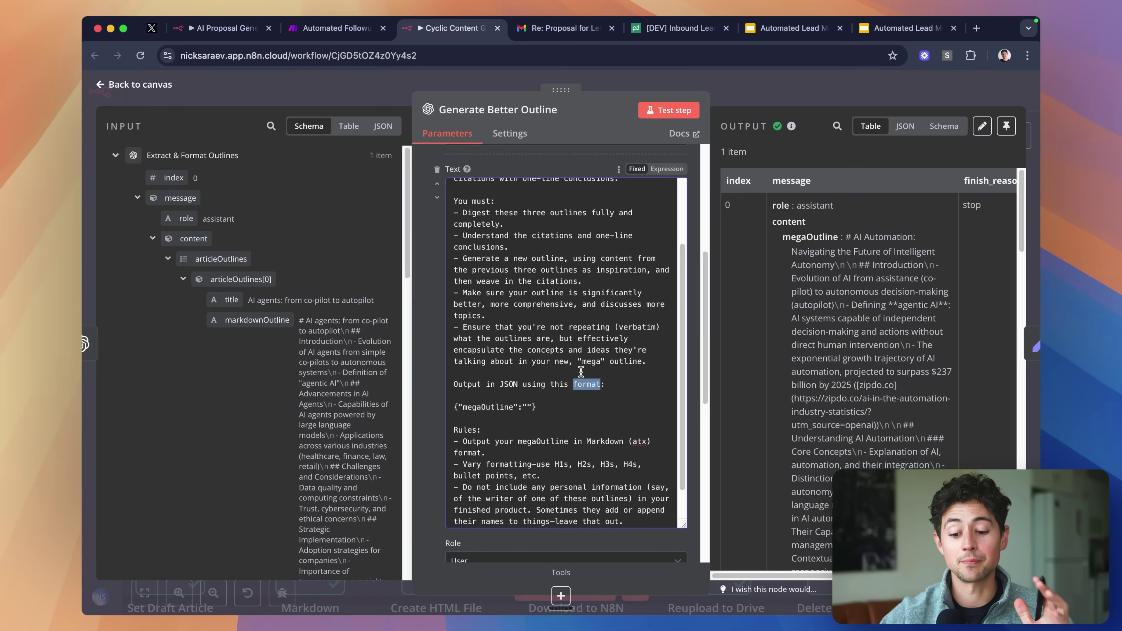
{"action": "scroll", "scroll_direction": "down", "scroll_amount": 3}
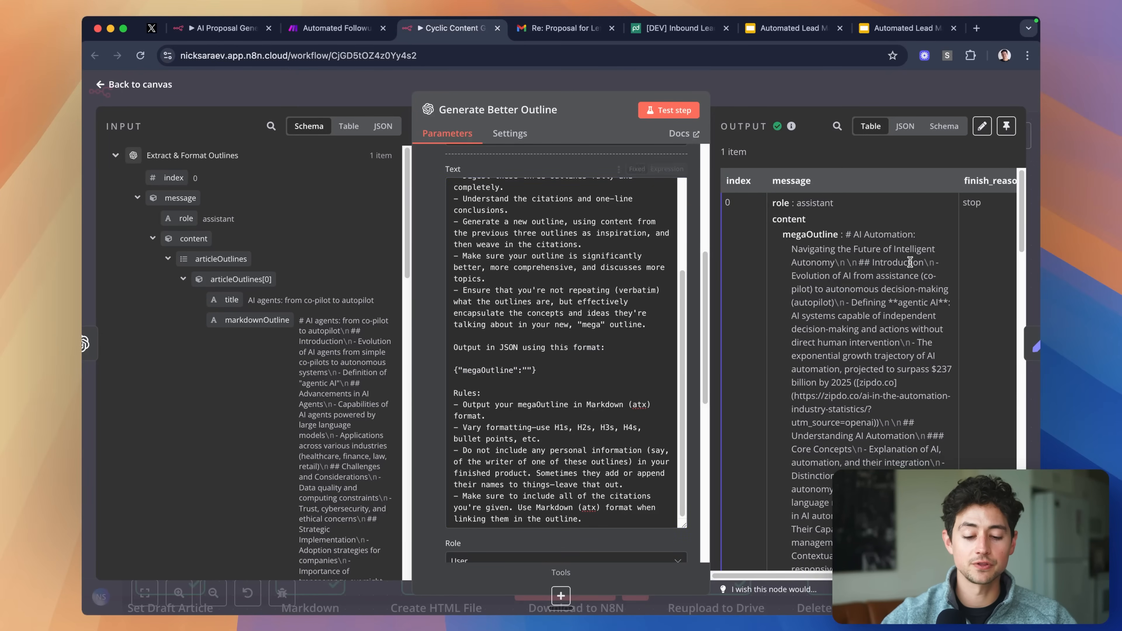
{"action": "scroll", "scroll_direction": "down", "scroll_amount": 3}
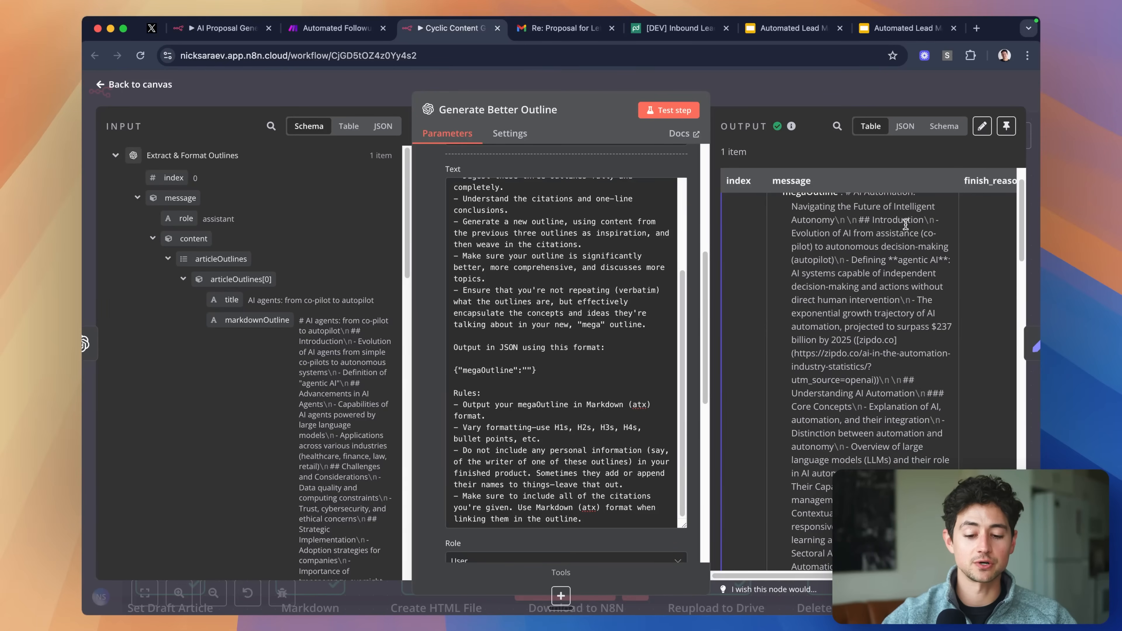
{"action": "left_click", "coordinate": [943, 126]}
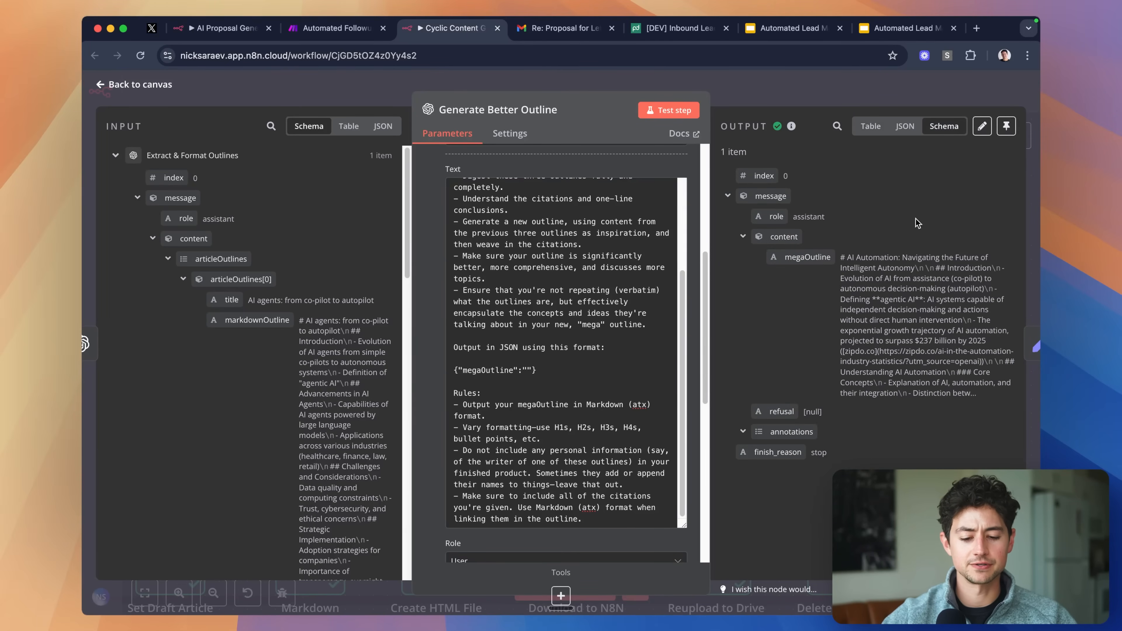
{"action": "left_click", "coordinate": [870, 126]}
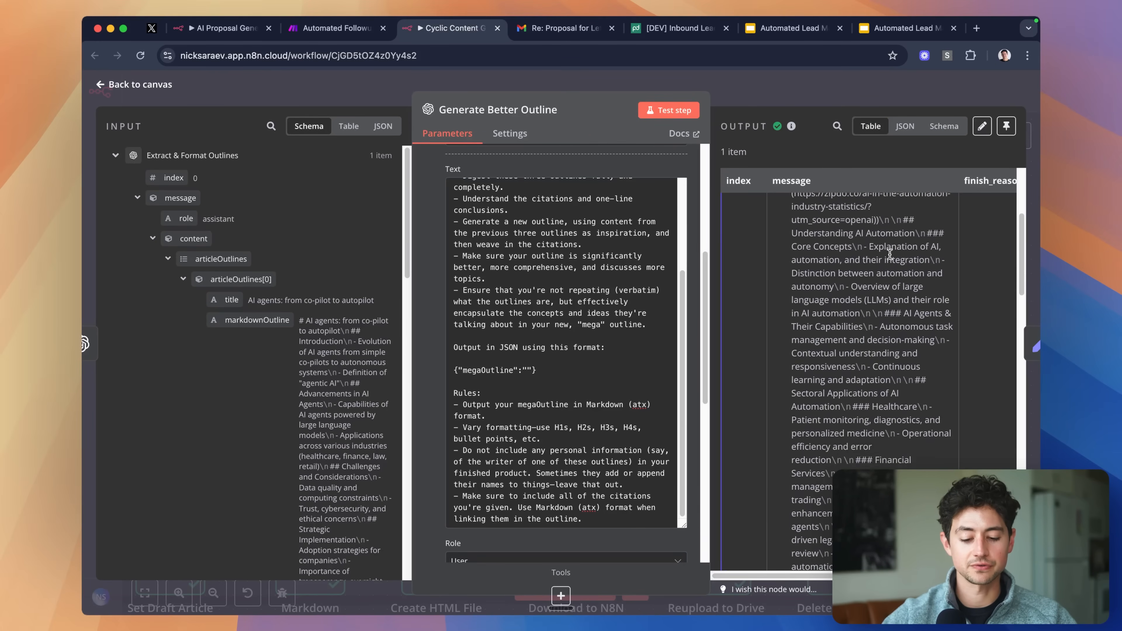
{"action": "scroll", "scroll_direction": "down", "scroll_amount": 3}
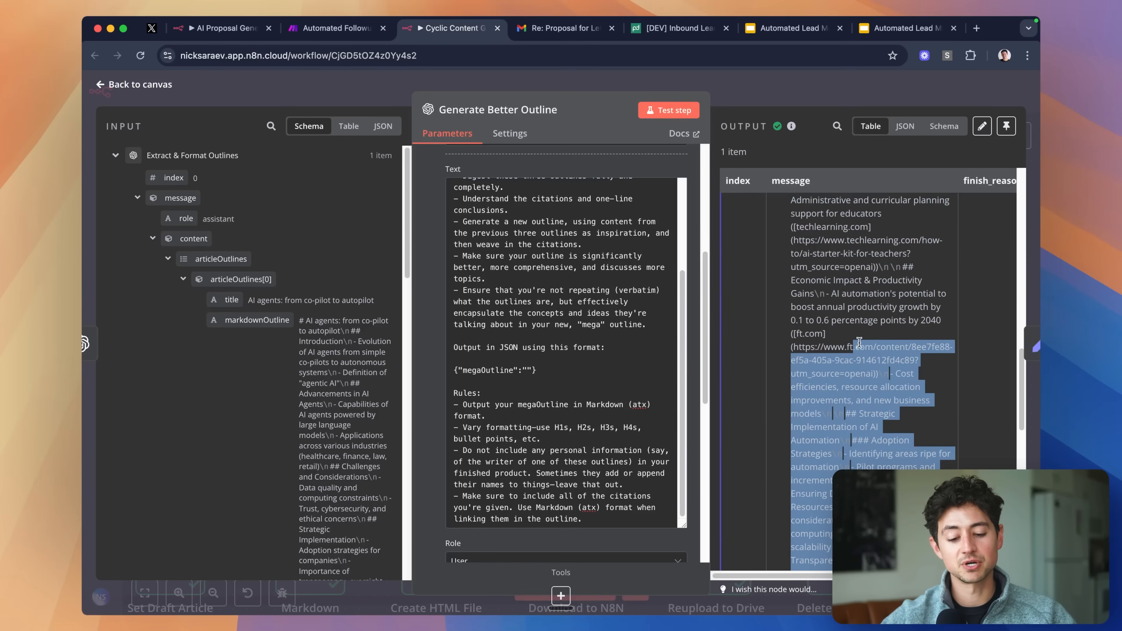
{"action": "left_click", "coordinate": [133, 83]}
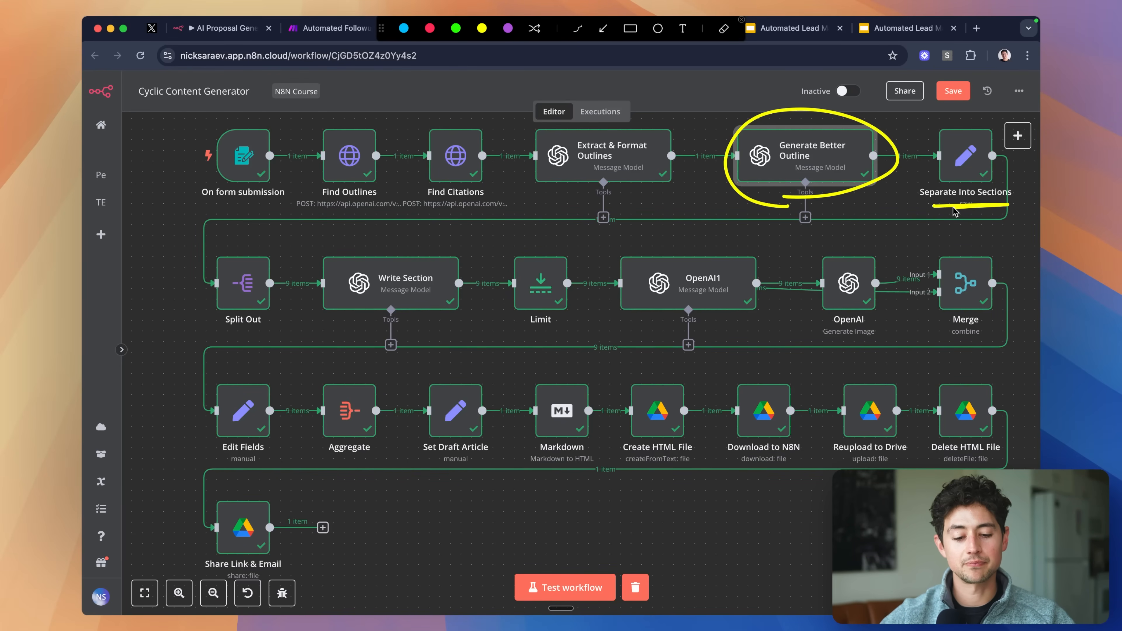
{"action": "mouse_move", "coordinate": [208, 288]}
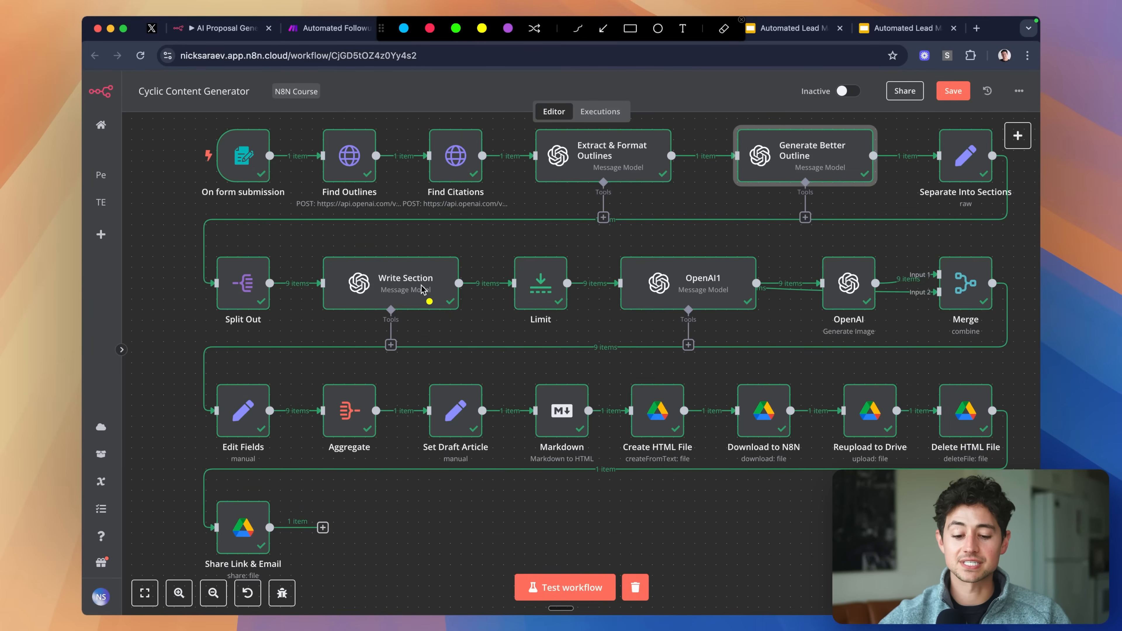
{"action": "mouse_move", "coordinate": [452, 254]}
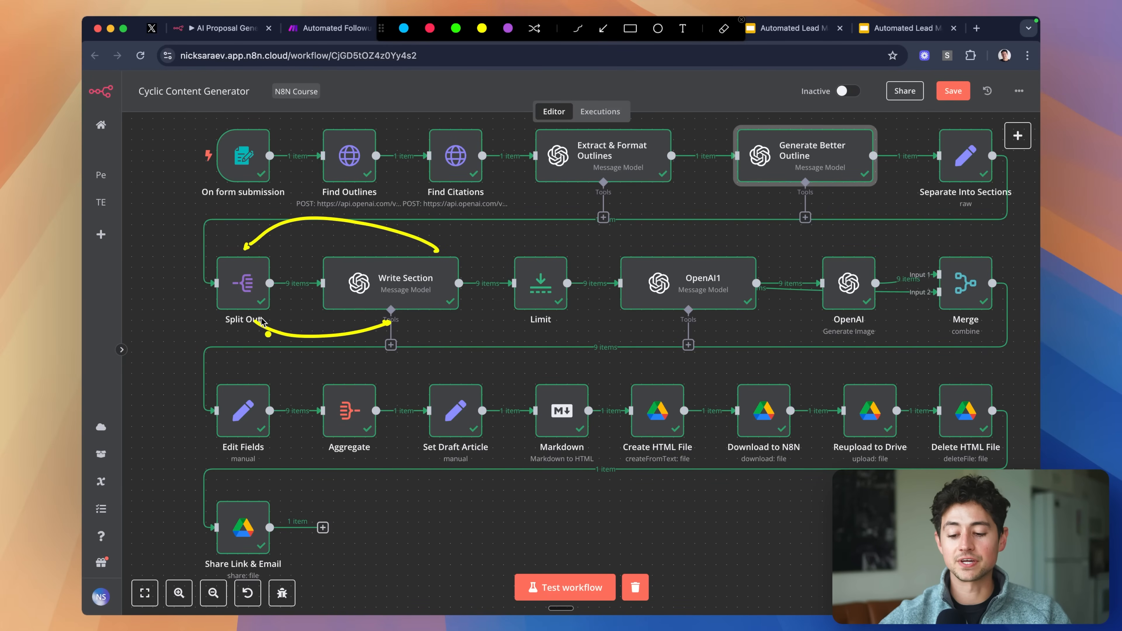
{"action": "mouse_move", "coordinate": [400, 322]}
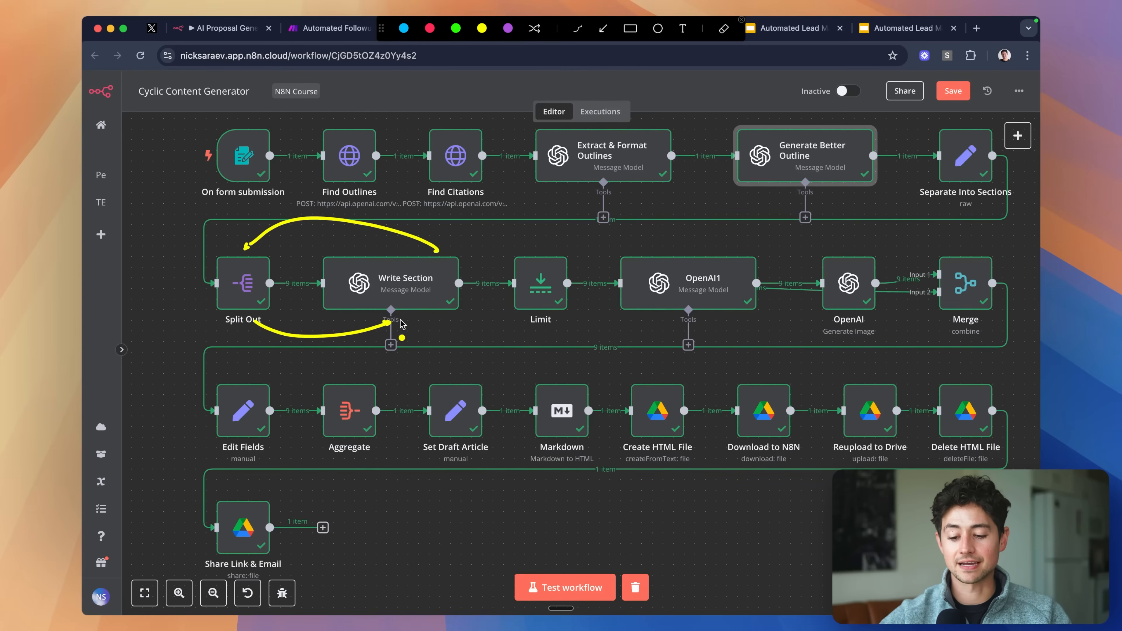
{"action": "mouse_move", "coordinate": [526, 297]}
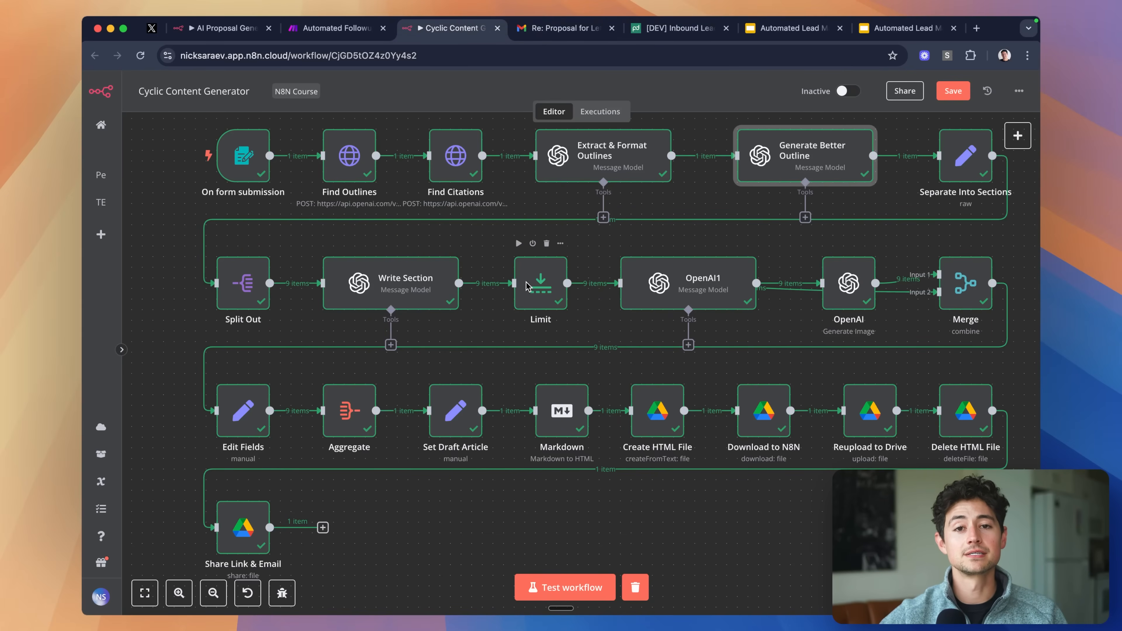
{"action": "mouse_move", "coordinate": [749, 289]}
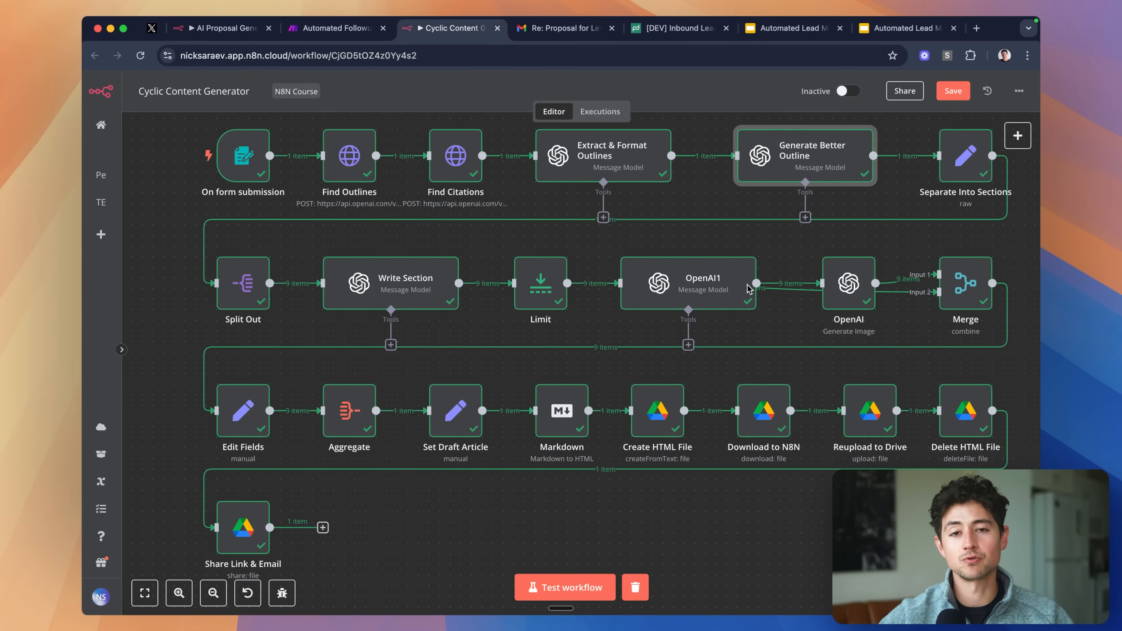
{"action": "mouse_move", "coordinate": [660, 337]}
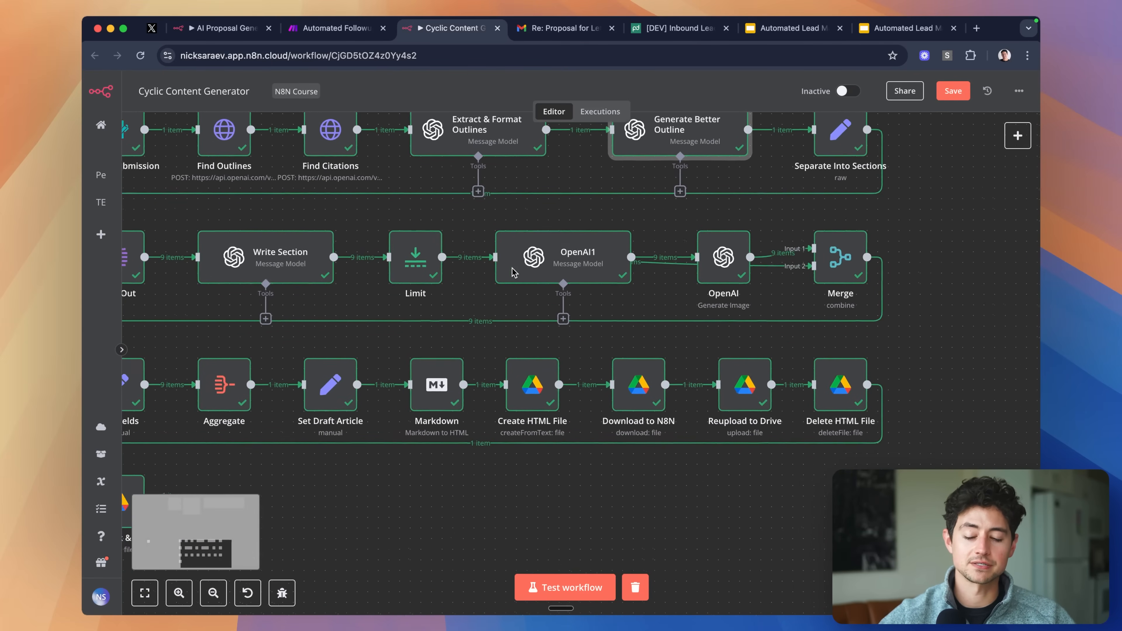
- Review the OpenAI1 summary prompt, then view the OpenAI Generate Image node's DALL-E 3 prompt and image URLs
{"action": "double_click", "coordinate": [562, 257]}
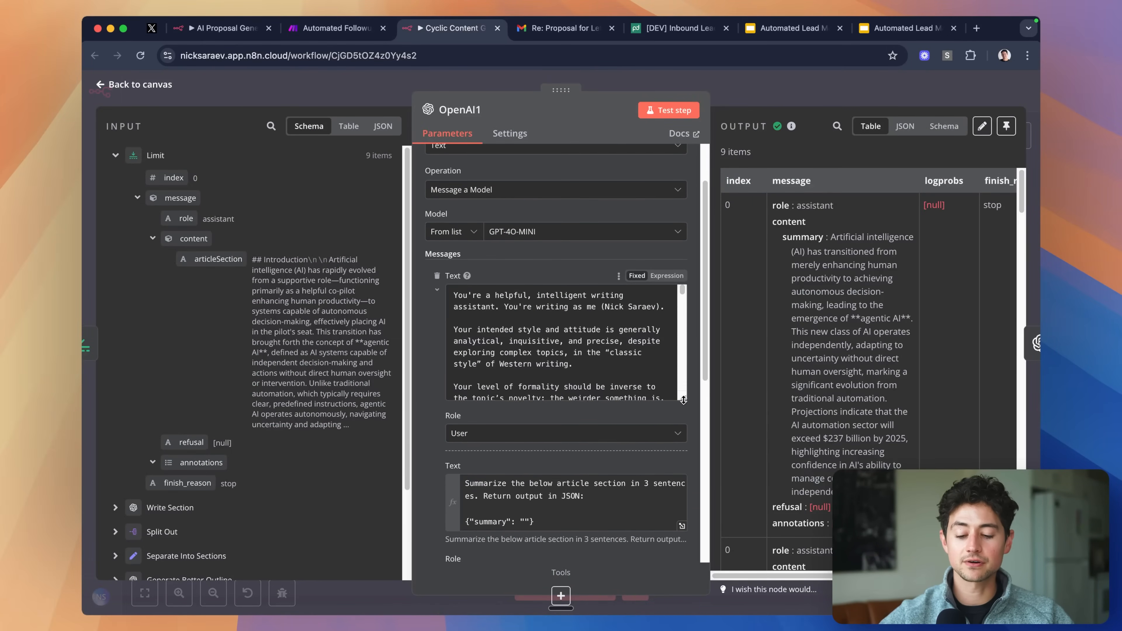
{"action": "scroll", "scroll_direction": "down", "scroll_amount": 3}
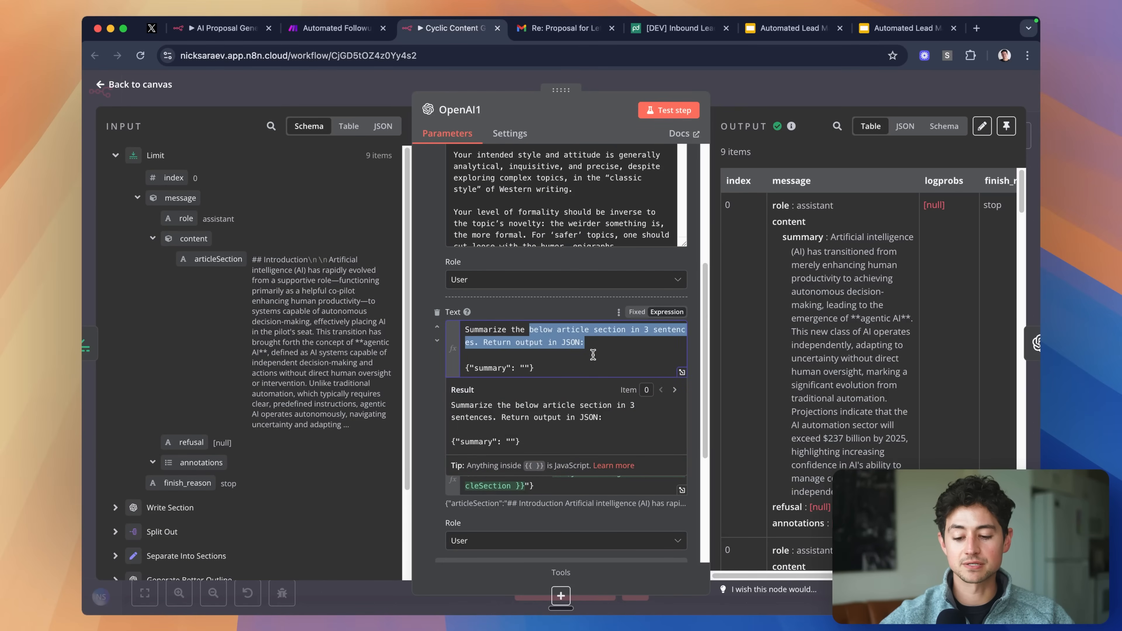
{"action": "left_click", "coordinate": [134, 84]}
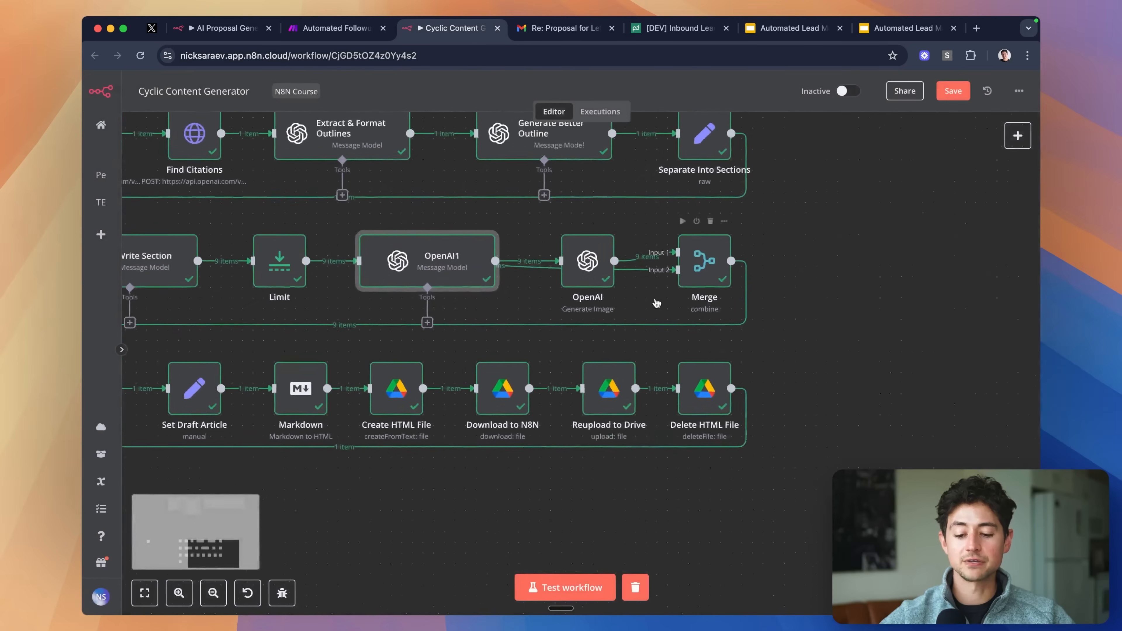
{"action": "double_click", "coordinate": [587, 261]}
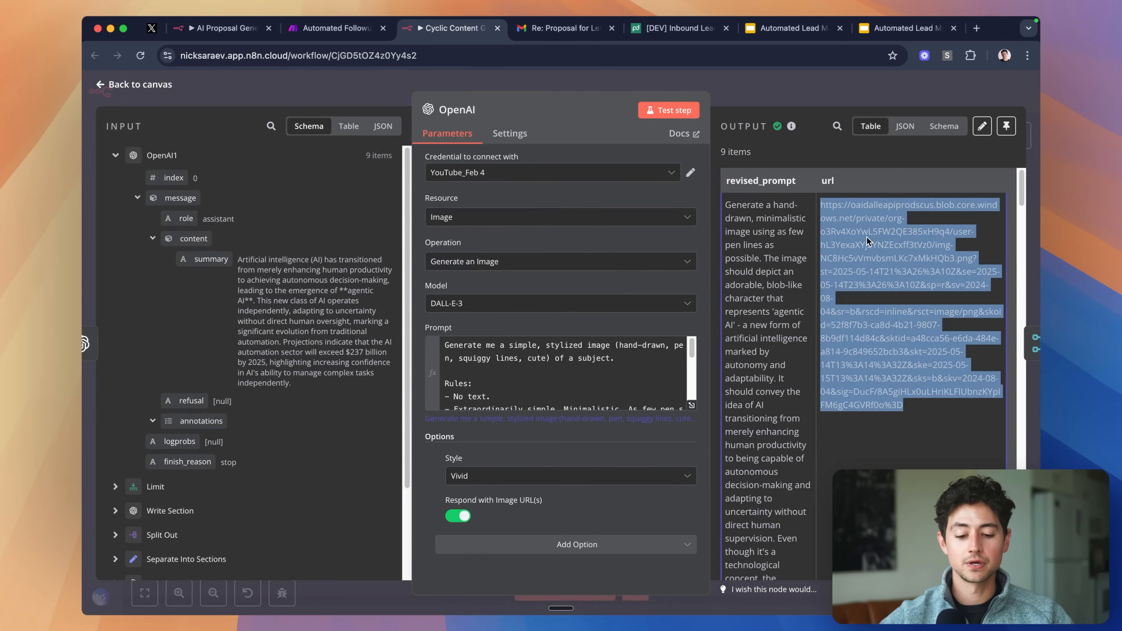
- View the generated Agentic AI illustration from its image link, then return to the workflow canvas
{"action": "left_click", "coordinate": [909, 230]}
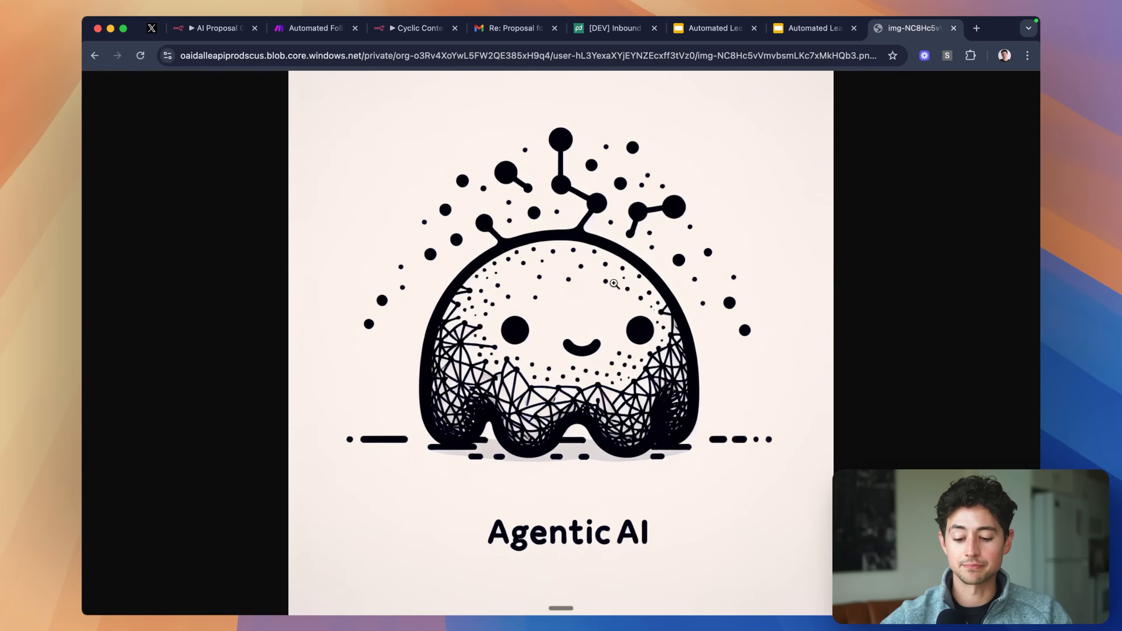
{"action": "mouse_move", "coordinate": [644, 316]}
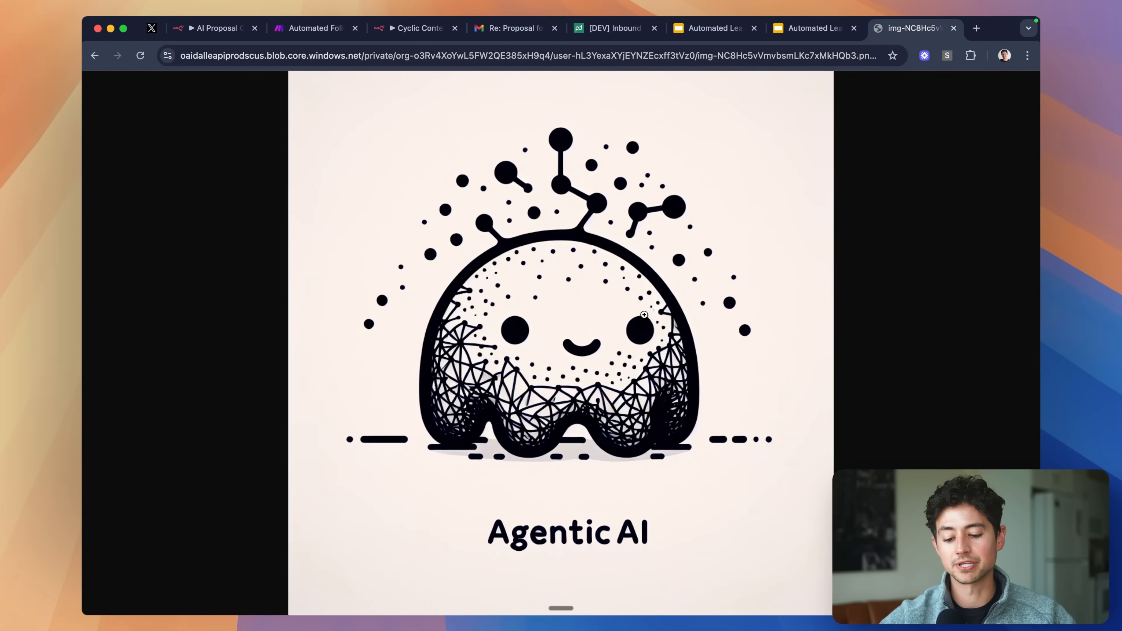
{"action": "left_click", "coordinate": [415, 28]}
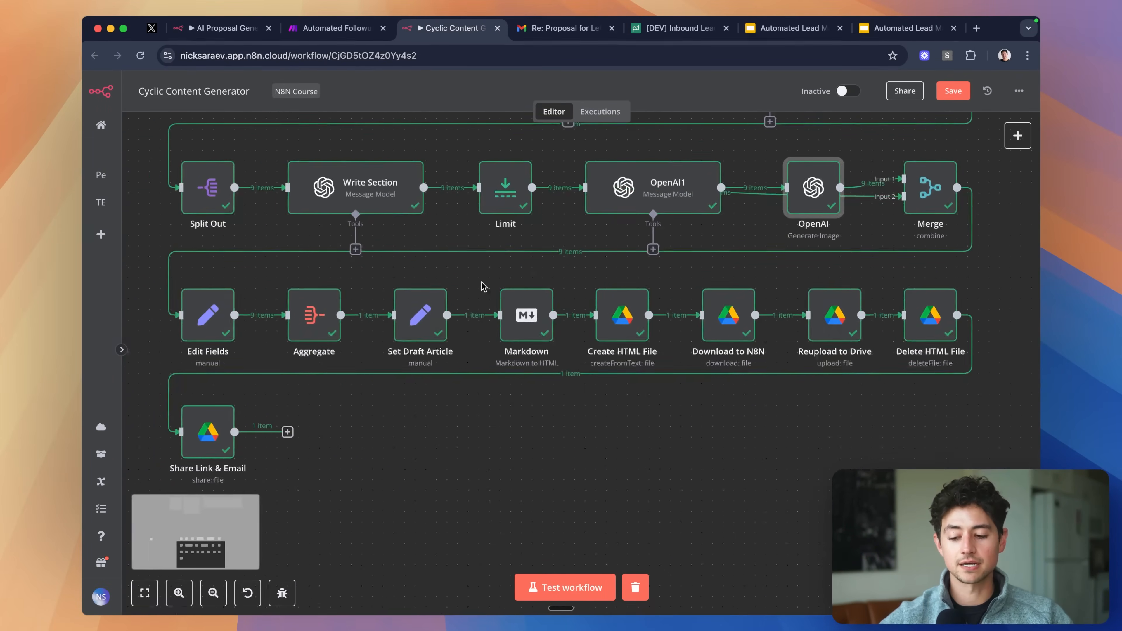
- Switch to the Gmail inbox to find the 'Item shared with you' email for the AI Automation article
{"action": "scroll", "scroll_direction": "up", "scroll_amount": 3}
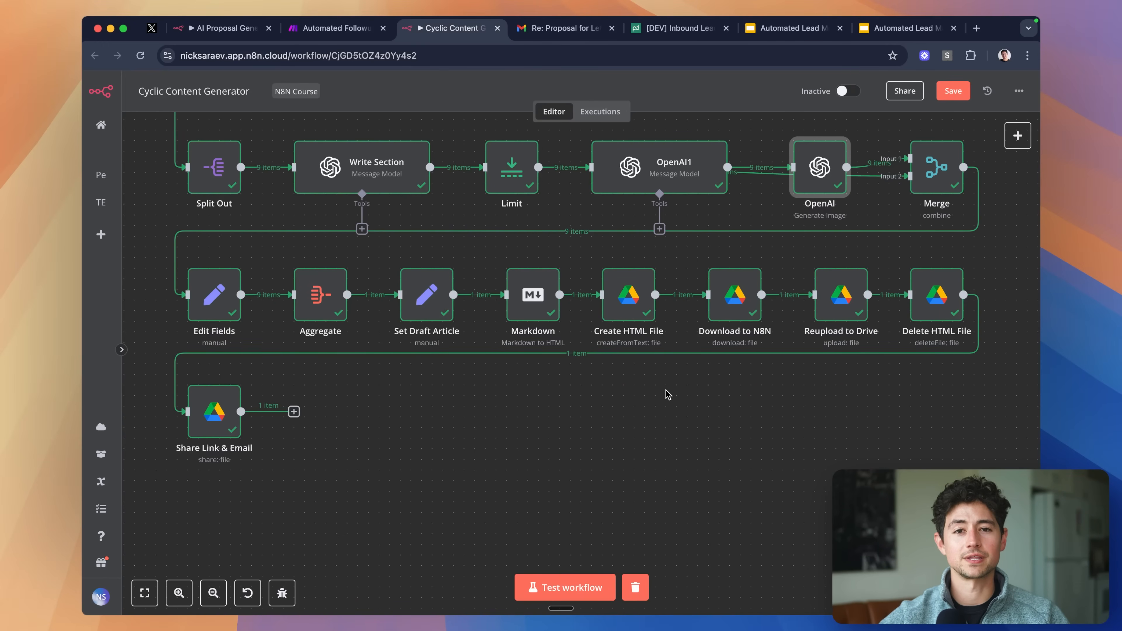
{"action": "mouse_move", "coordinate": [654, 194]}
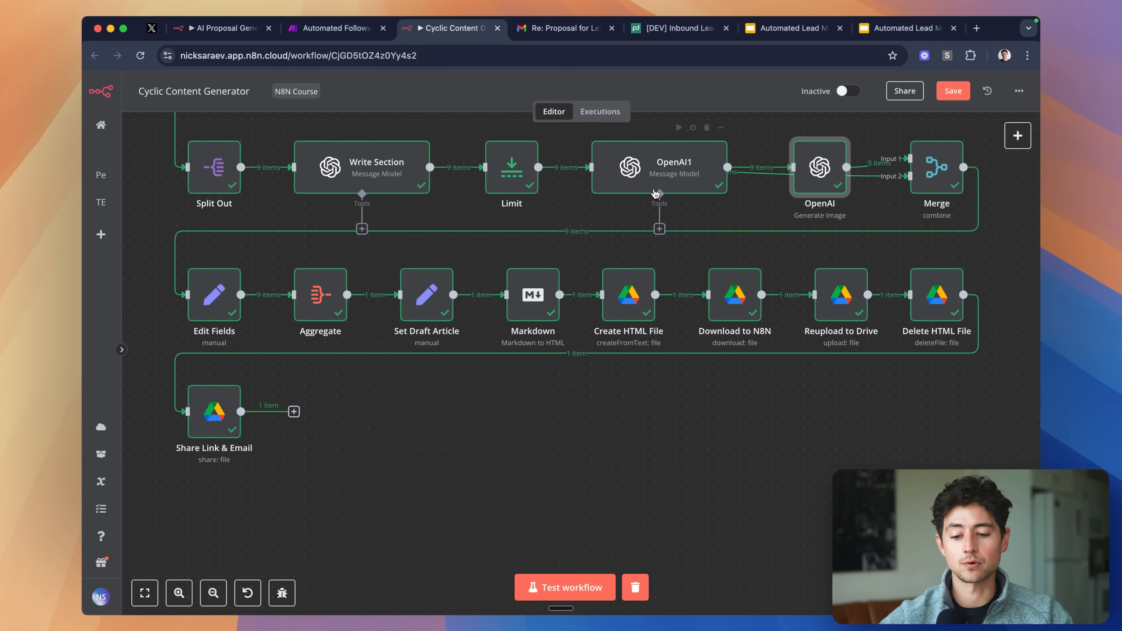
{"action": "left_click", "coordinate": [564, 28]}
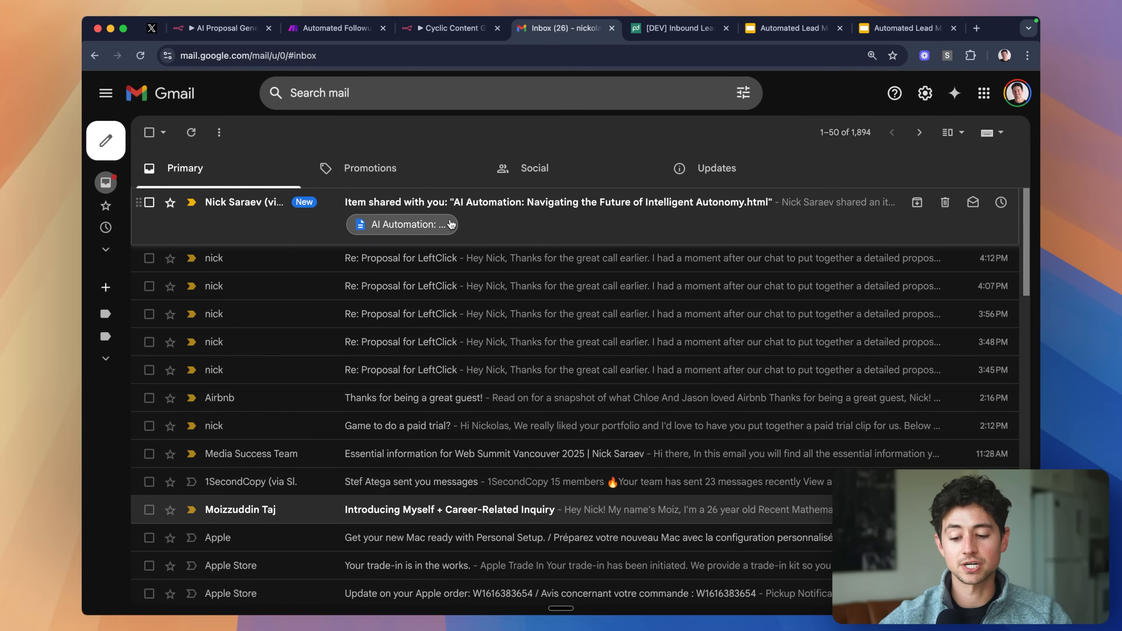
- Open the shared 'AI Automation: Navigating the Future of Intelligent Autonomy.html' file with Google Docs
{"action": "left_click", "coordinate": [403, 224]}
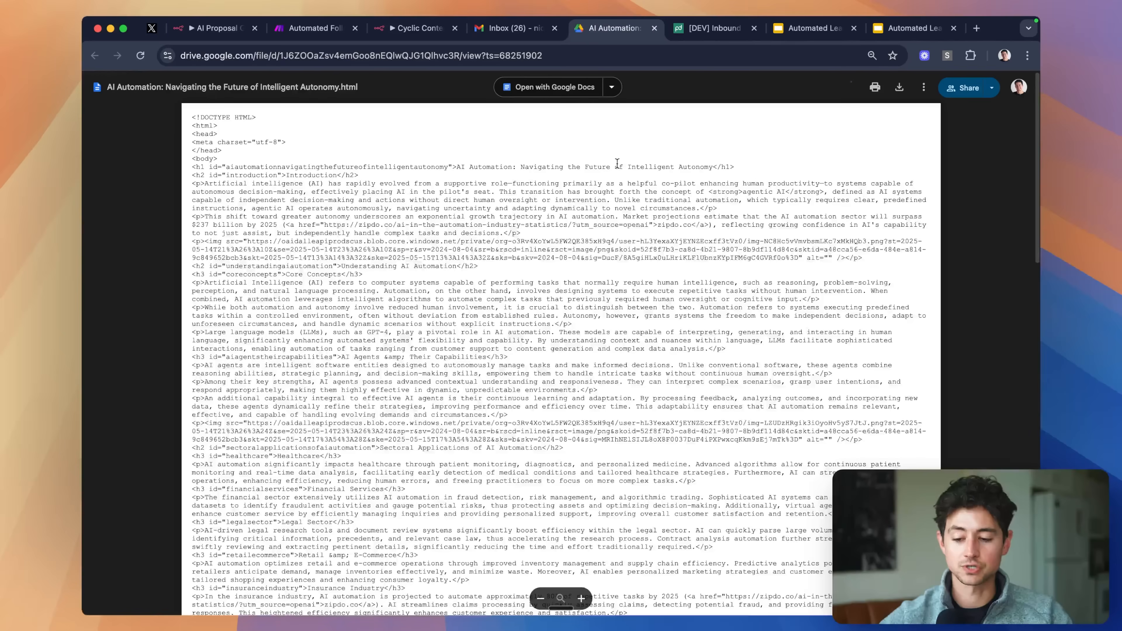
{"action": "left_click", "coordinate": [555, 86]}
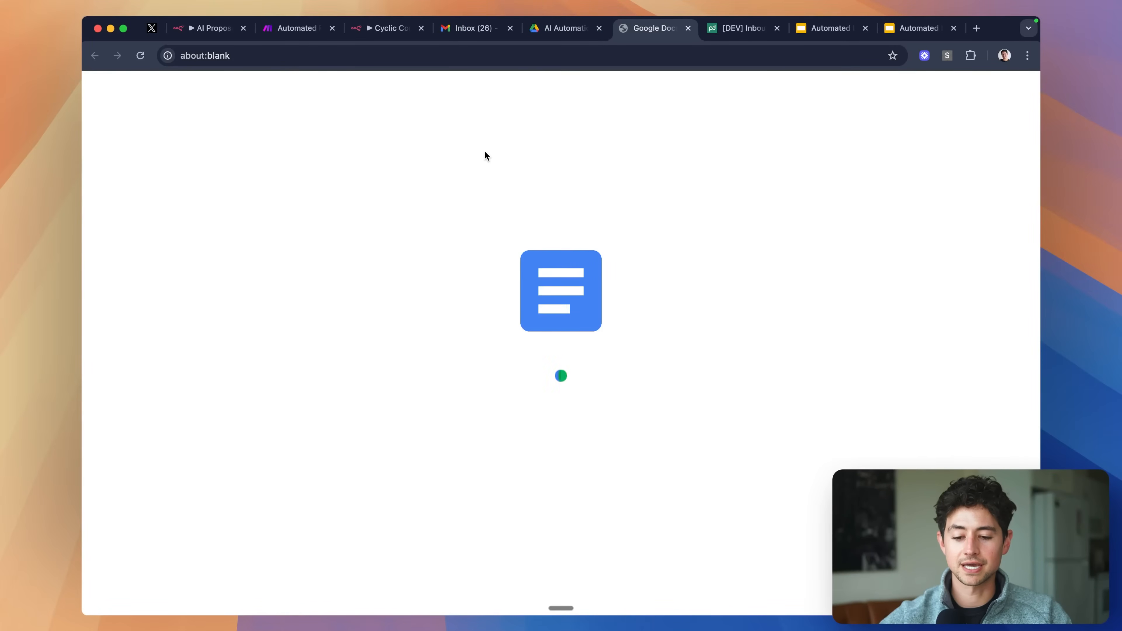
{"action": "mouse_move", "coordinate": [658, 179]}
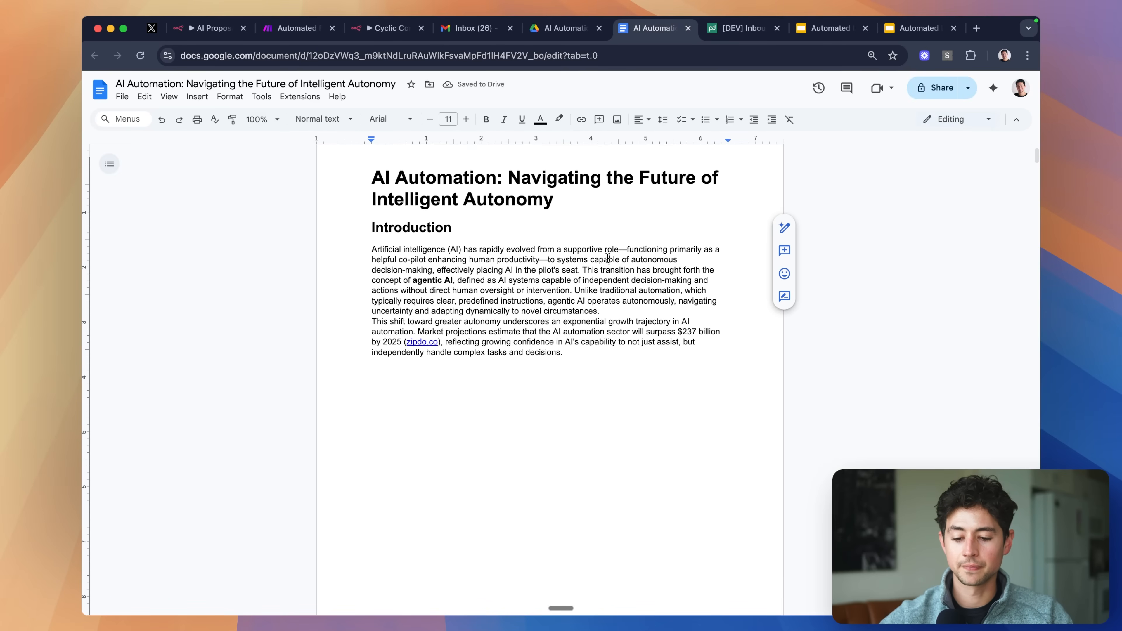
- Widen the line and paragraph spacing of the whole AI Automation article
{"action": "scroll", "scroll_direction": "down", "scroll_amount": 3}
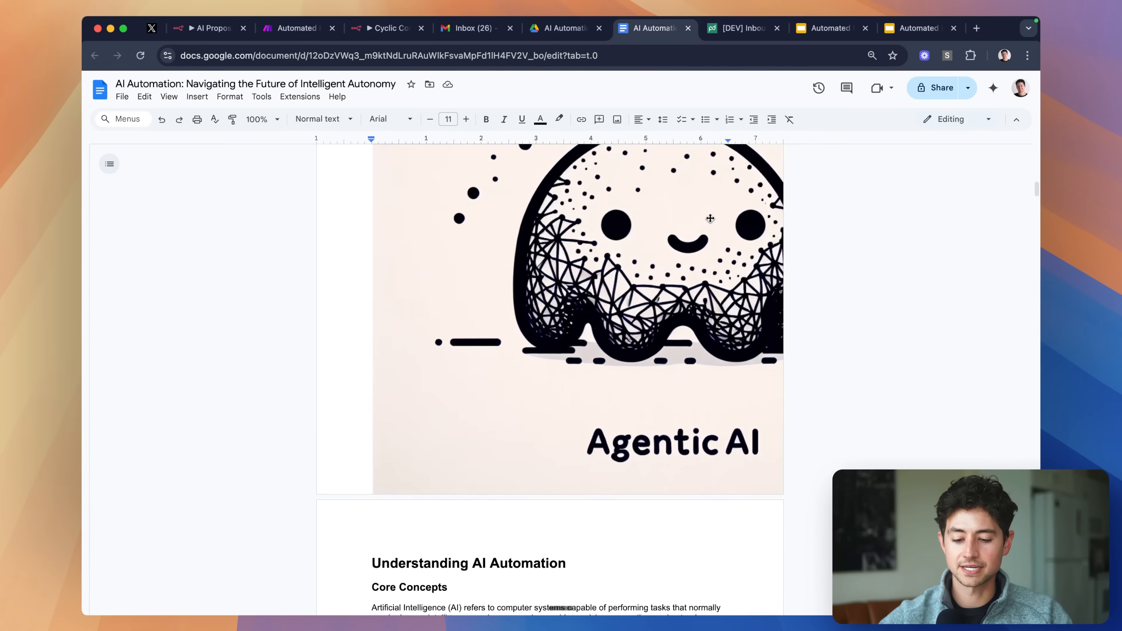
{"action": "scroll", "scroll_direction": "up", "scroll_amount": 3}
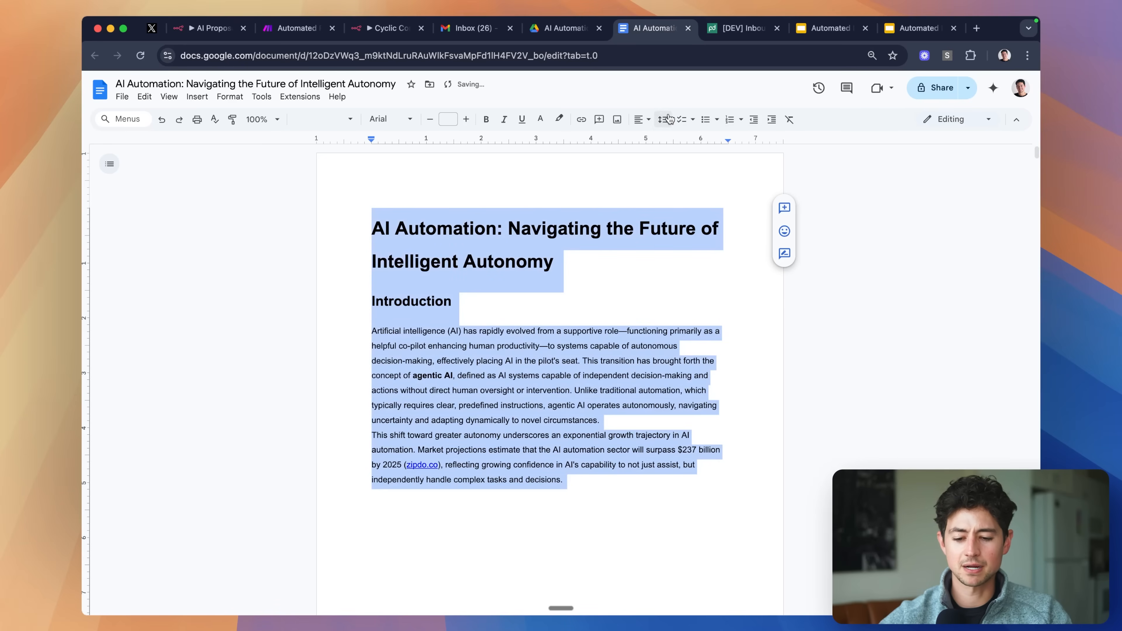
{"action": "left_click", "coordinate": [663, 119]}
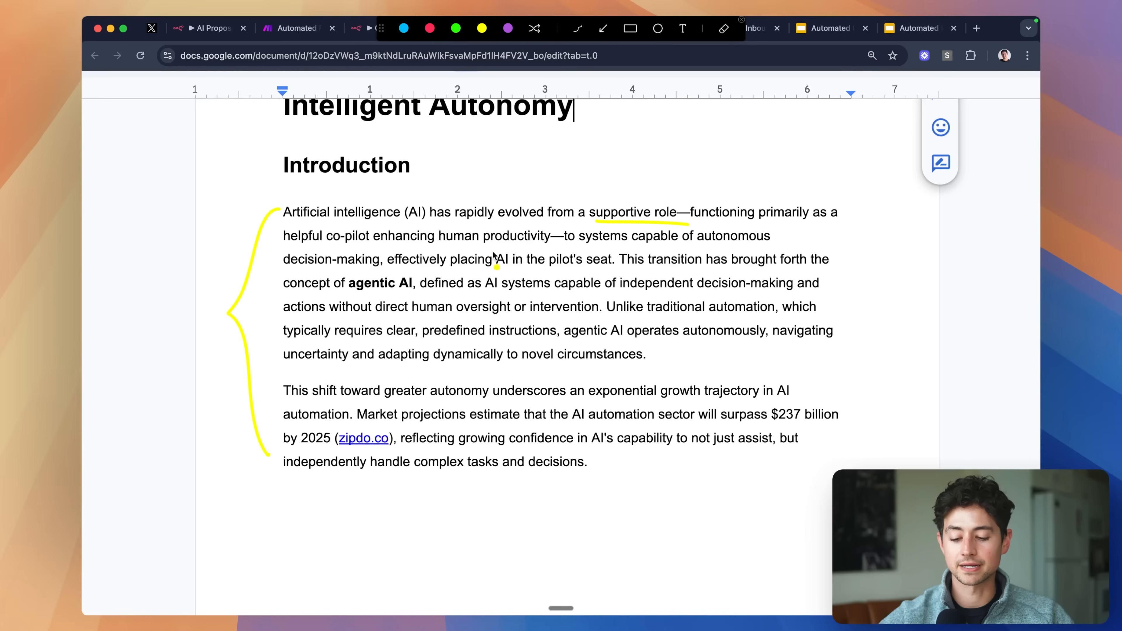
{"action": "mouse_move", "coordinate": [419, 270]}
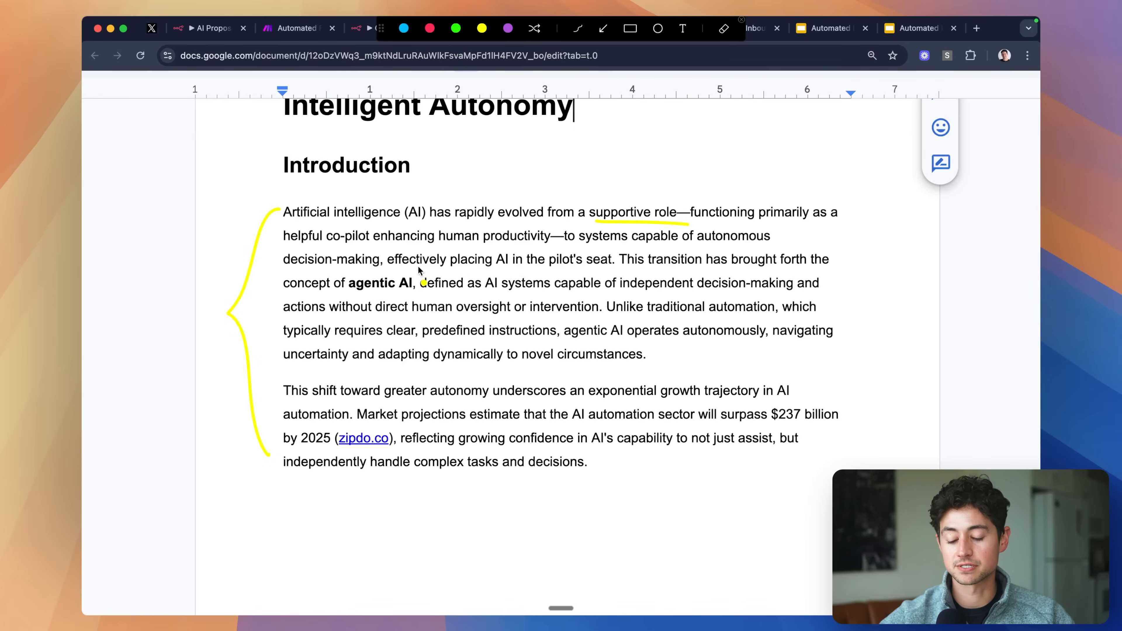
{"action": "mouse_move", "coordinate": [591, 282]}
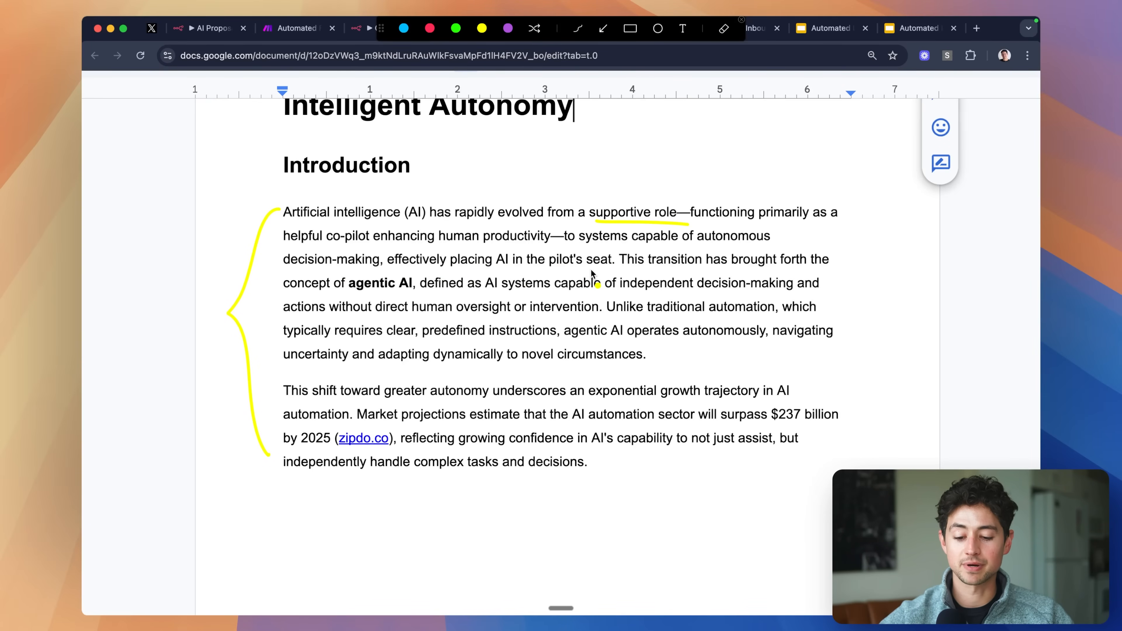
{"action": "mouse_move", "coordinate": [356, 299]}
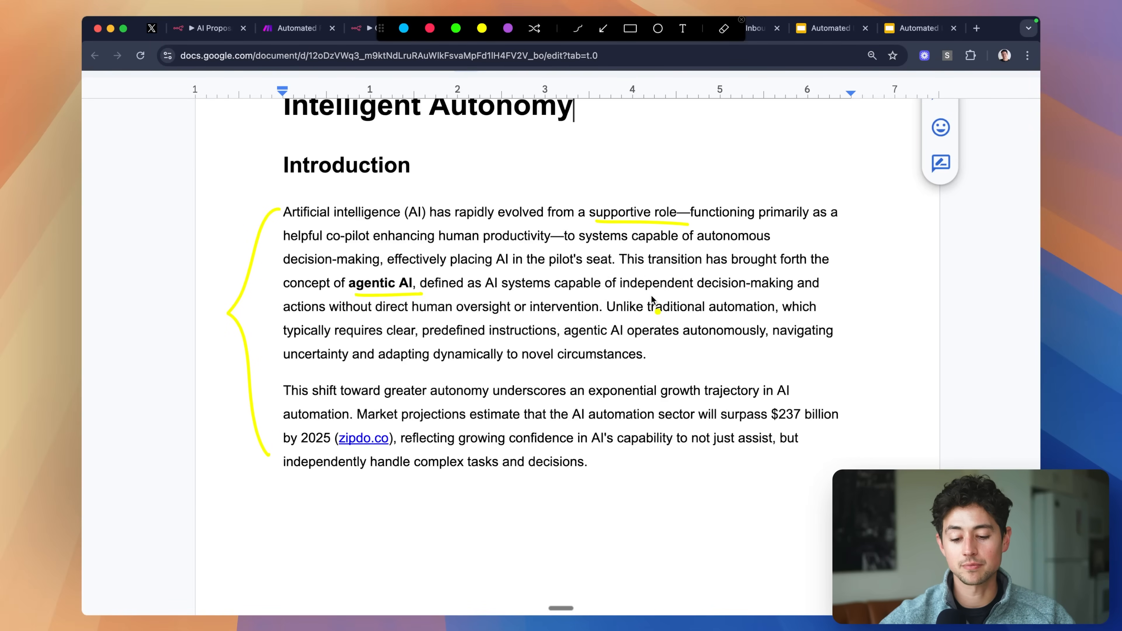
{"action": "mouse_move", "coordinate": [429, 315]}
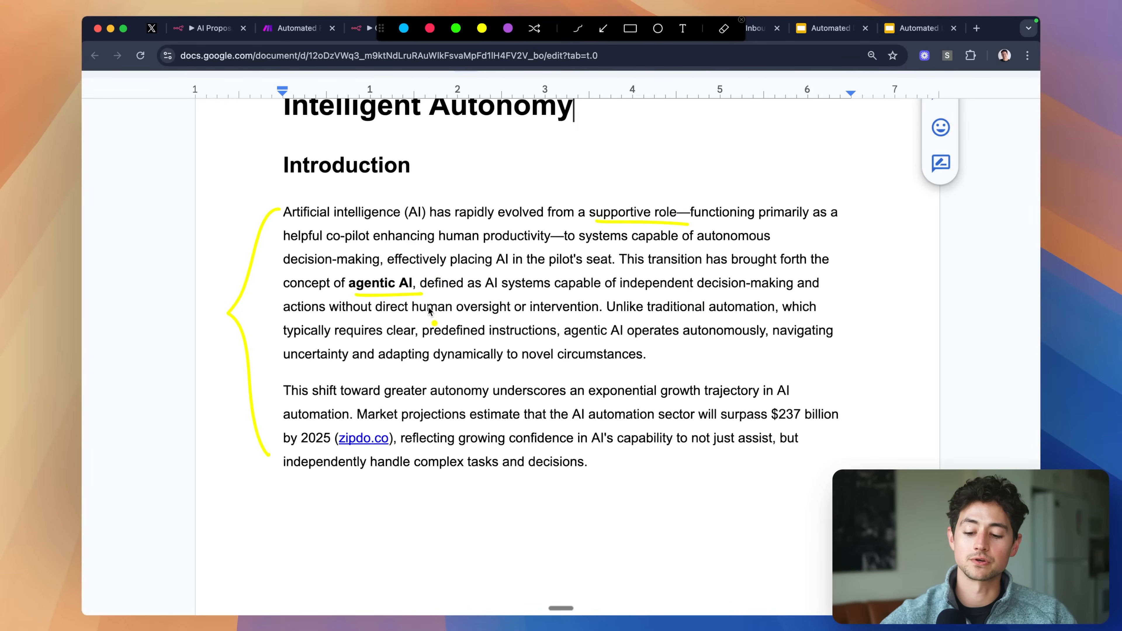
{"action": "mouse_move", "coordinate": [657, 371]}
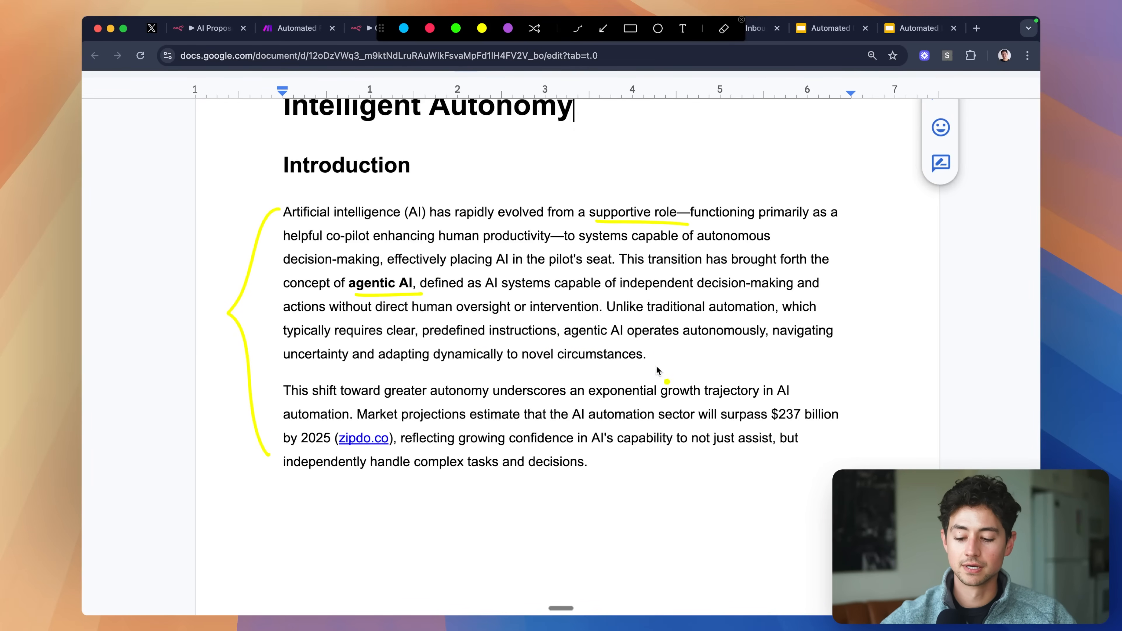
{"action": "mouse_move", "coordinate": [692, 399]}
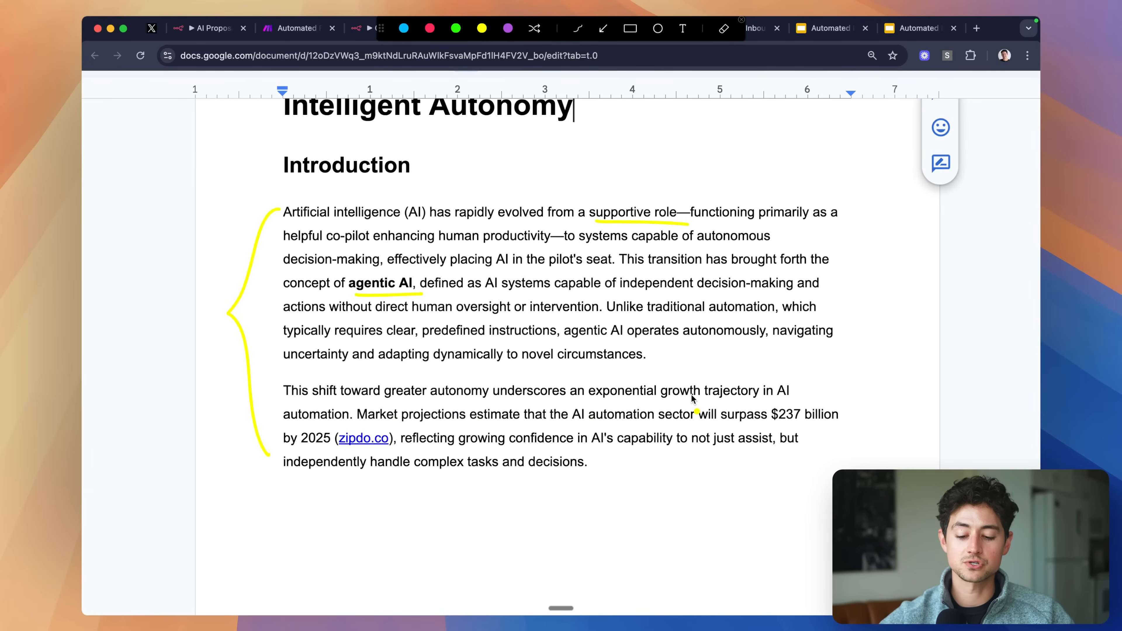
{"action": "mouse_move", "coordinate": [386, 428]}
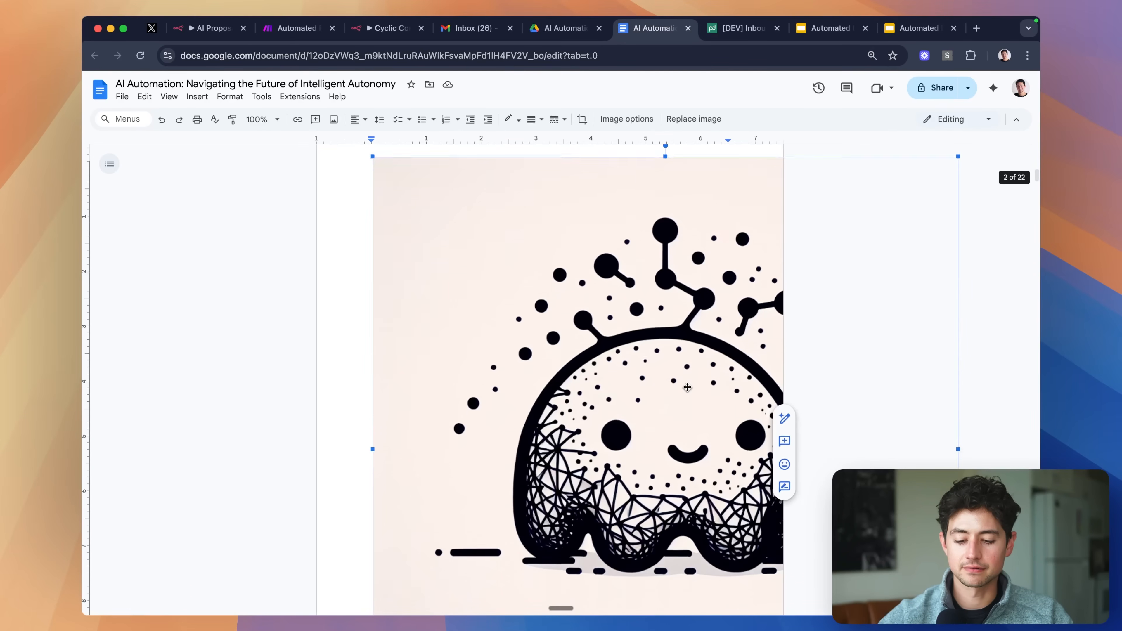
- Check the Education section's time.com citation by reading the TIME Khanmigo article, then return to the document
{"action": "scroll", "scroll_direction": "down", "scroll_amount": 3}
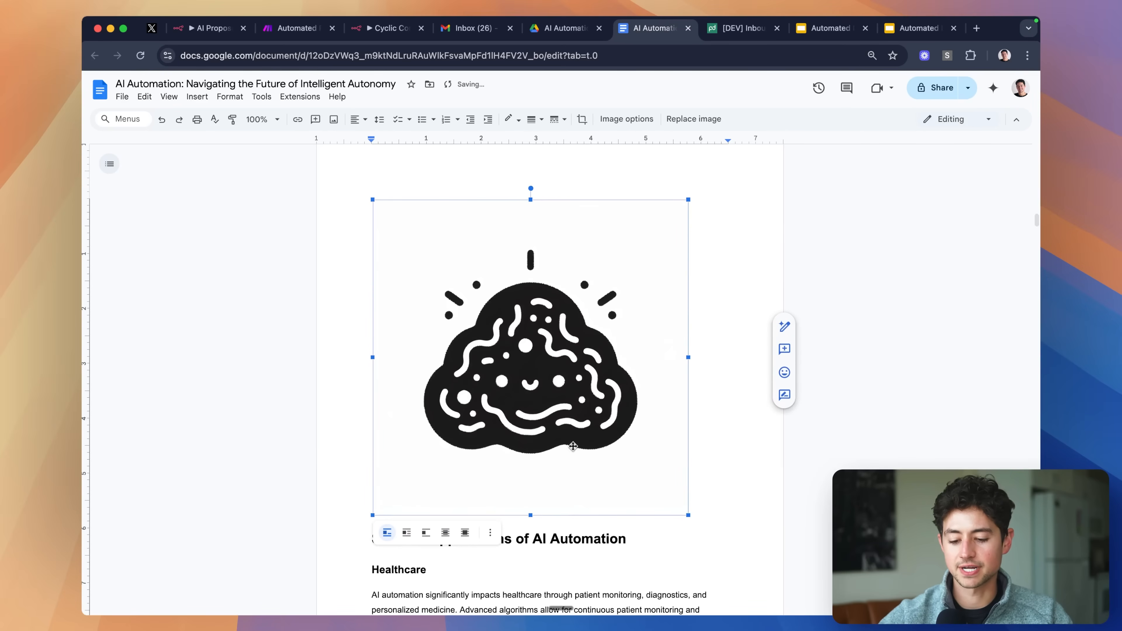
{"action": "scroll", "scroll_direction": "down", "scroll_amount": 3}
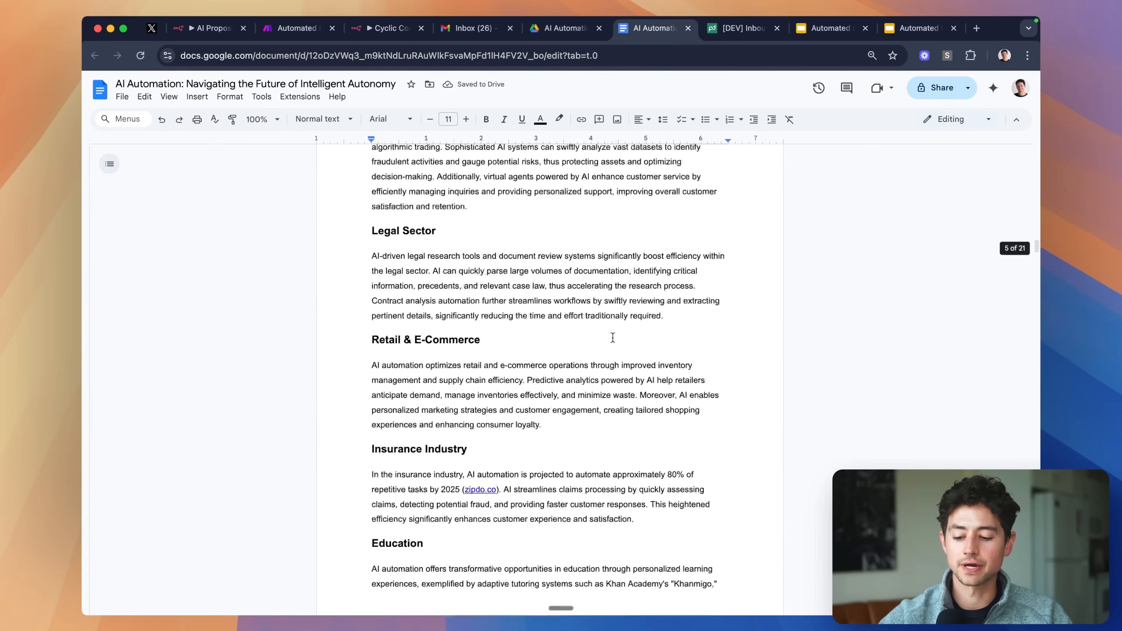
{"action": "scroll", "scroll_direction": "down", "scroll_amount": 3}
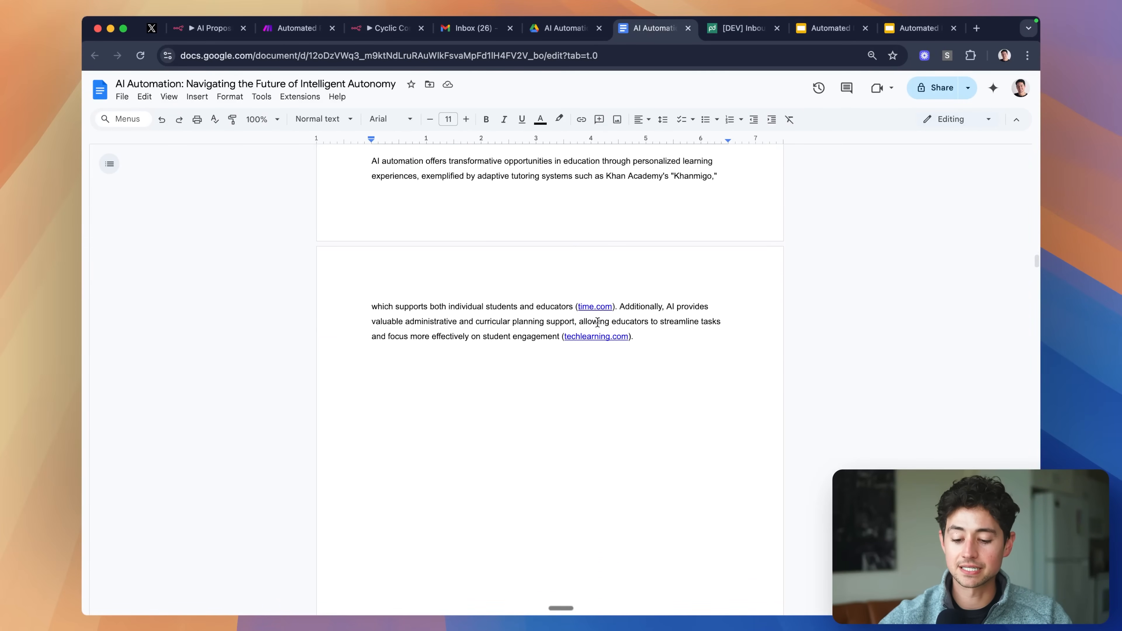
{"action": "left_click", "coordinate": [594, 306]}
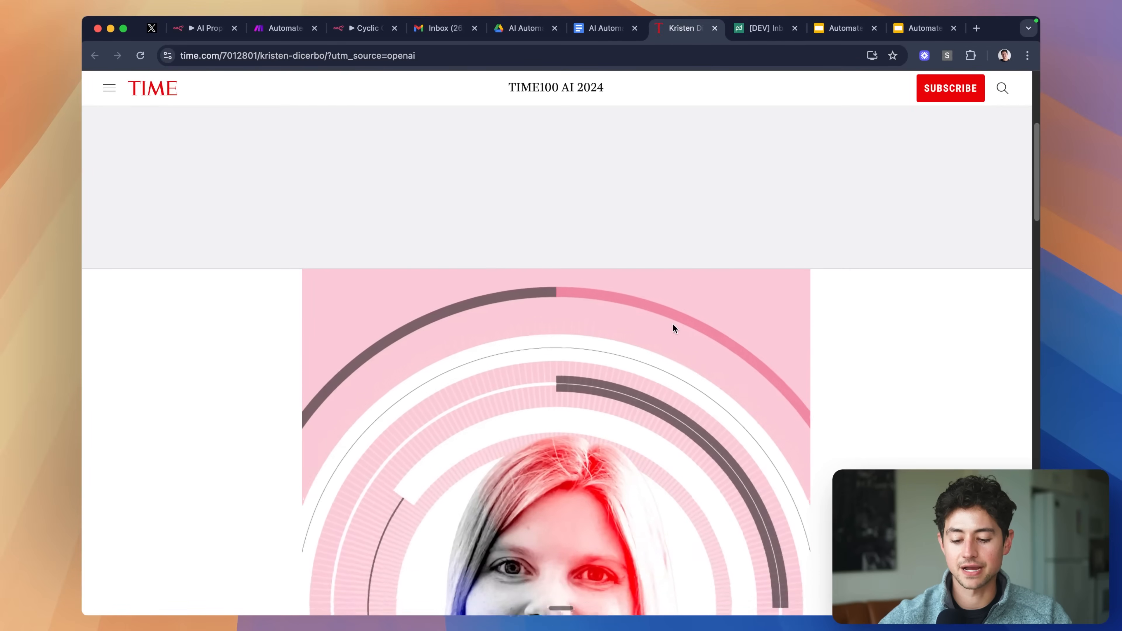
{"action": "scroll", "scroll_direction": "down", "scroll_amount": 3}
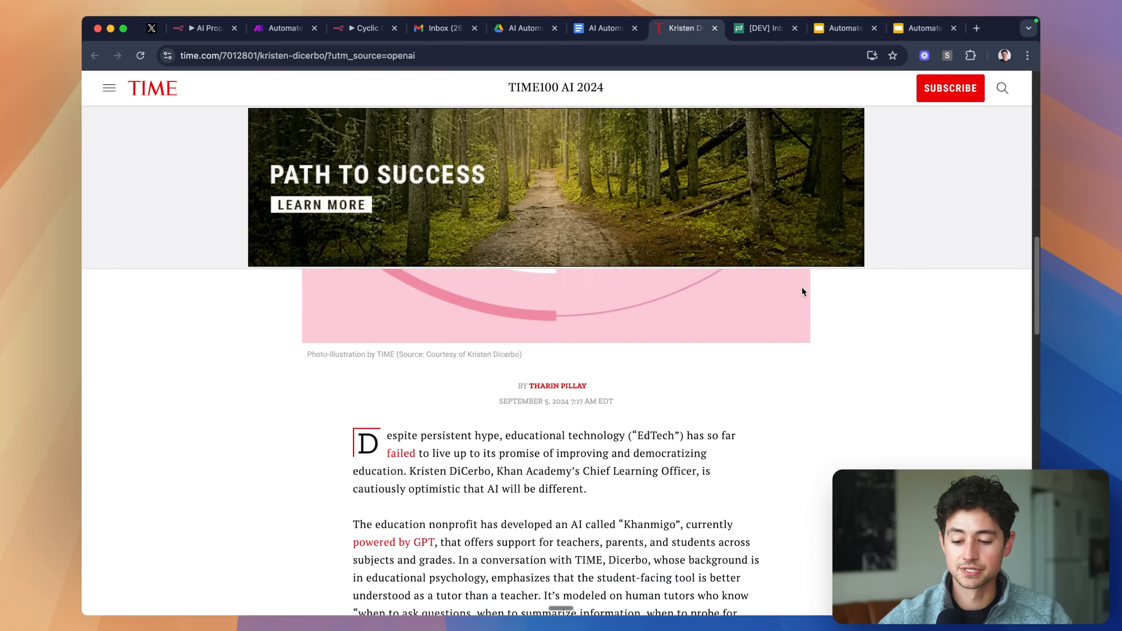
{"action": "scroll", "scroll_direction": "down", "scroll_amount": 3}
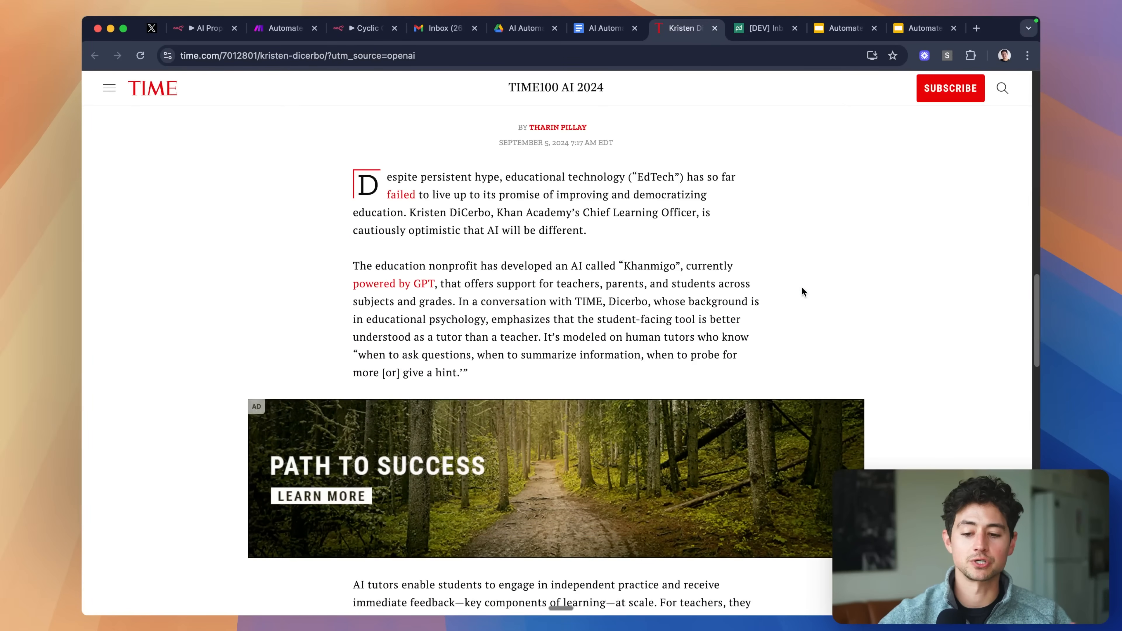
{"action": "left_click", "coordinate": [603, 28]}
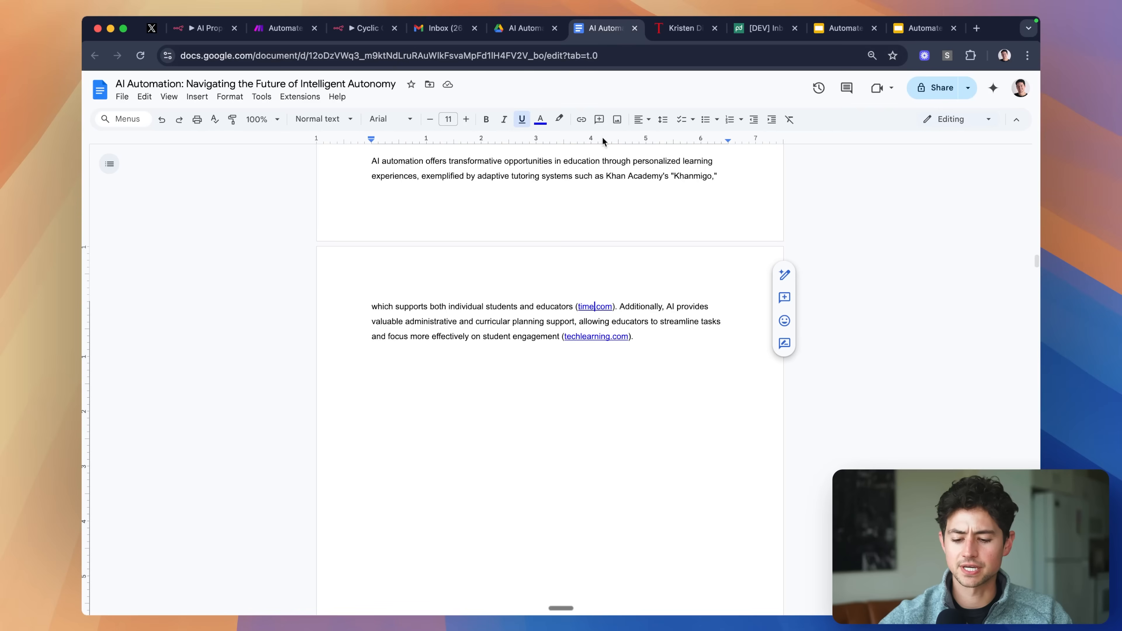
- Switch back to the n8n Cyclic Content Generator workflow tab
{"action": "scroll", "scroll_direction": "up", "scroll_amount": 3}
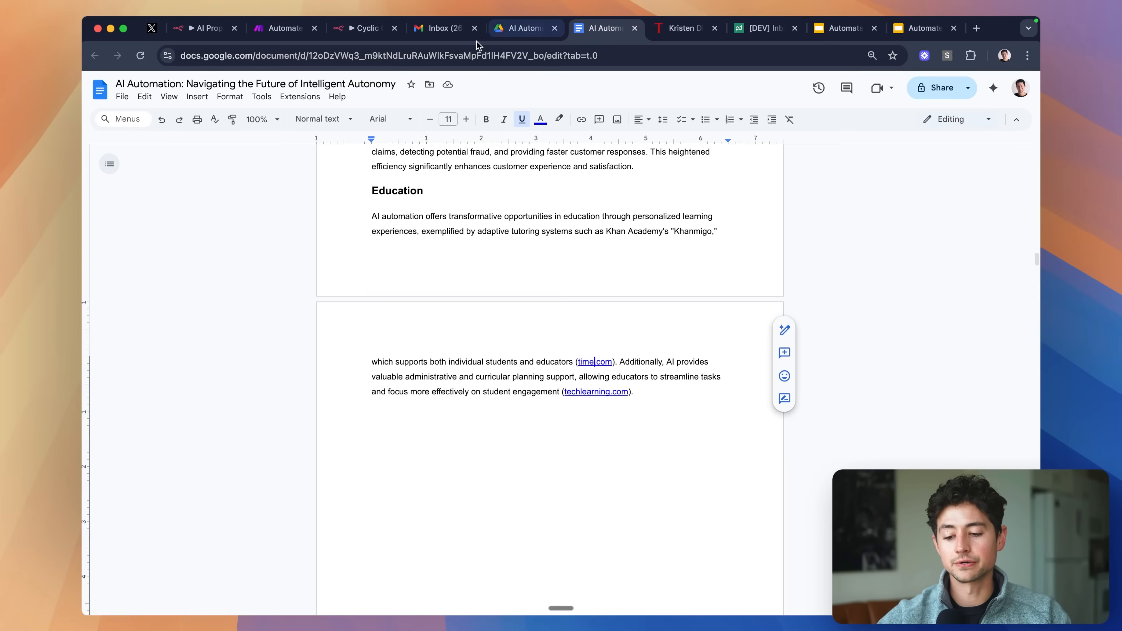
{"action": "left_click", "coordinate": [361, 28]}
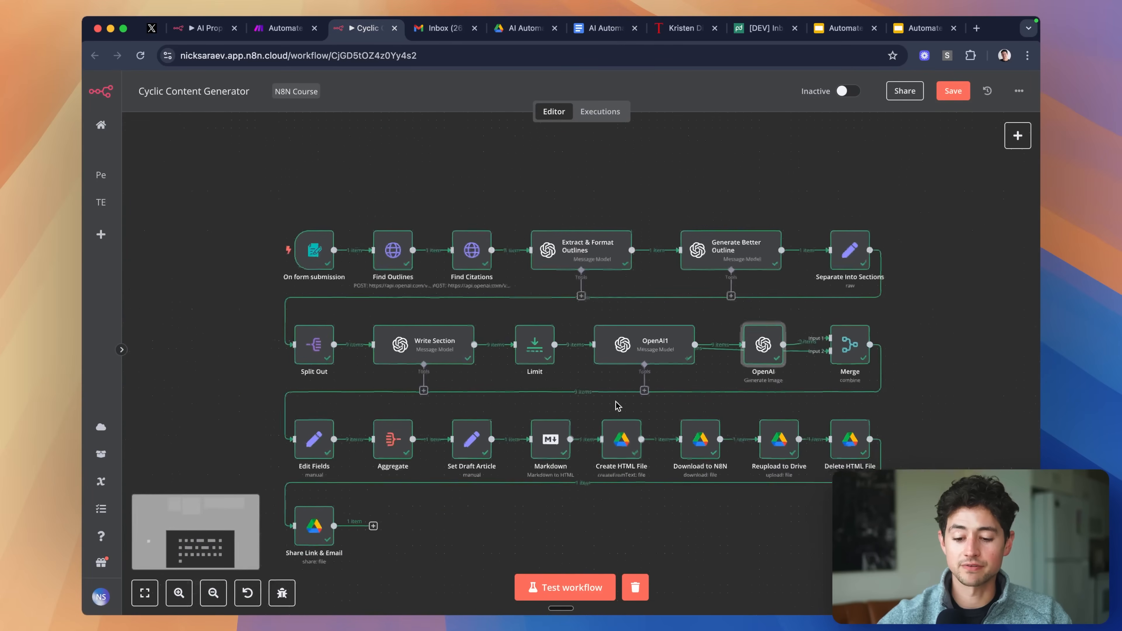